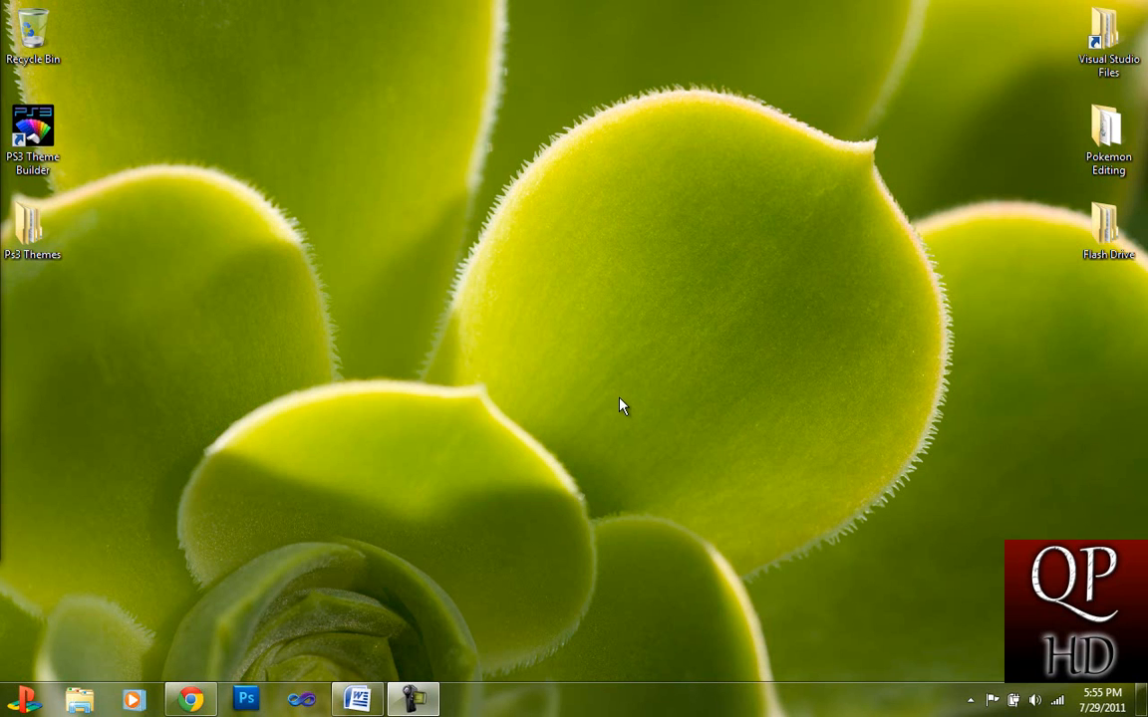
pyautogui.moveTo(608, 392)
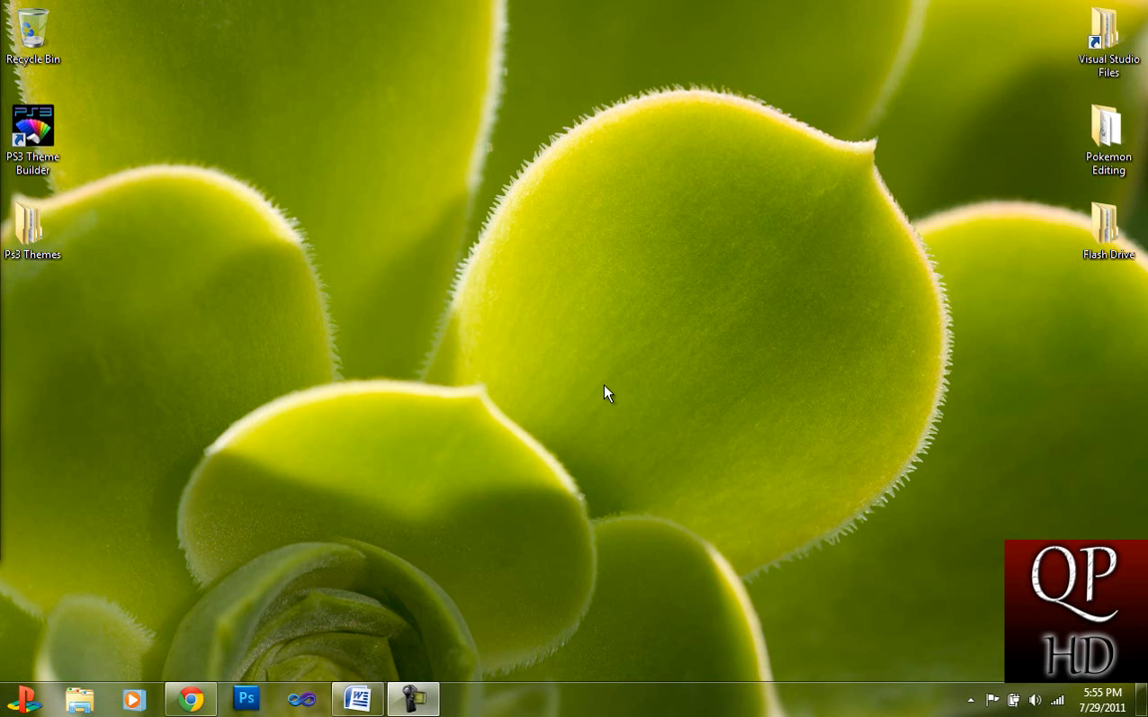
# - Launch Chrome from the taskbar to show the uCoz Control Panel page
pyautogui.click(190, 698)
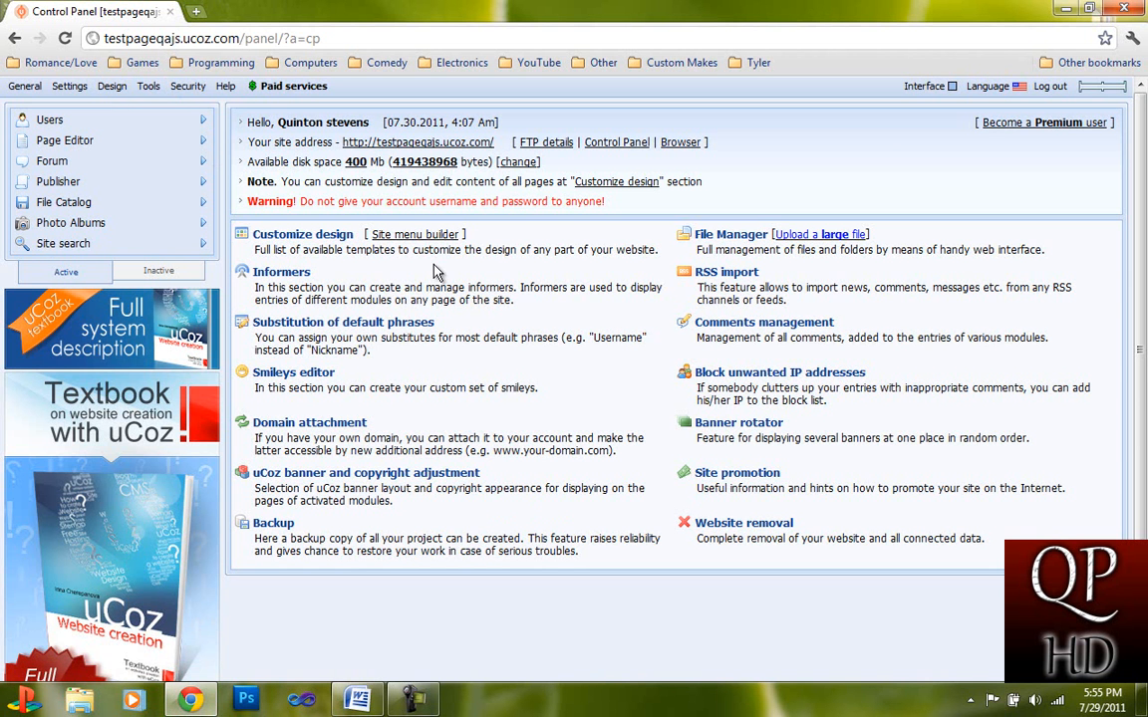
pyautogui.moveTo(408, 292)
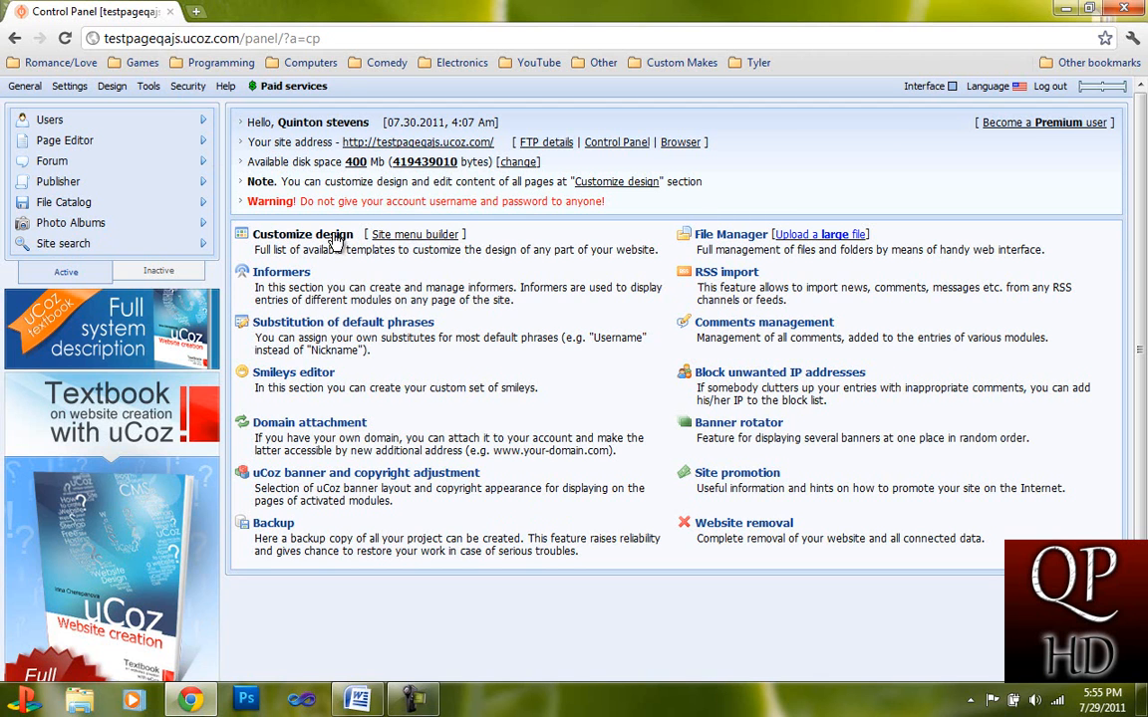
# - Open Customize design > Style sheet (CSS) and scroll down to the #top header rule
pyautogui.click(302, 234)
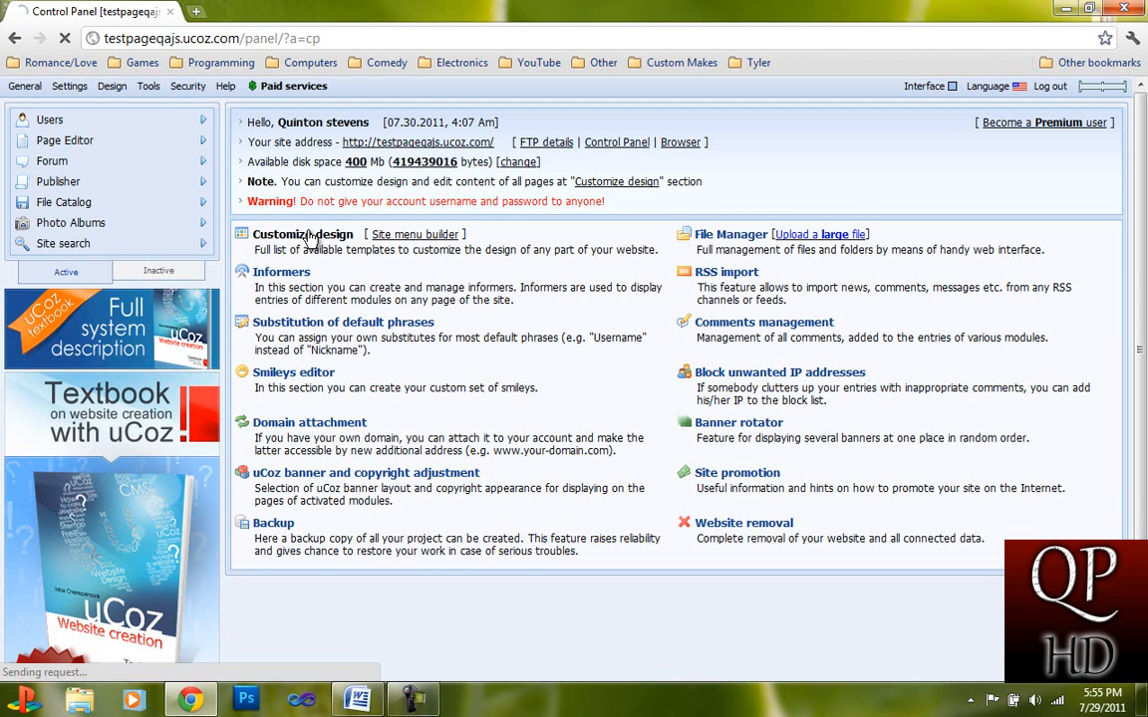
pyautogui.click(302, 235)
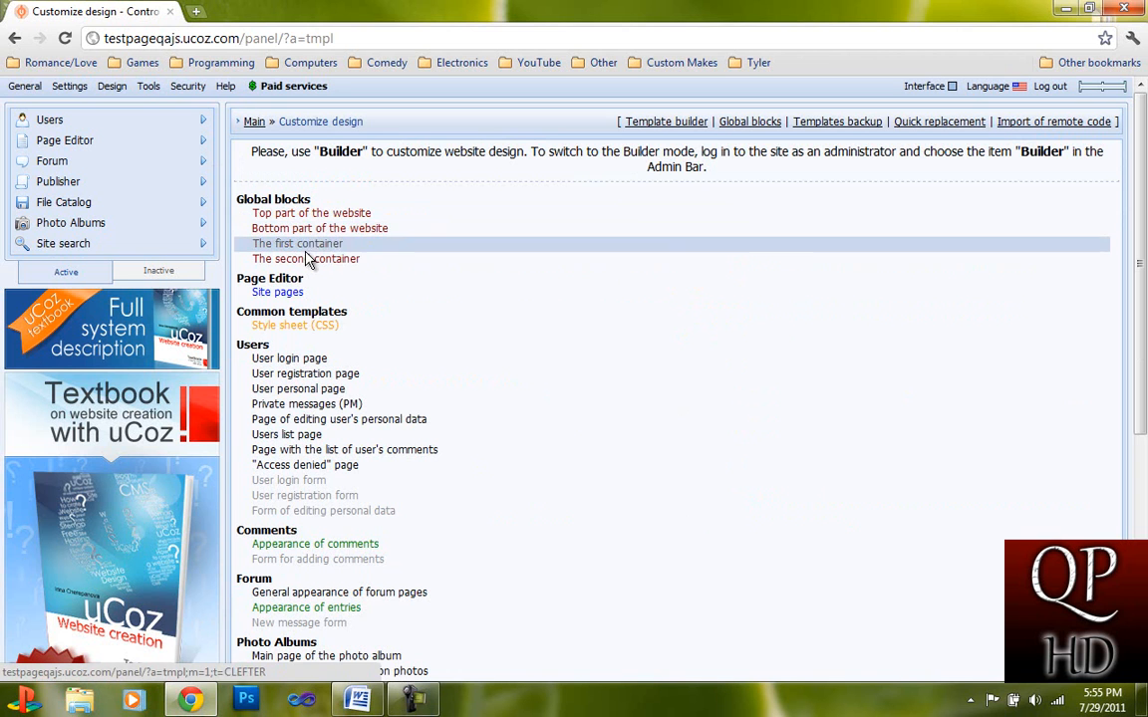
pyautogui.click(295, 325)
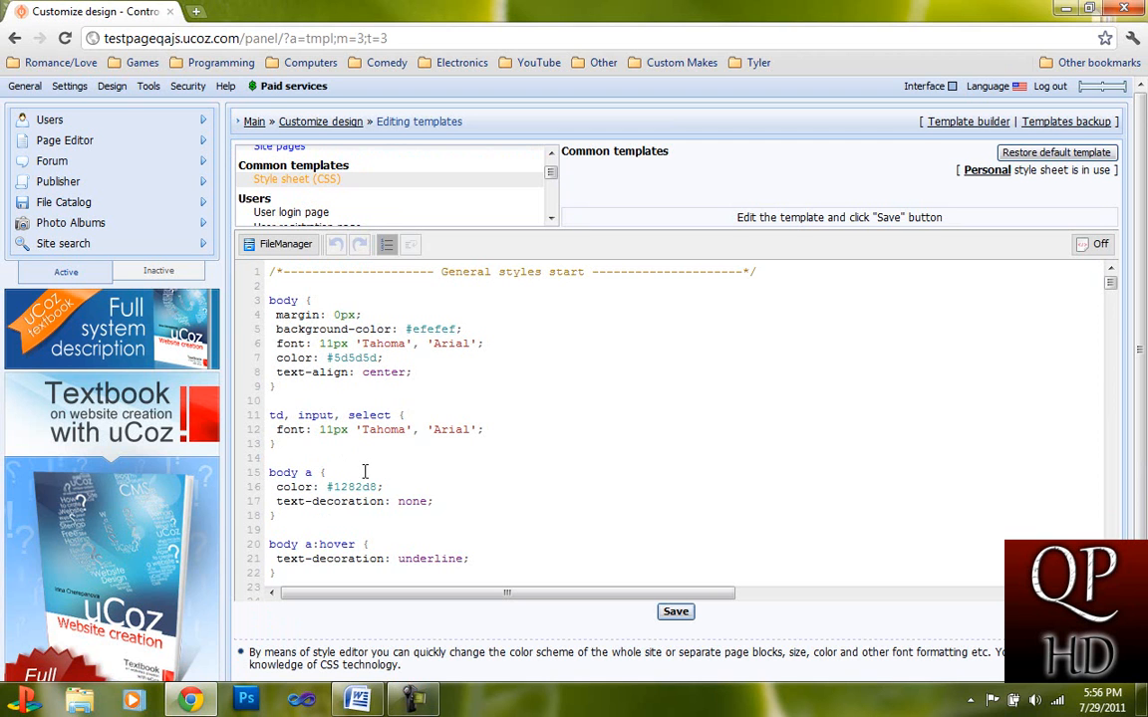
pyautogui.scroll(-3)
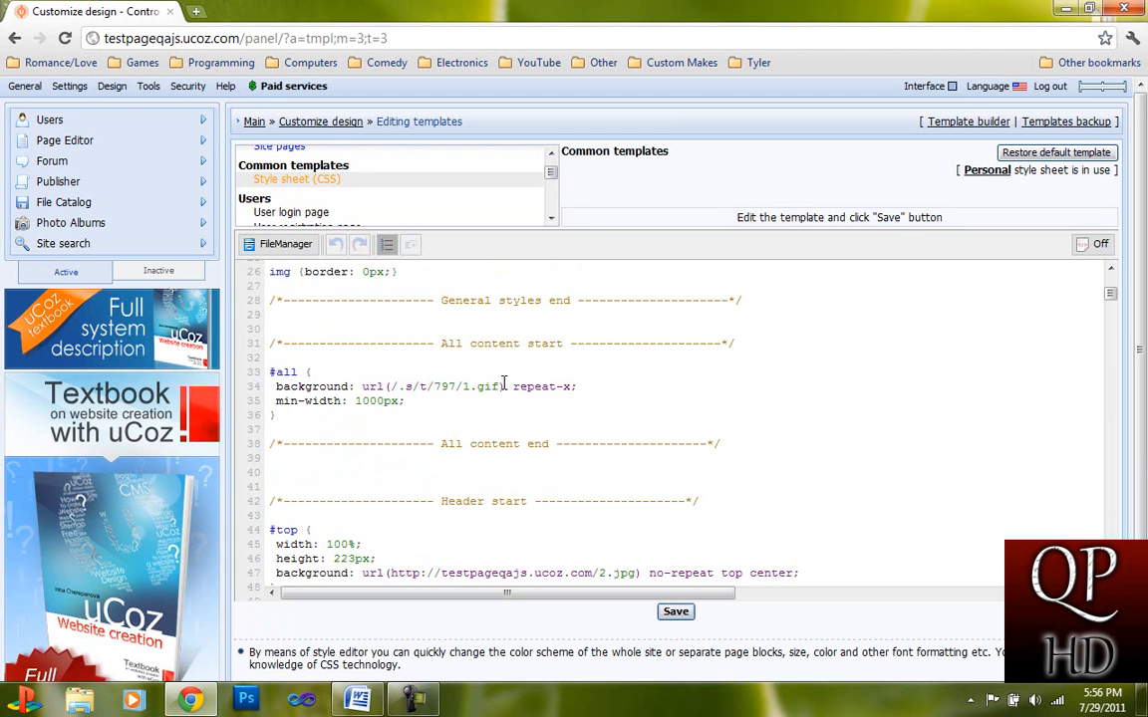
pyautogui.scroll(-3)
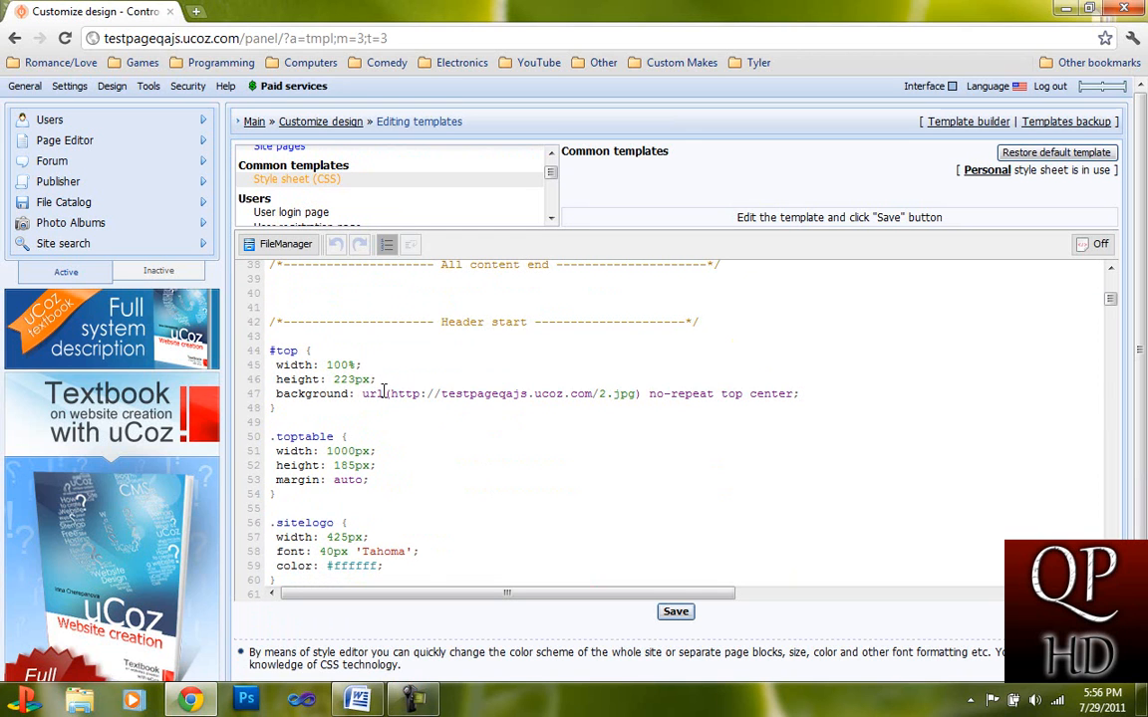
# - Replace the #top background URL with /.s/t/797/2.jpg and bring up copy options for it
pyautogui.moveTo(388, 394); pyautogui.dragTo(732, 394)
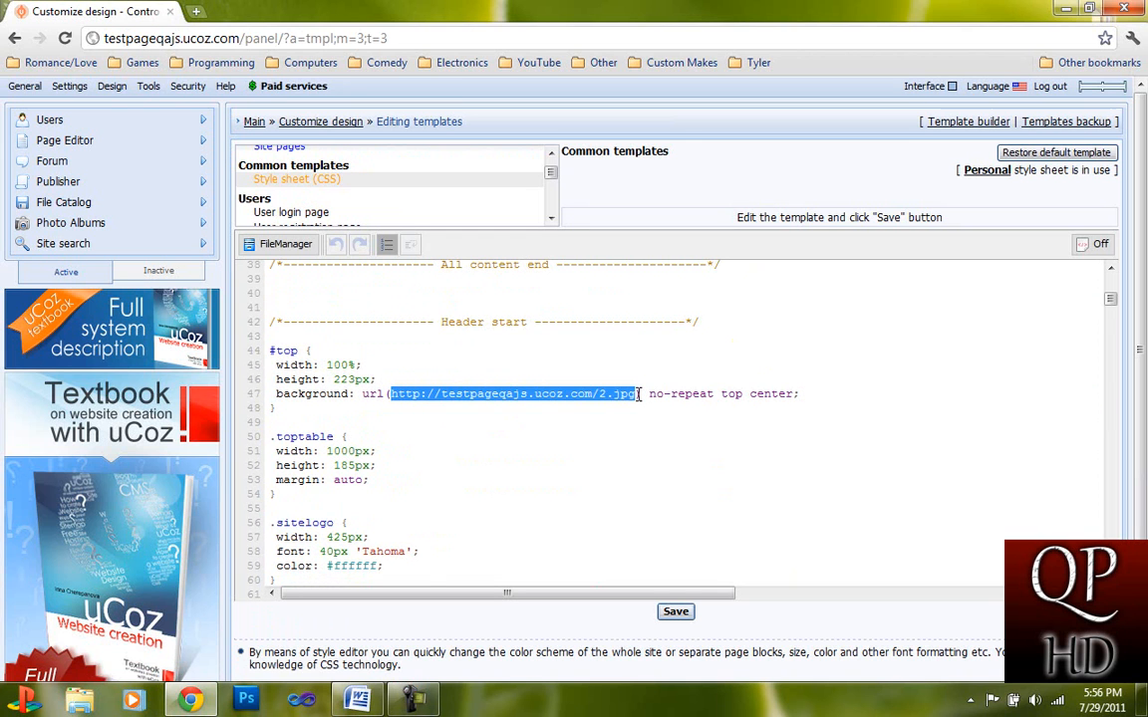
pyautogui.write('/.')
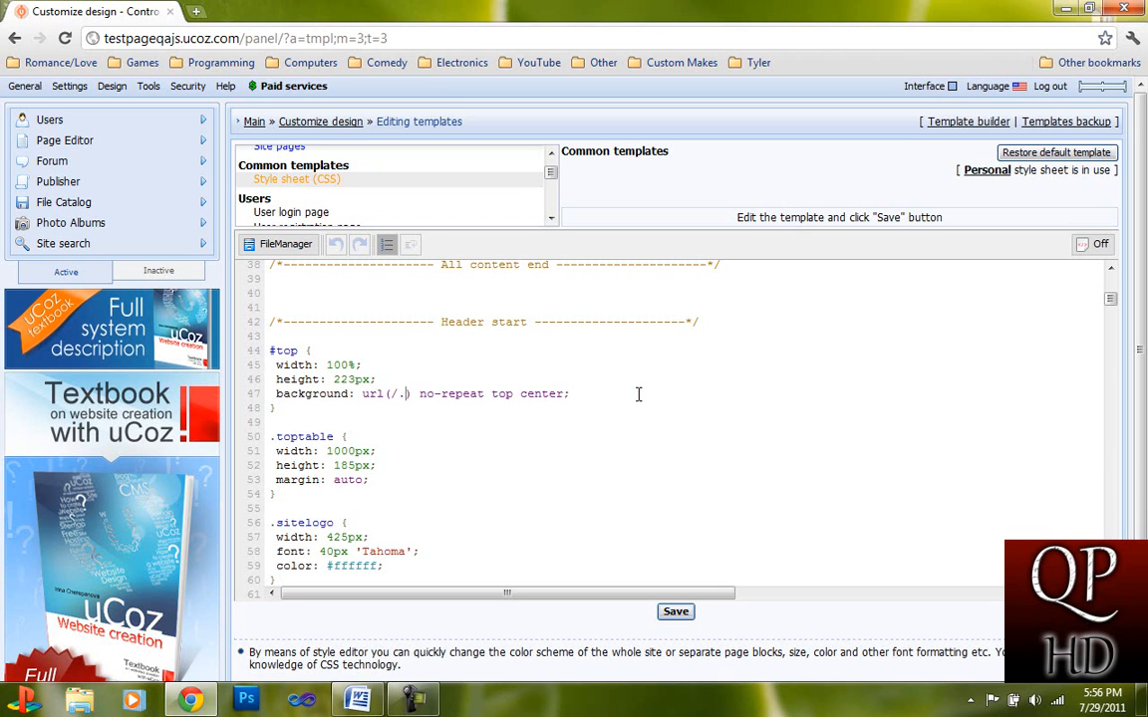
pyautogui.write('s/t/')
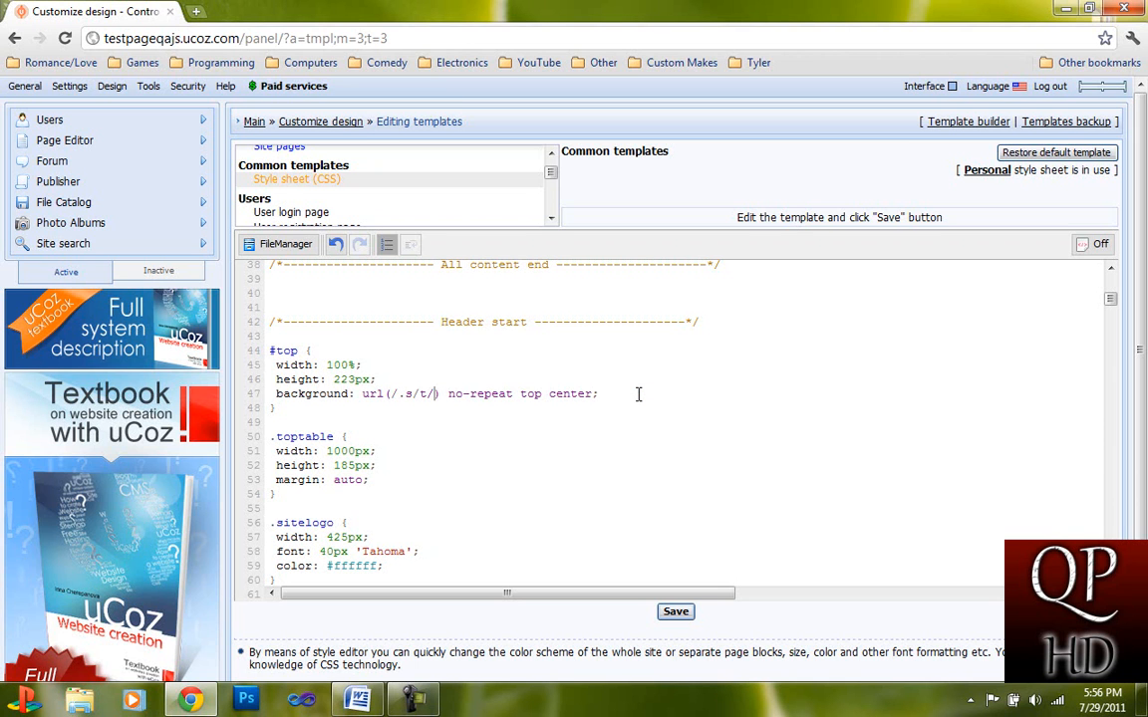
pyautogui.write('797')
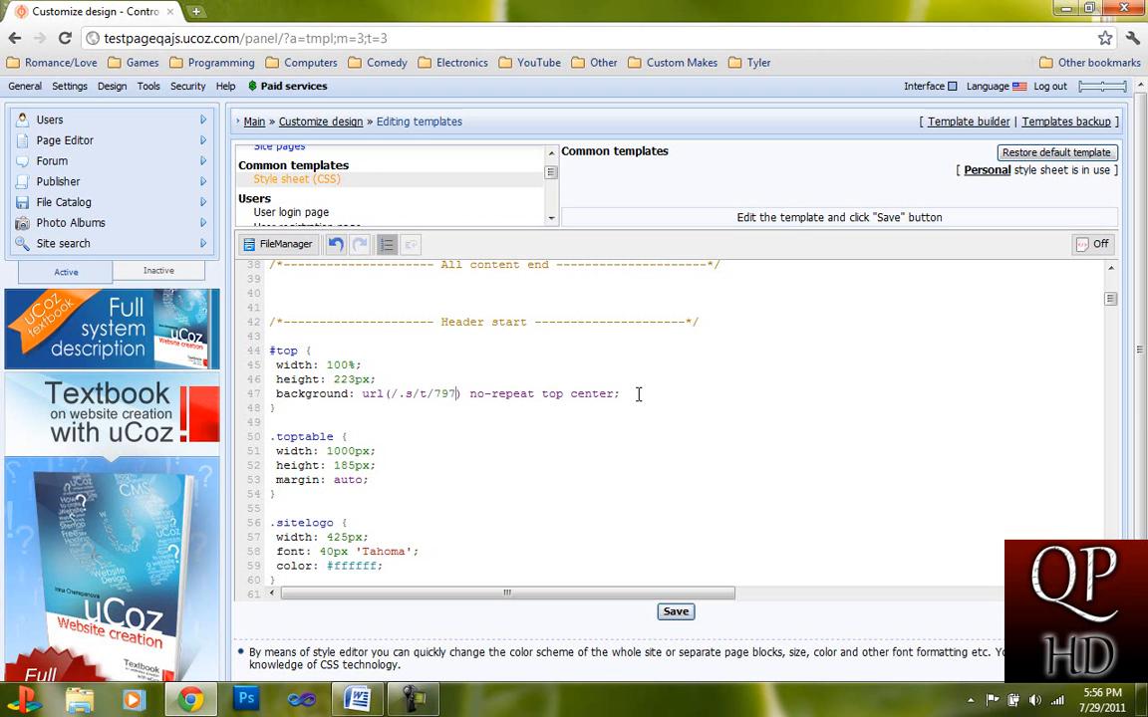
pyautogui.write('/2')
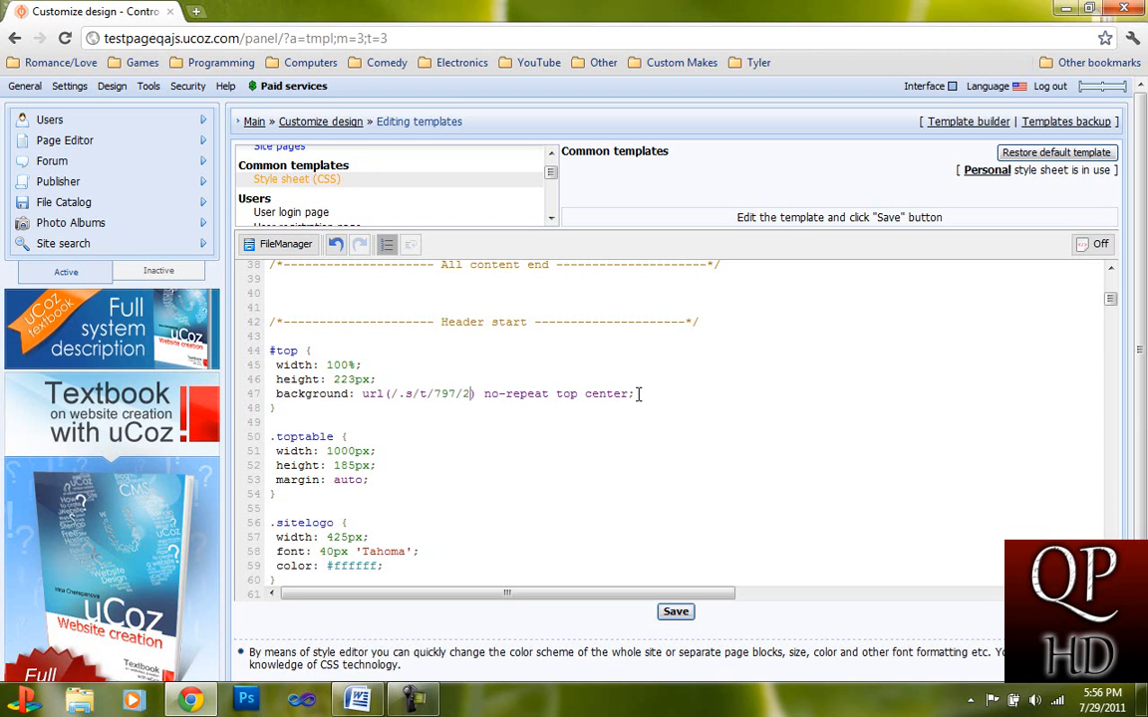
pyautogui.write('.jpg')
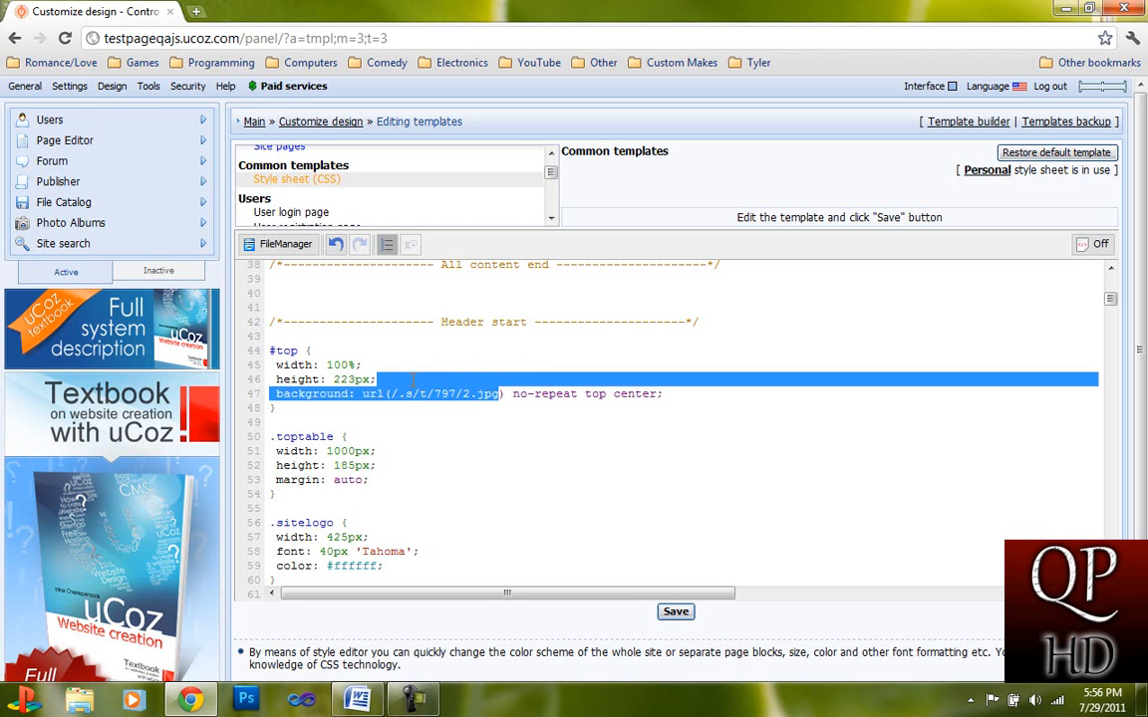
pyautogui.rightClick(443, 393)
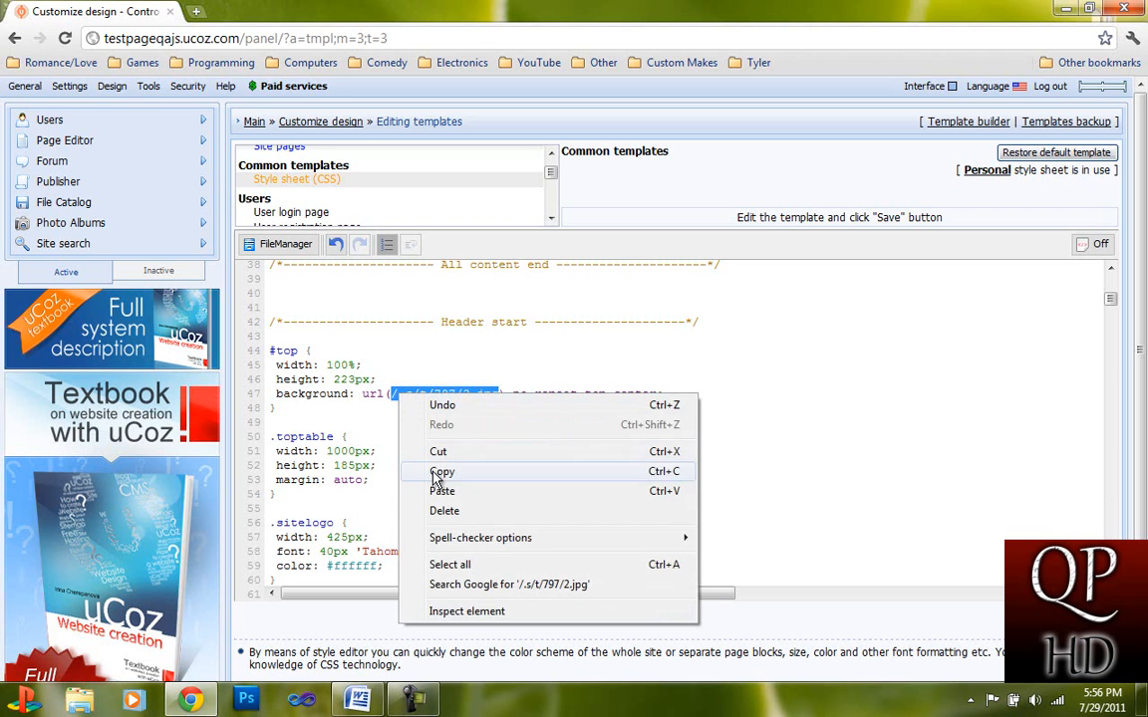
# - Reopen the Test Site home page from recently closed tabs, then start a new tab for searching
pyautogui.click(370, 11)
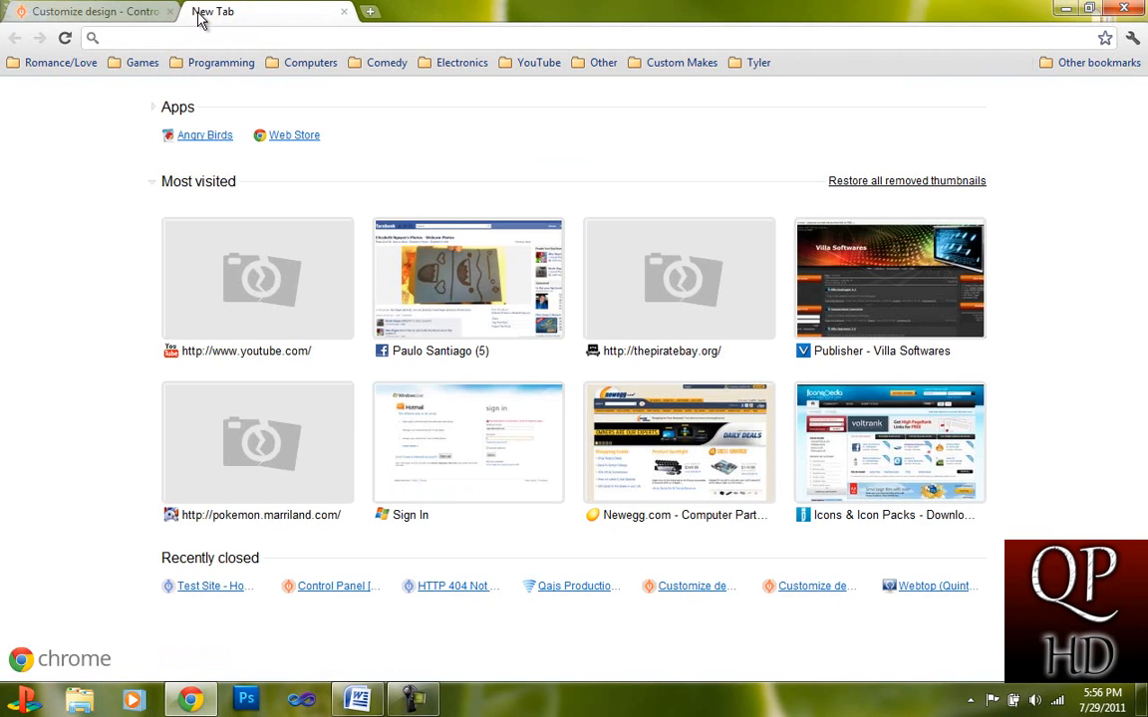
pyautogui.moveTo(249, 8)
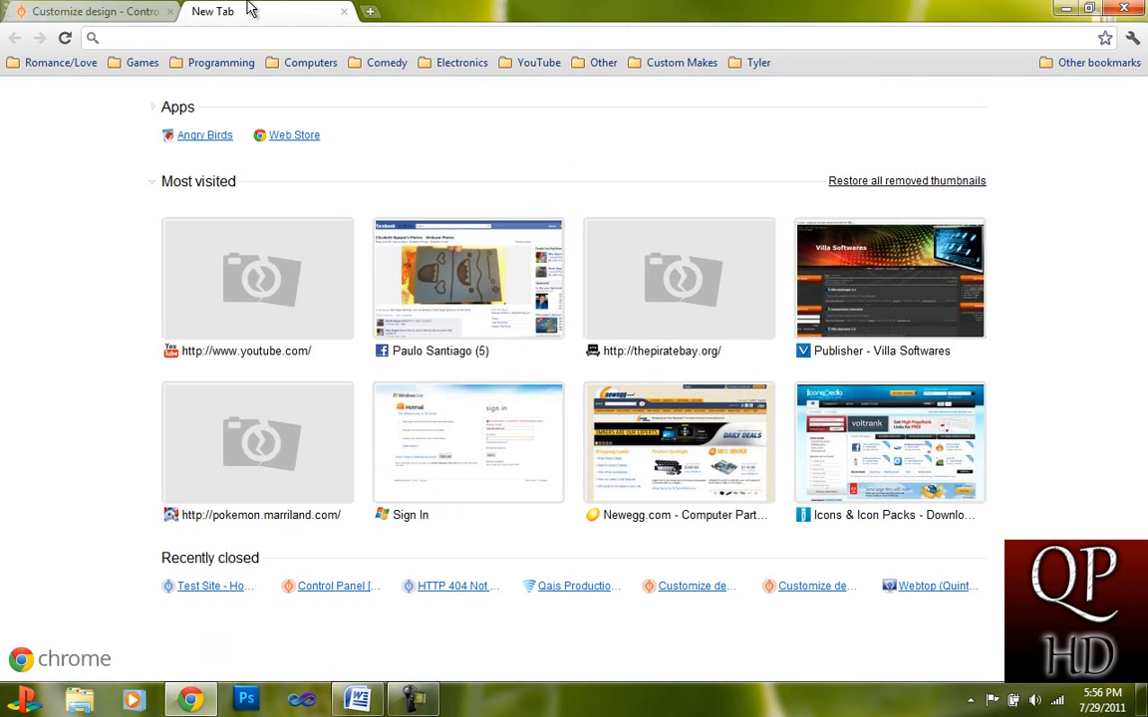
pyautogui.click(208, 586)
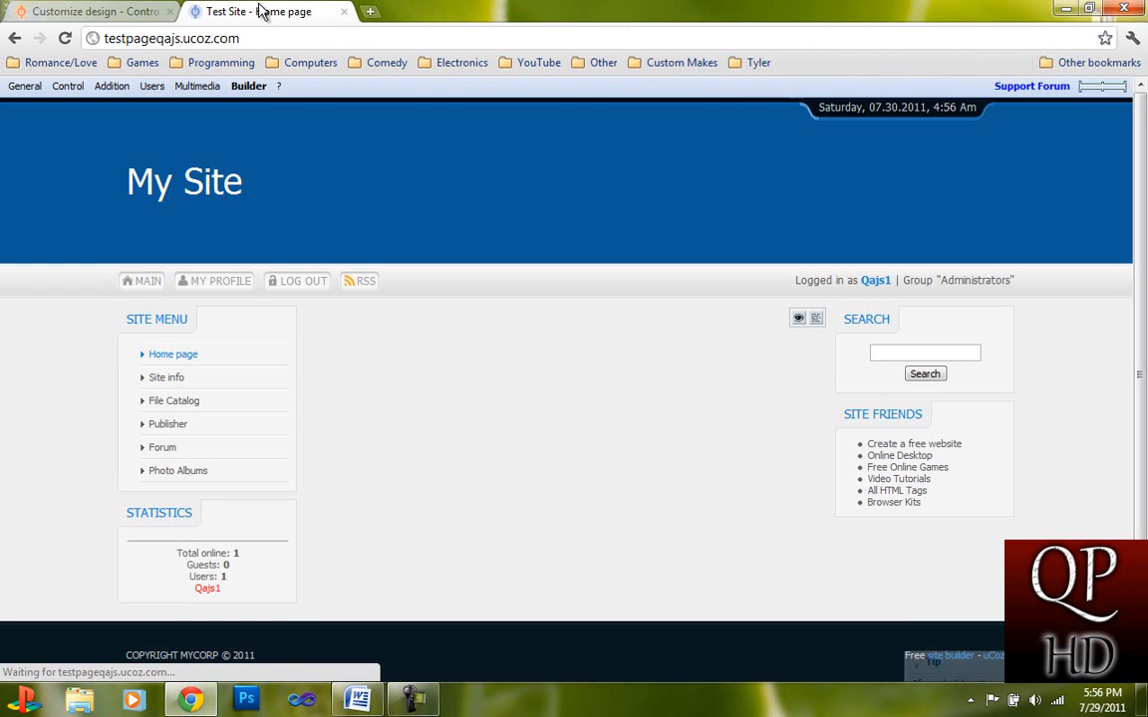
pyautogui.doubleClick(183, 182)
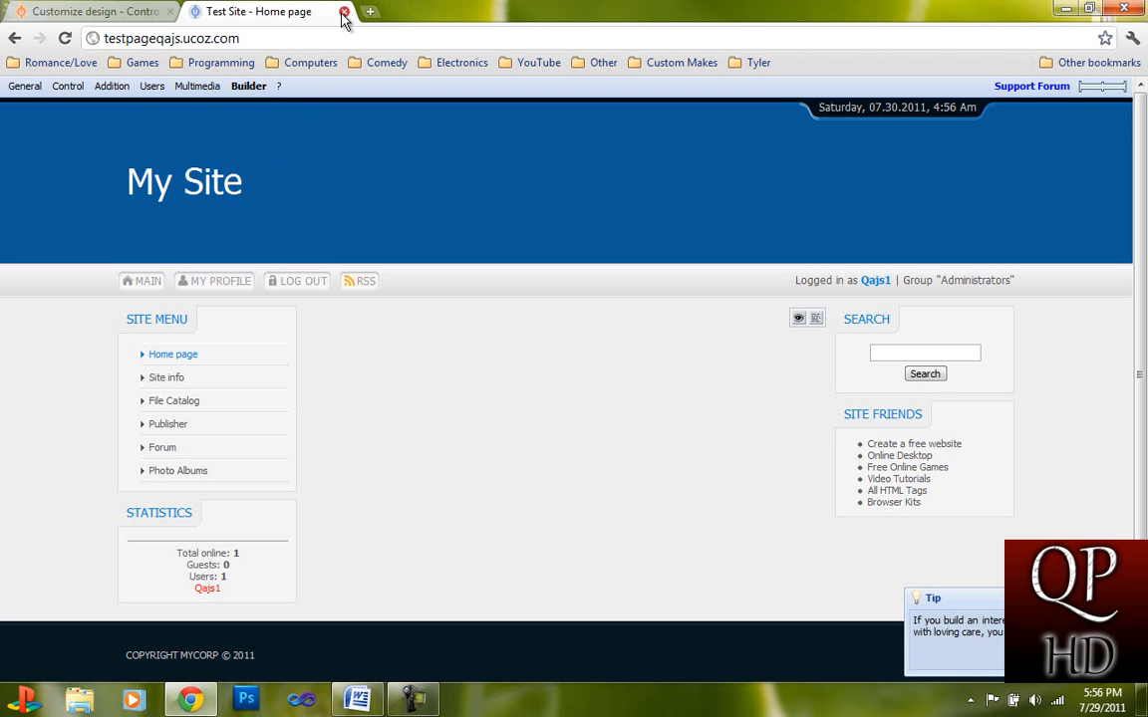
pyautogui.click(370, 11)
pyautogui.write('s102.ucoz.net/.s/t/')
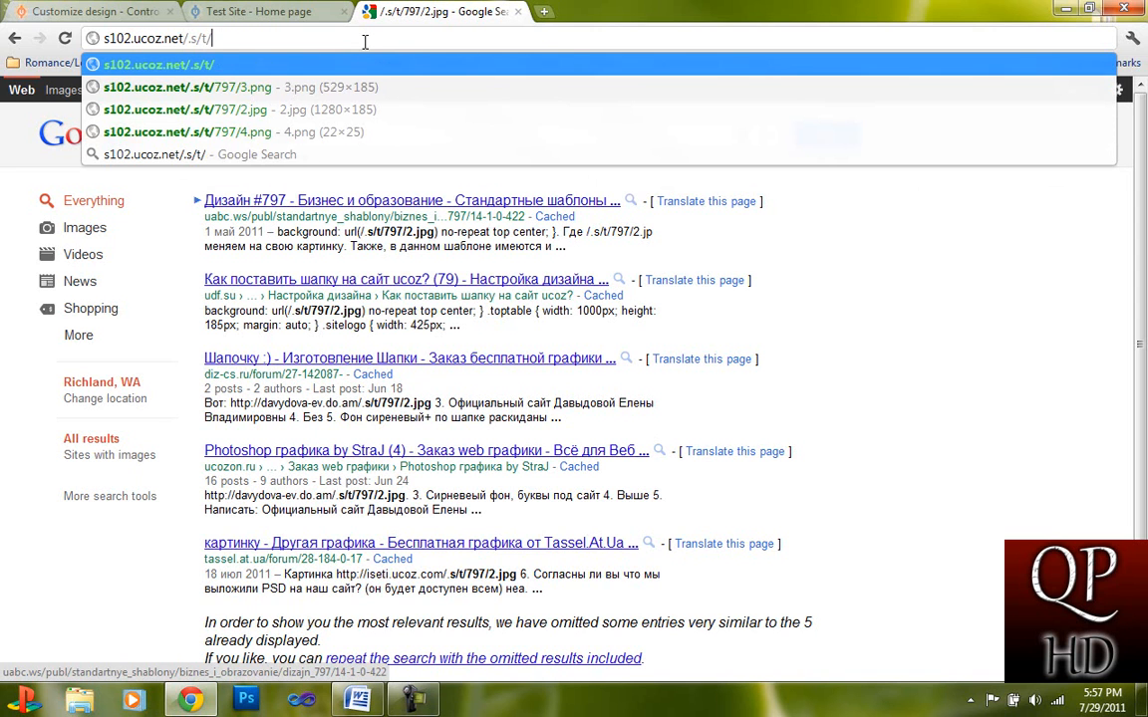
# - Load the banner image and save 2.jpg into Pictures > Photoshop > Websites > TEST
pyautogui.press('BackSpace')
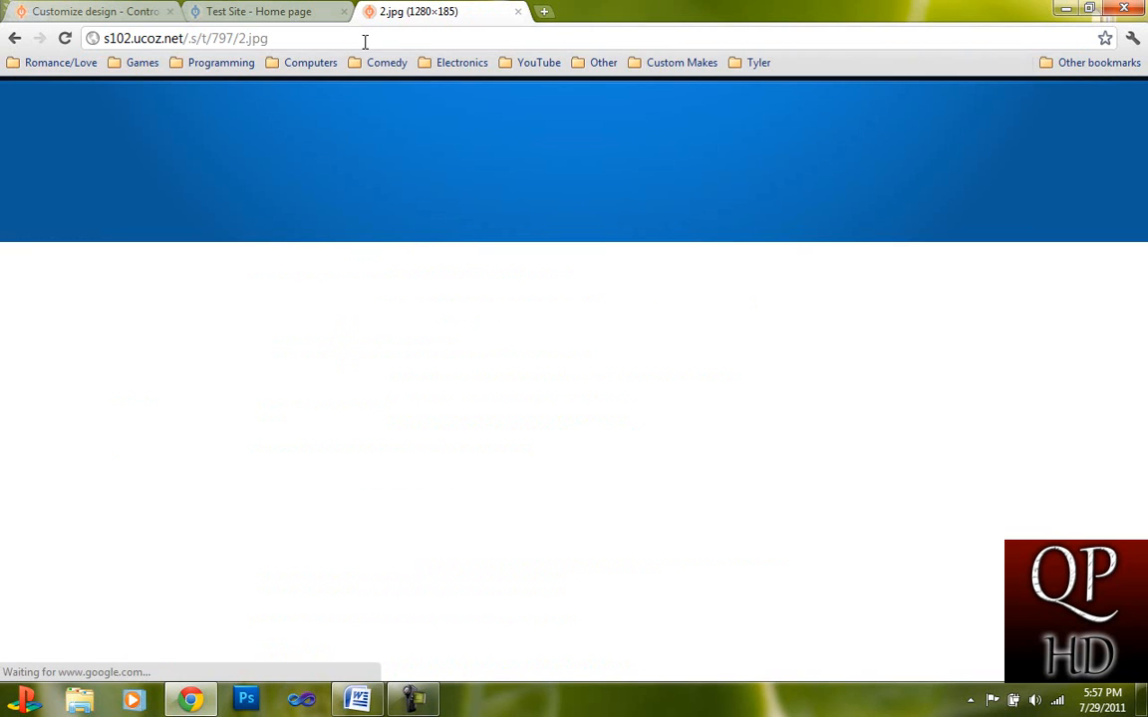
pyautogui.click(257, 11)
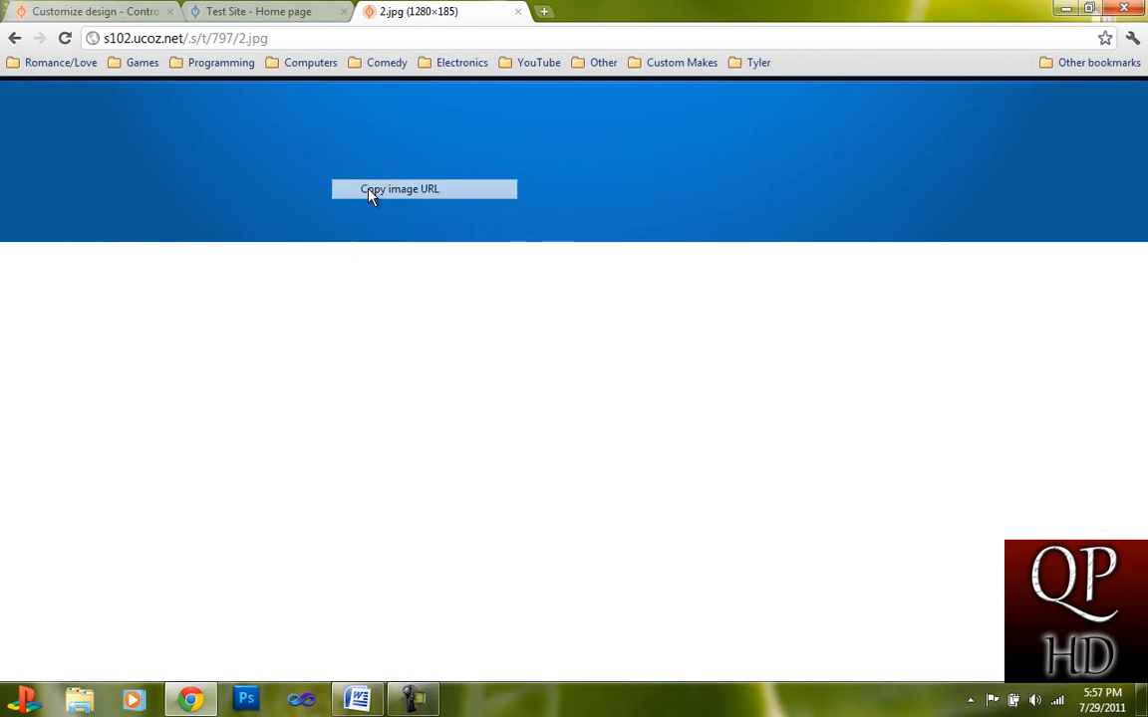
pyautogui.click(399, 189)
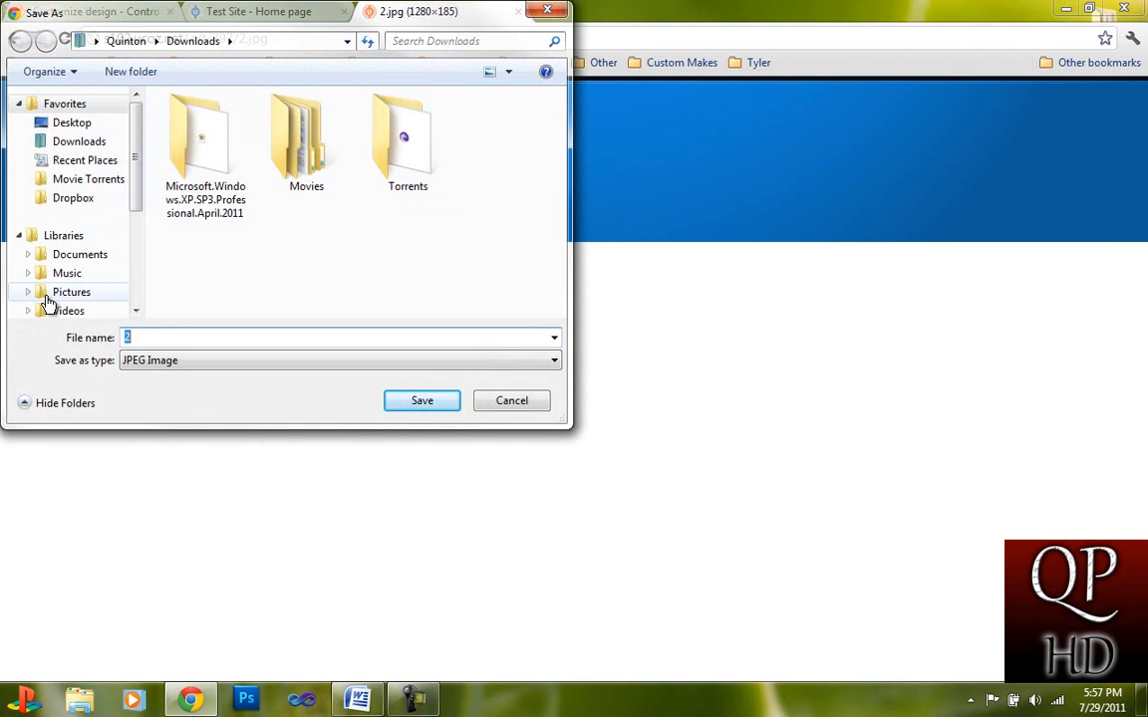
pyautogui.click(72, 292)
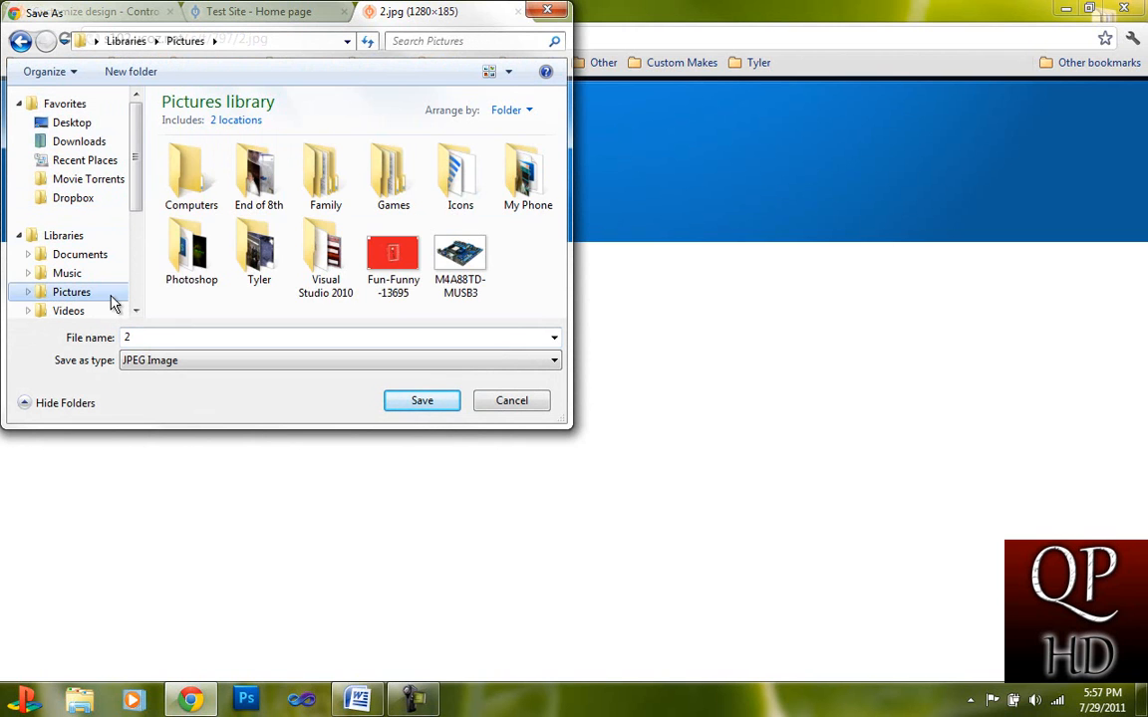
pyautogui.doubleClick(191, 249)
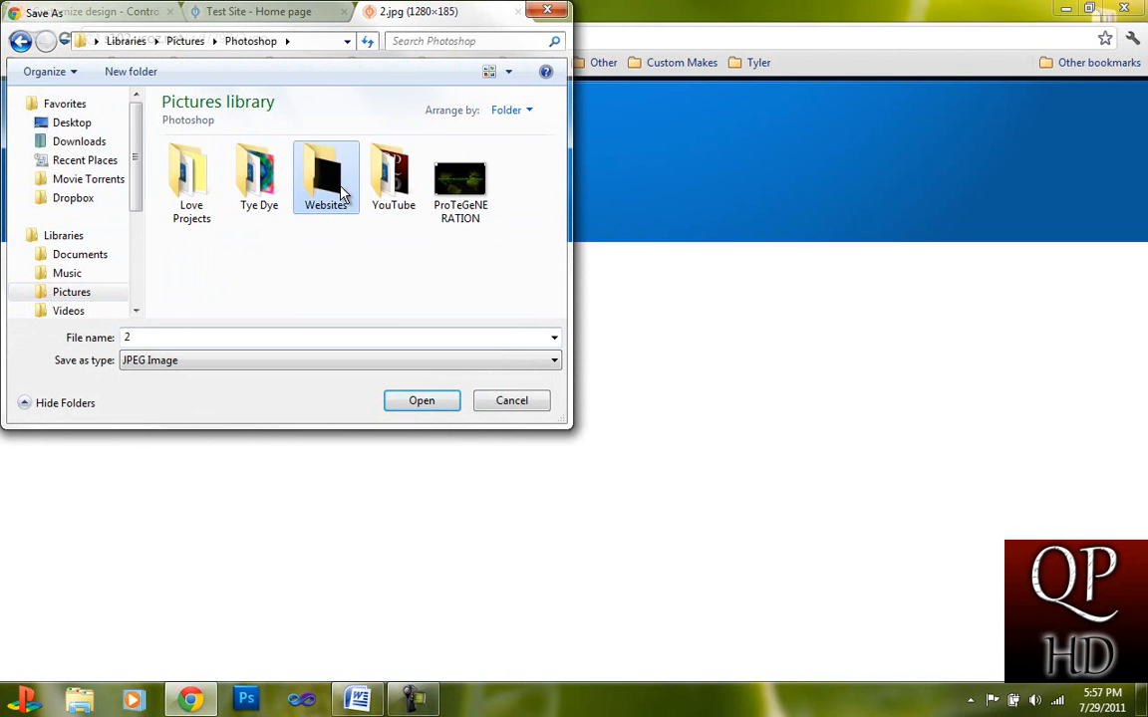
pyautogui.doubleClick(326, 177)
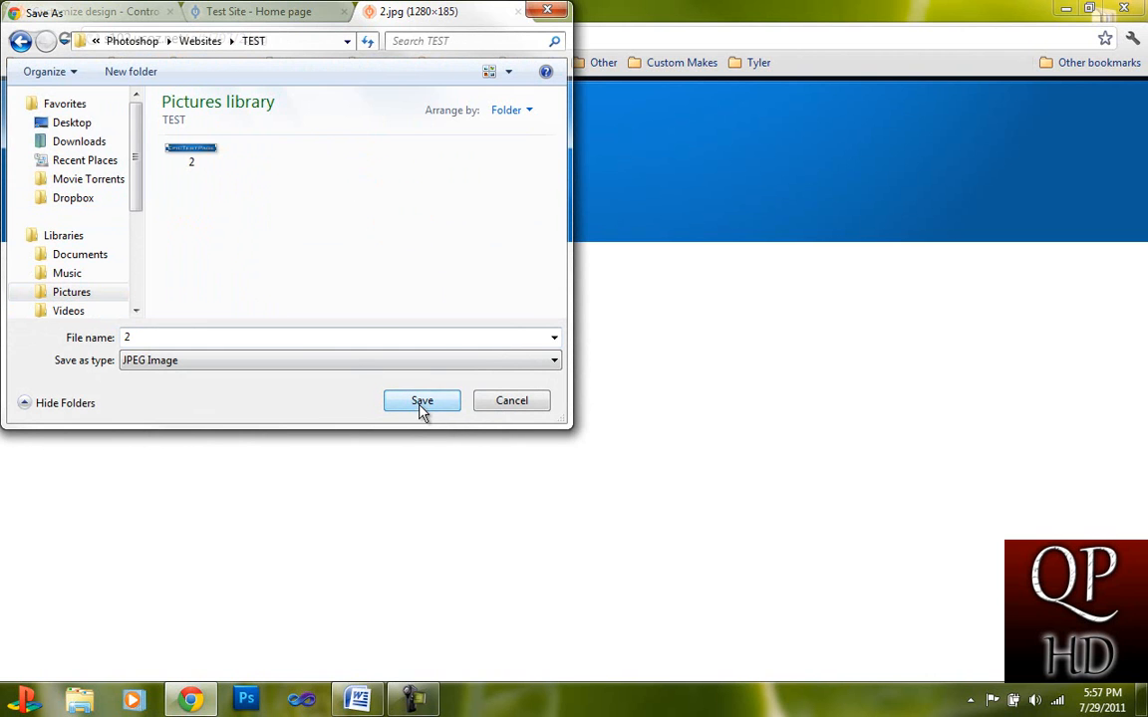
pyautogui.click(422, 400)
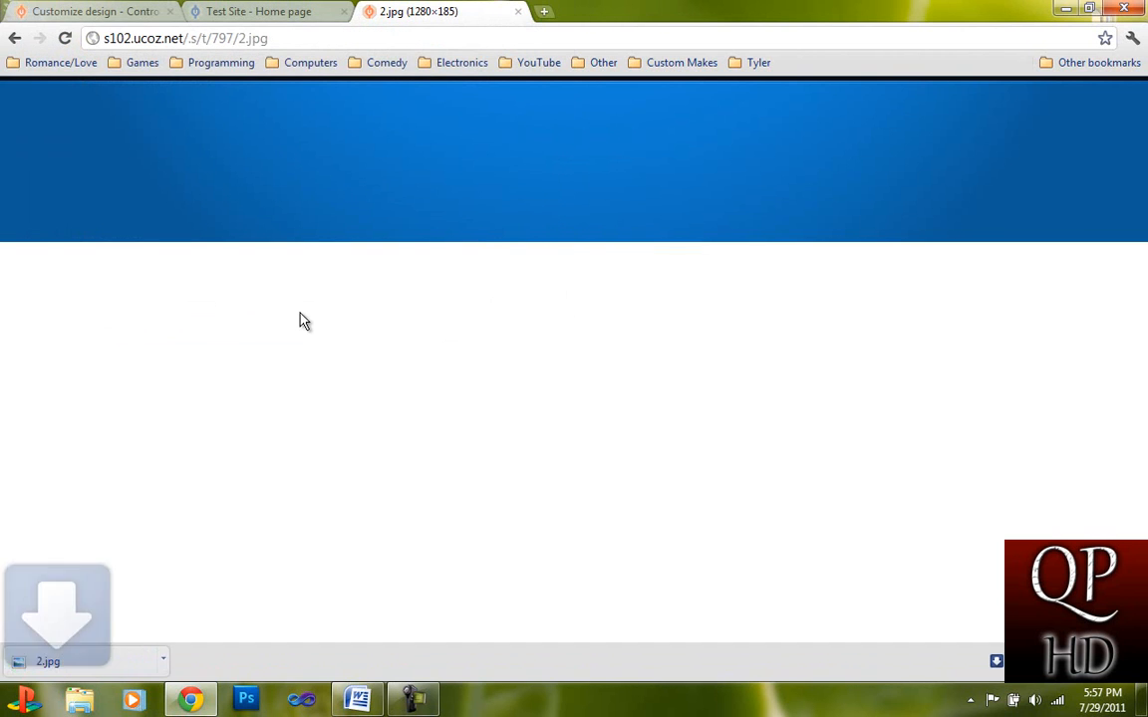
# - Change the .globe url to /.s/t/797/3.png and save the style sheet template
pyautogui.click(259, 10)
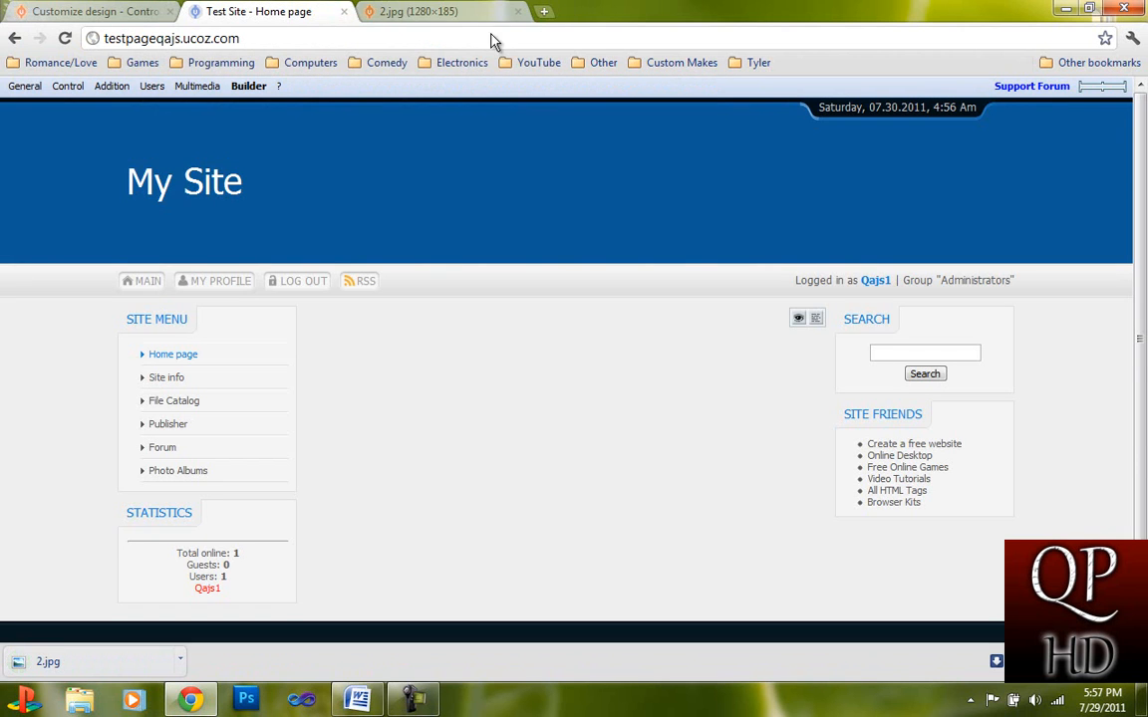
pyautogui.click(419, 11)
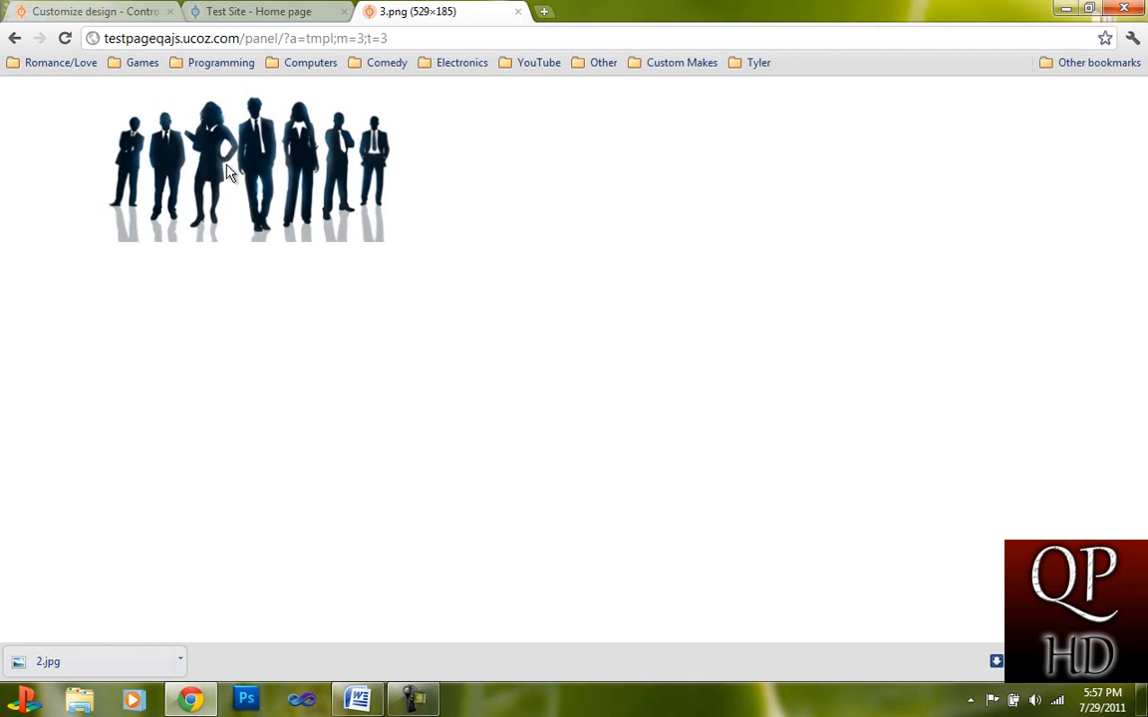
pyautogui.click(90, 11)
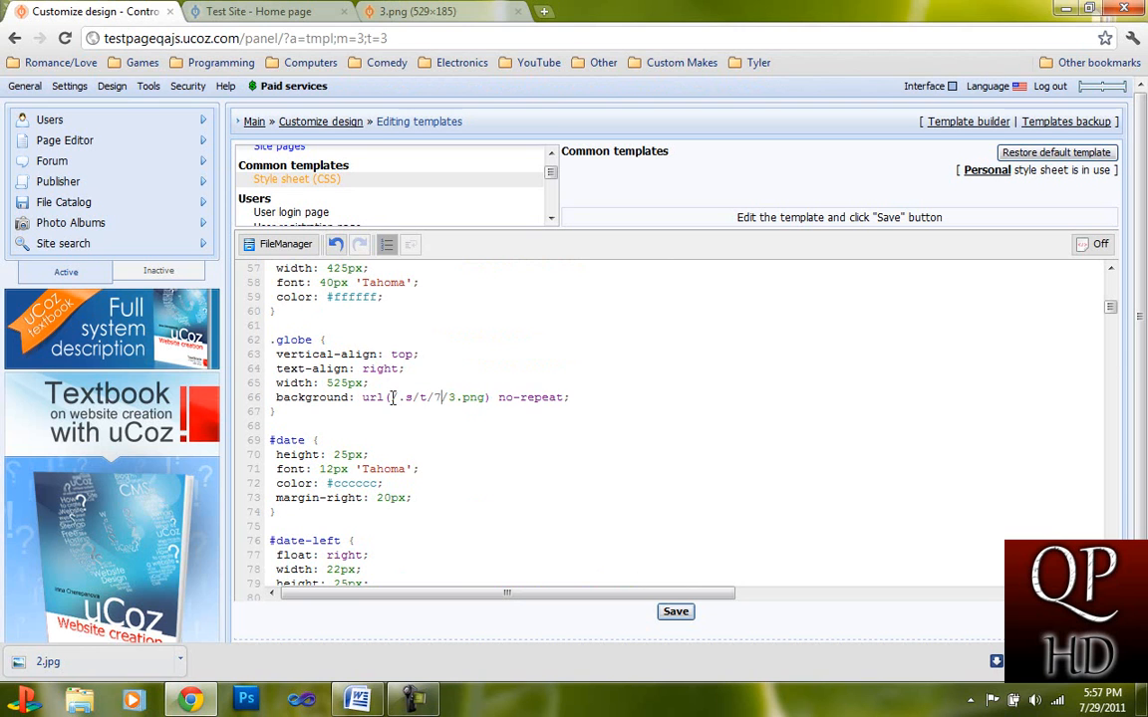
pyautogui.write('97')
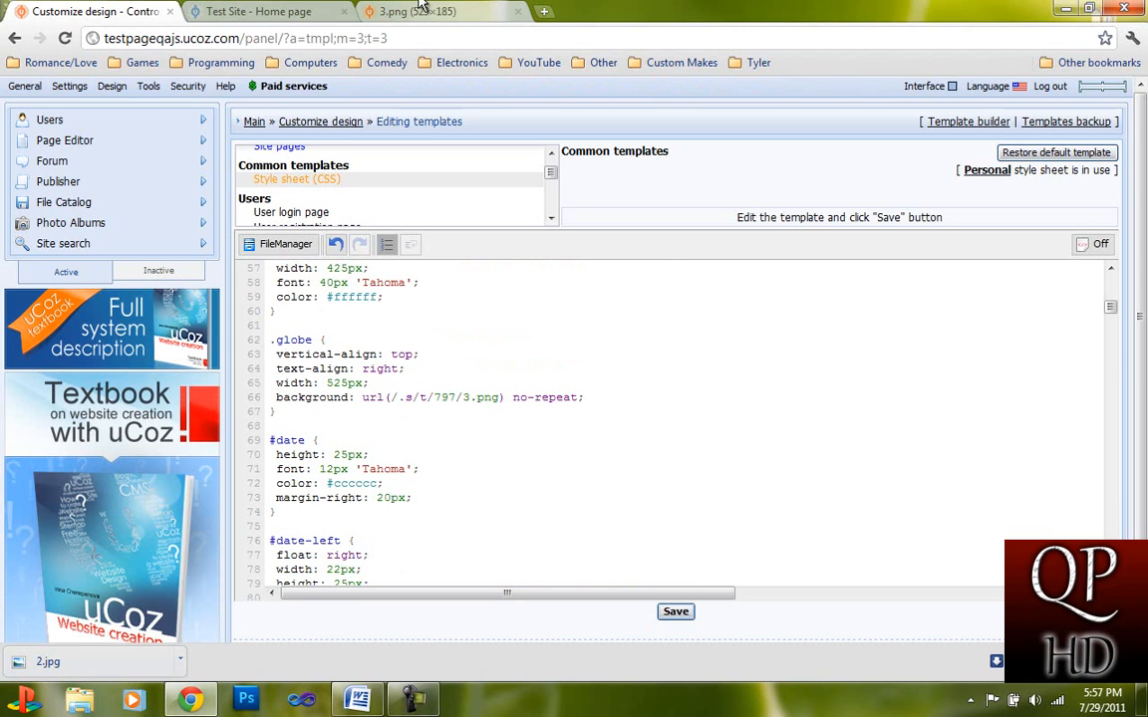
pyautogui.click(259, 10)
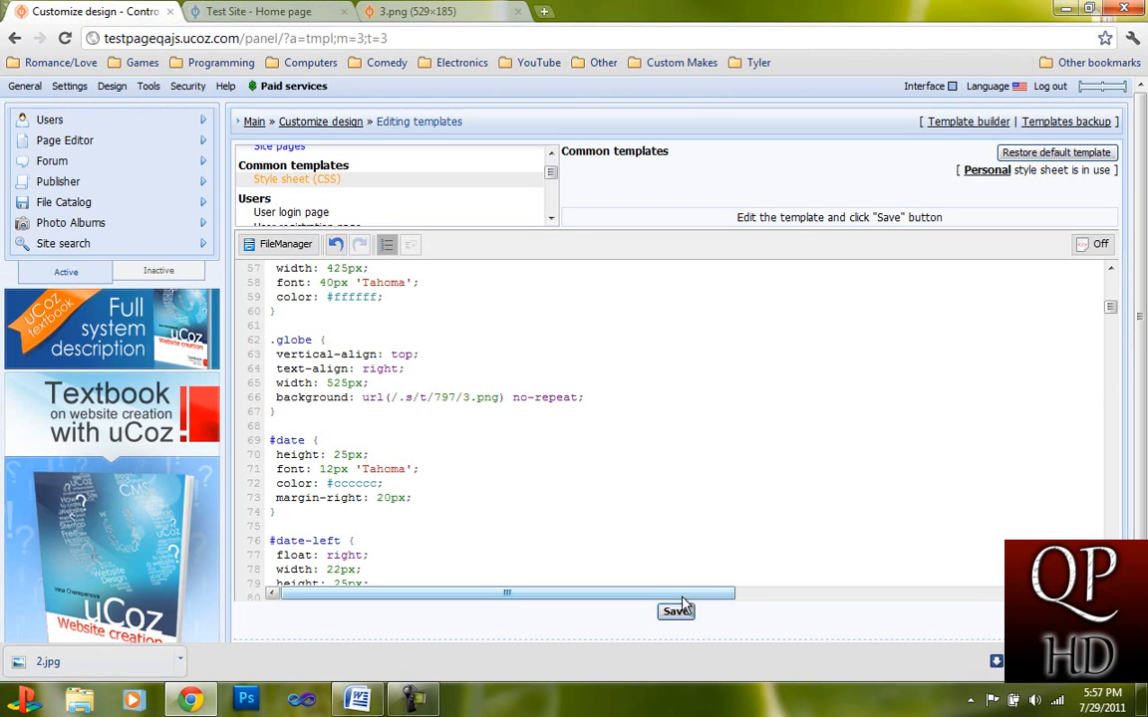
pyautogui.click(676, 611)
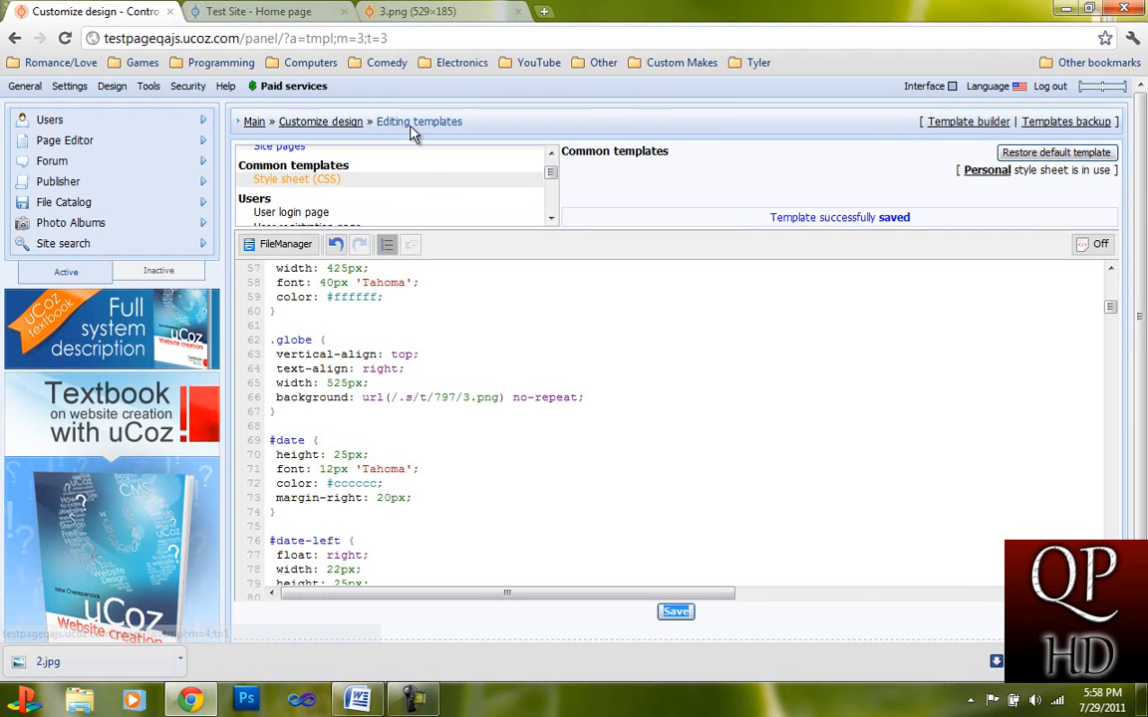
# - Save the 3.png silhouette image into the TEST folder, then close its tab
pyautogui.click(258, 11)
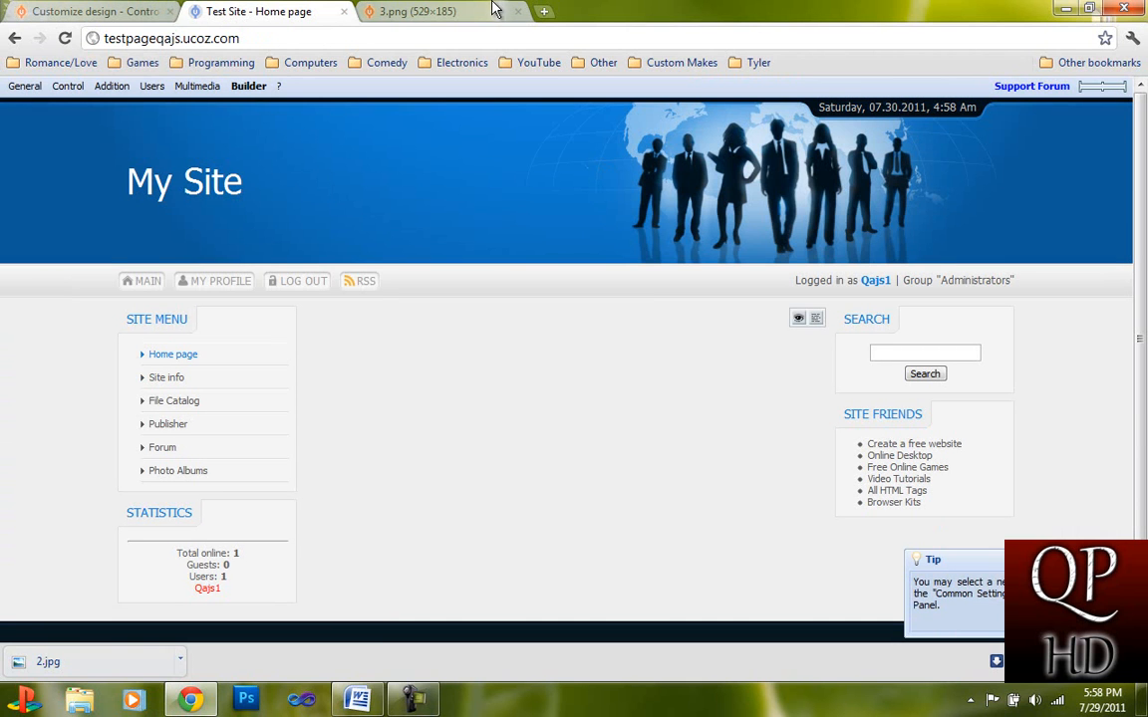
pyautogui.moveTo(463, 8)
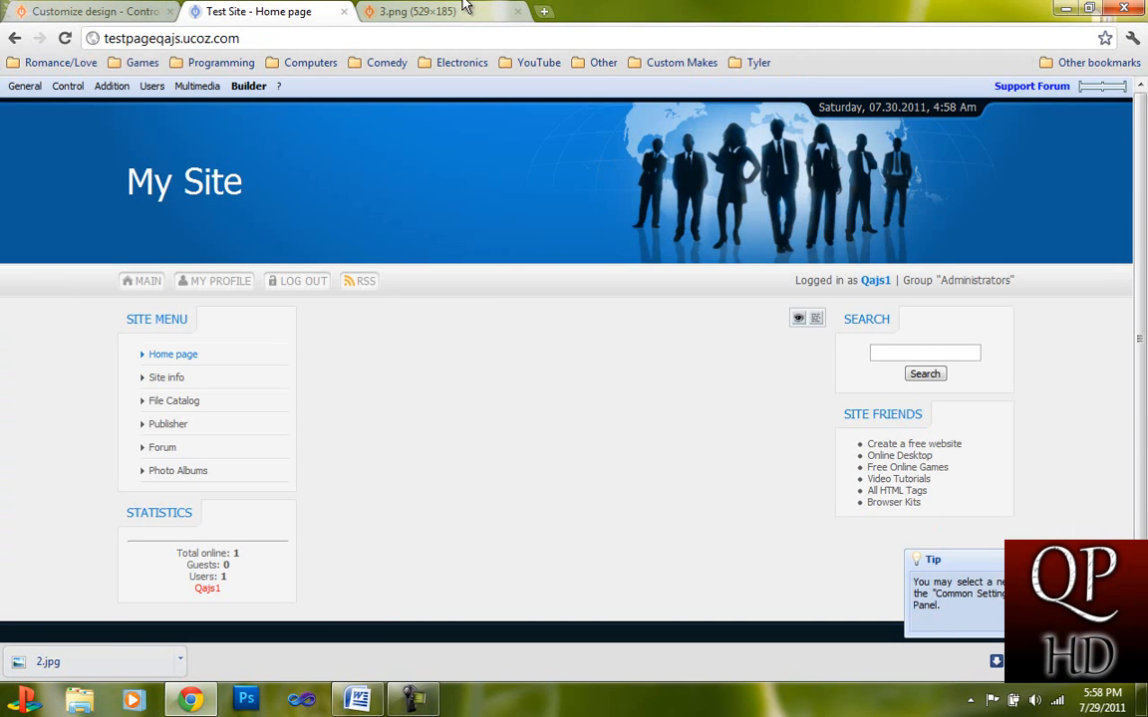
pyautogui.click(413, 11)
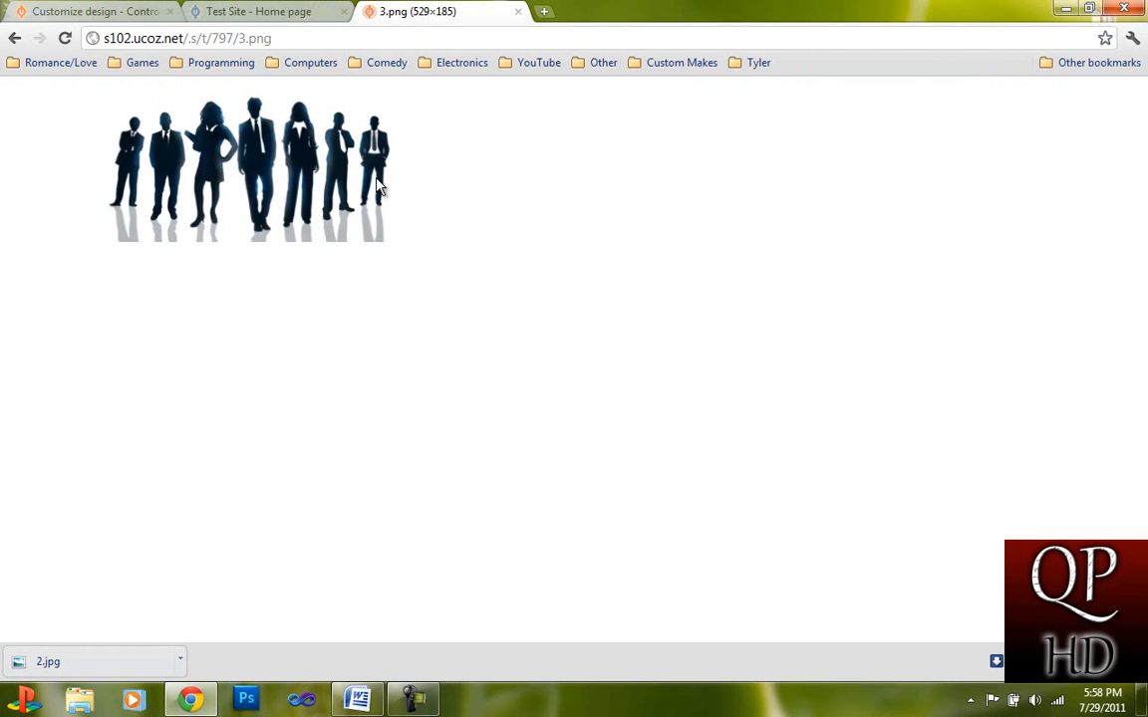
pyautogui.click(259, 11)
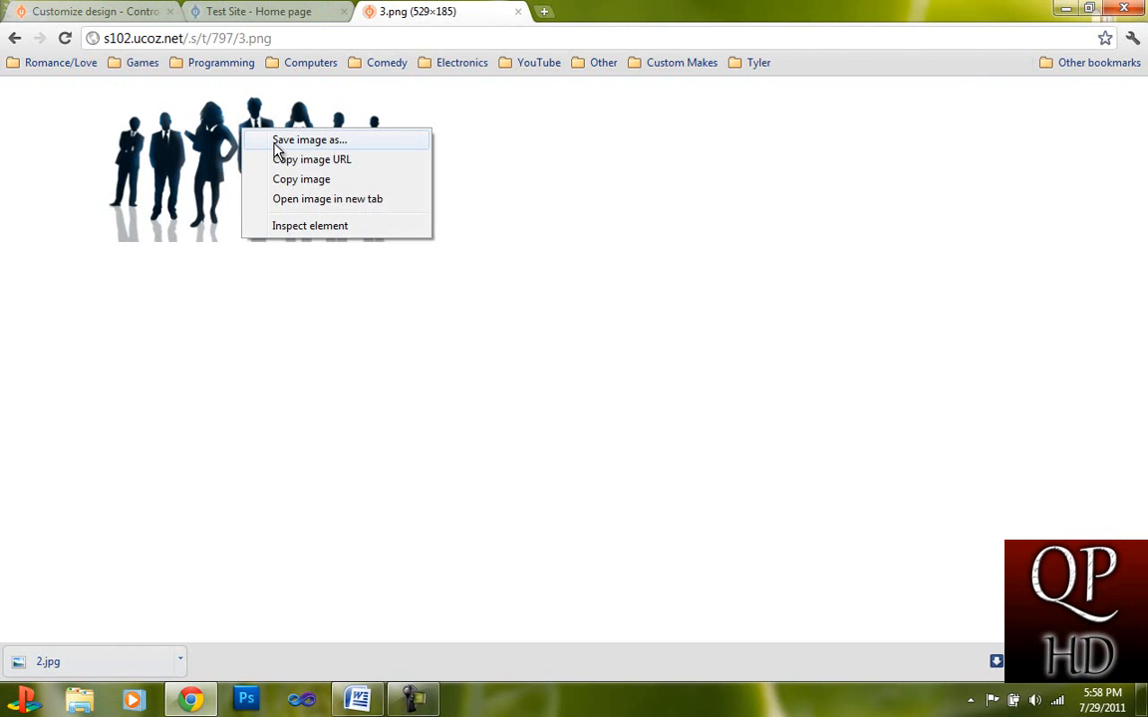
pyautogui.click(309, 140)
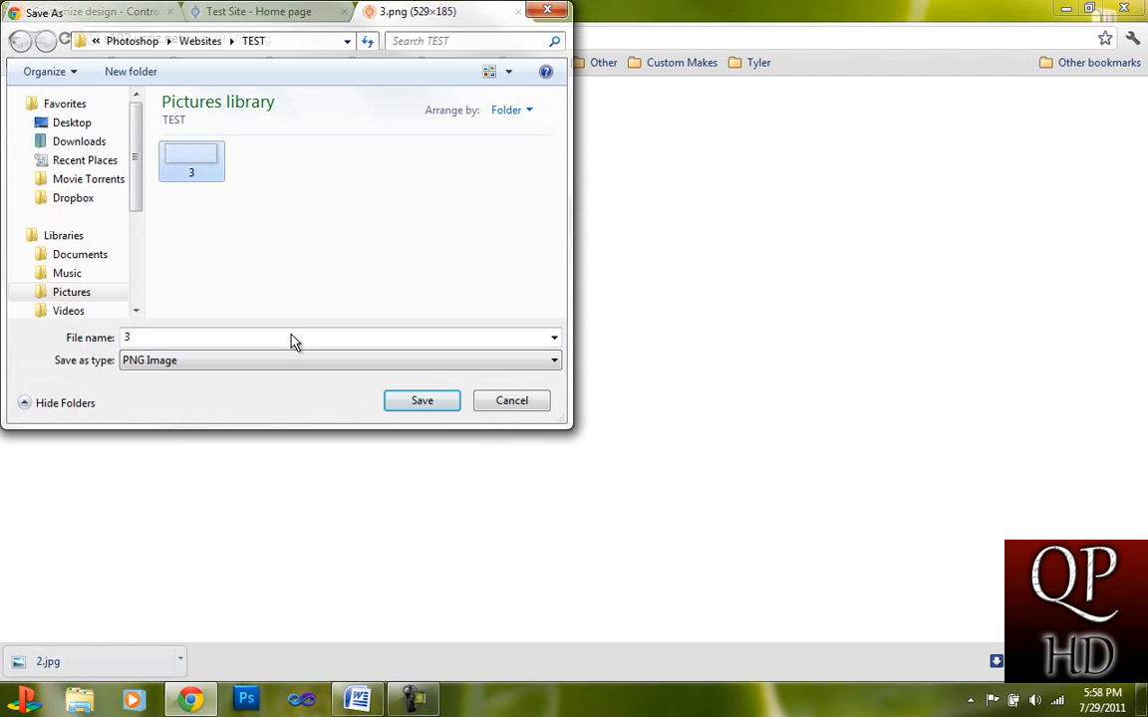
pyautogui.click(421, 399)
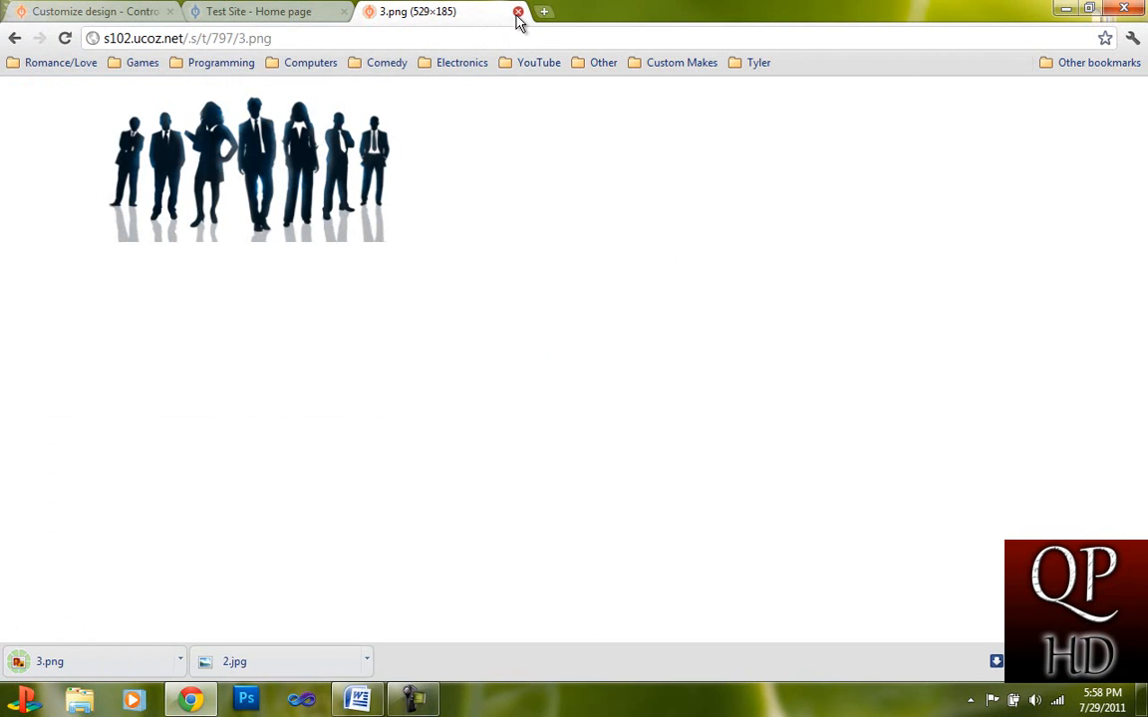
pyautogui.click(517, 11)
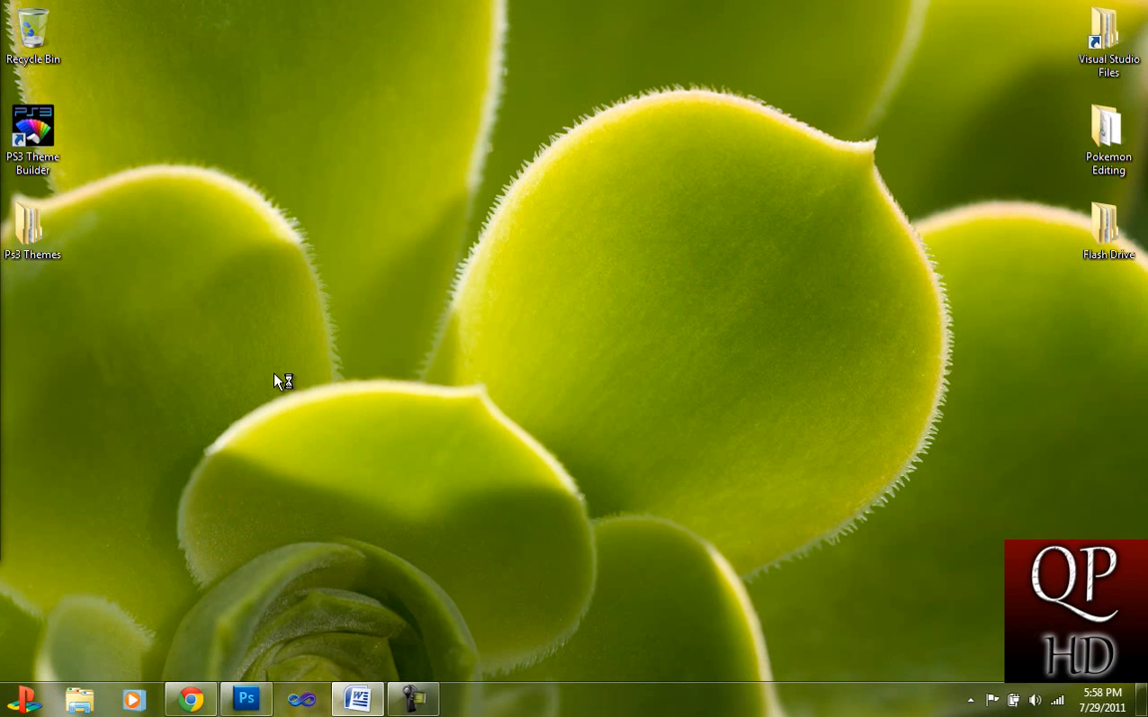
pyautogui.moveTo(281, 392)
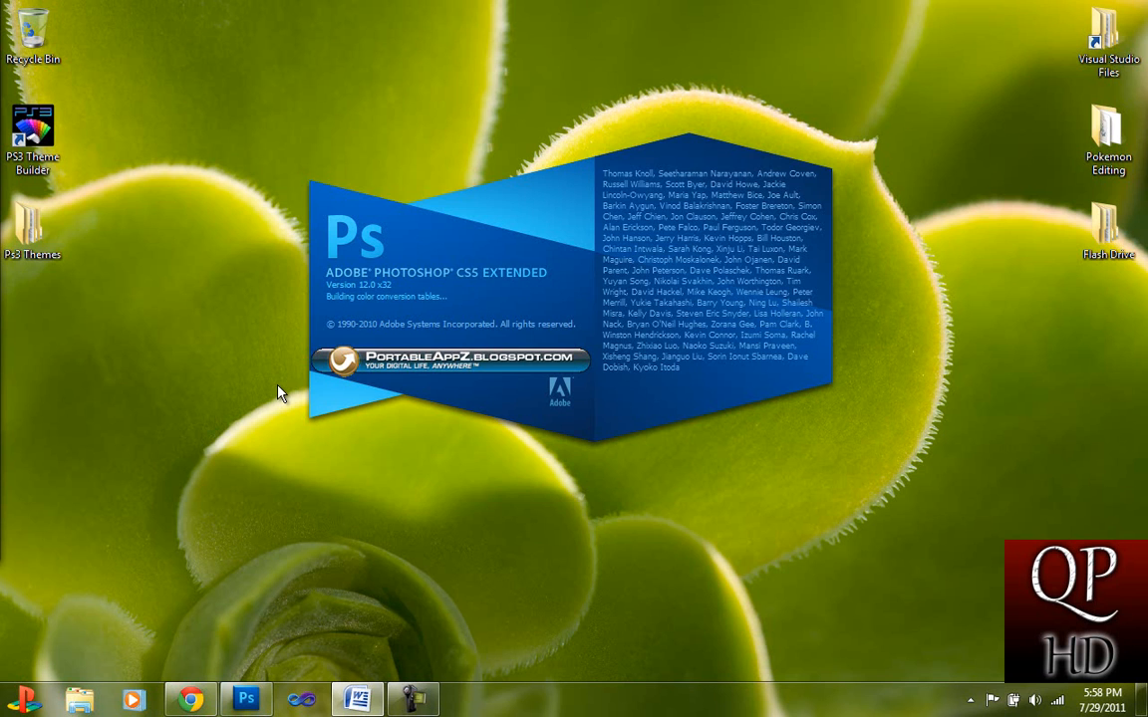
pyautogui.moveTo(246, 376)
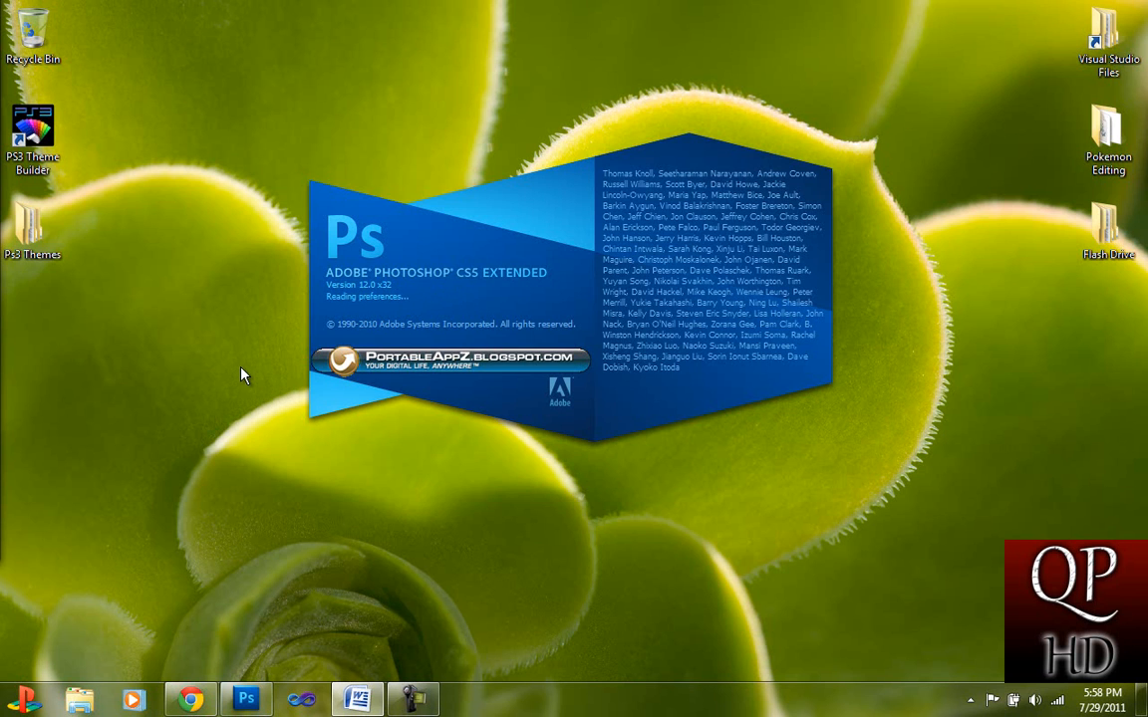
pyautogui.moveTo(217, 188)
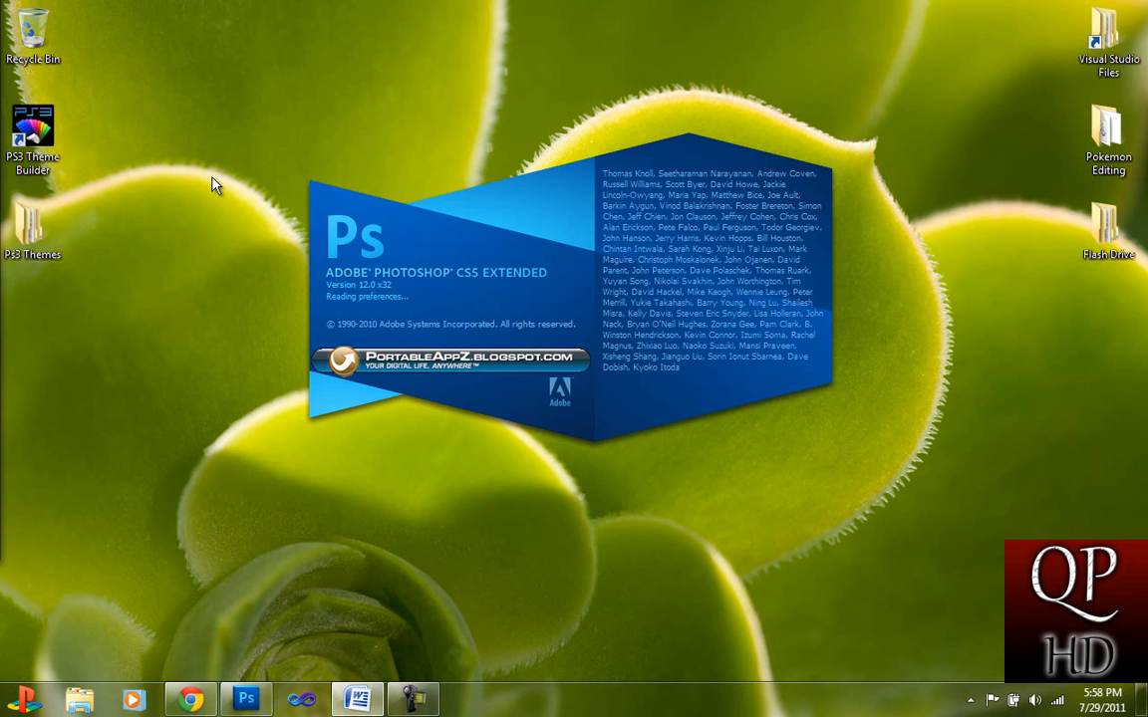
pyautogui.moveTo(165, 180)
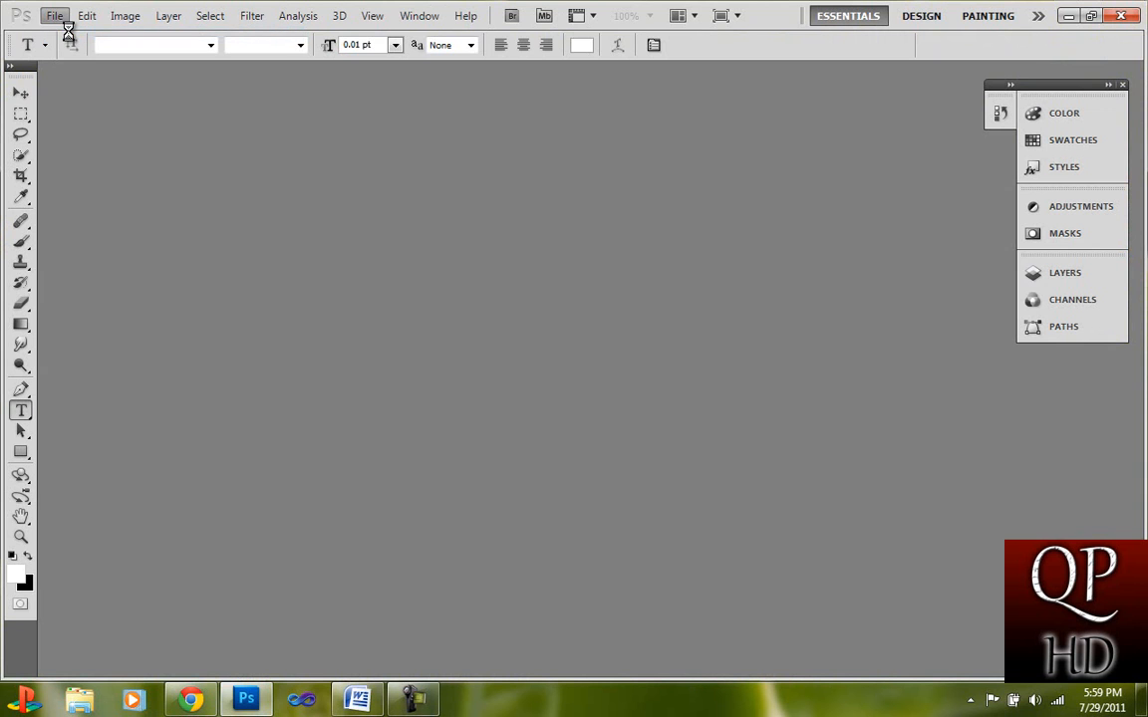
# - Cancel the File > New document dialog and reopen the File menu to open images
pyautogui.click(55, 15)
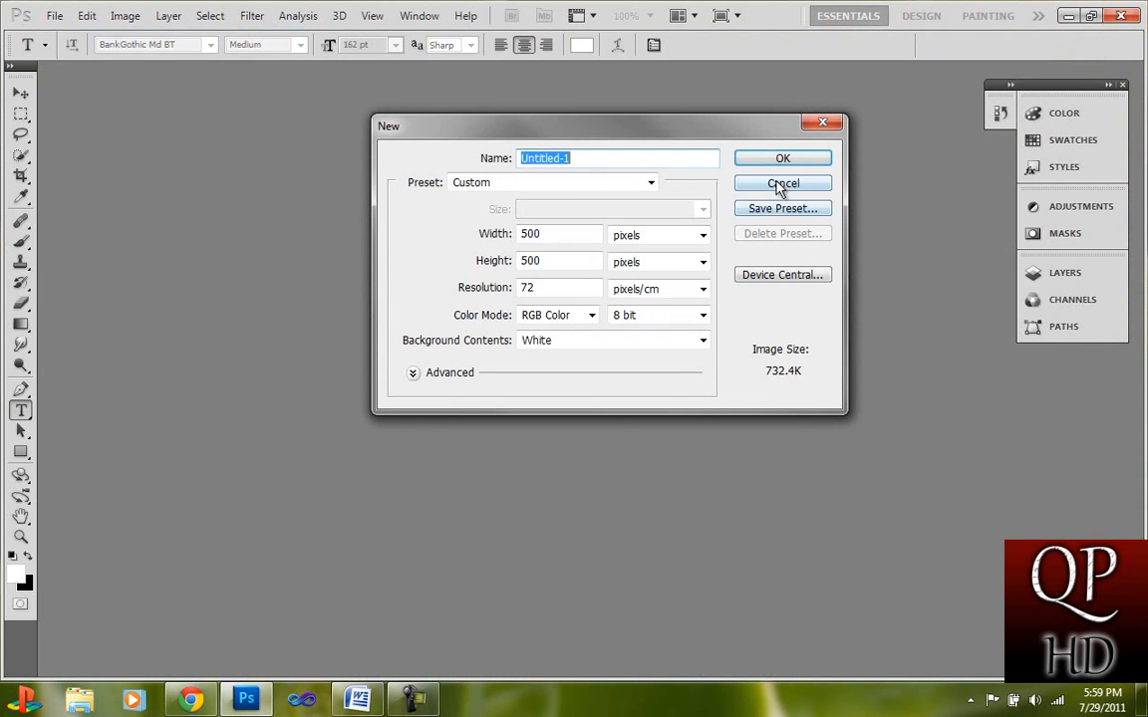
pyautogui.click(54, 15)
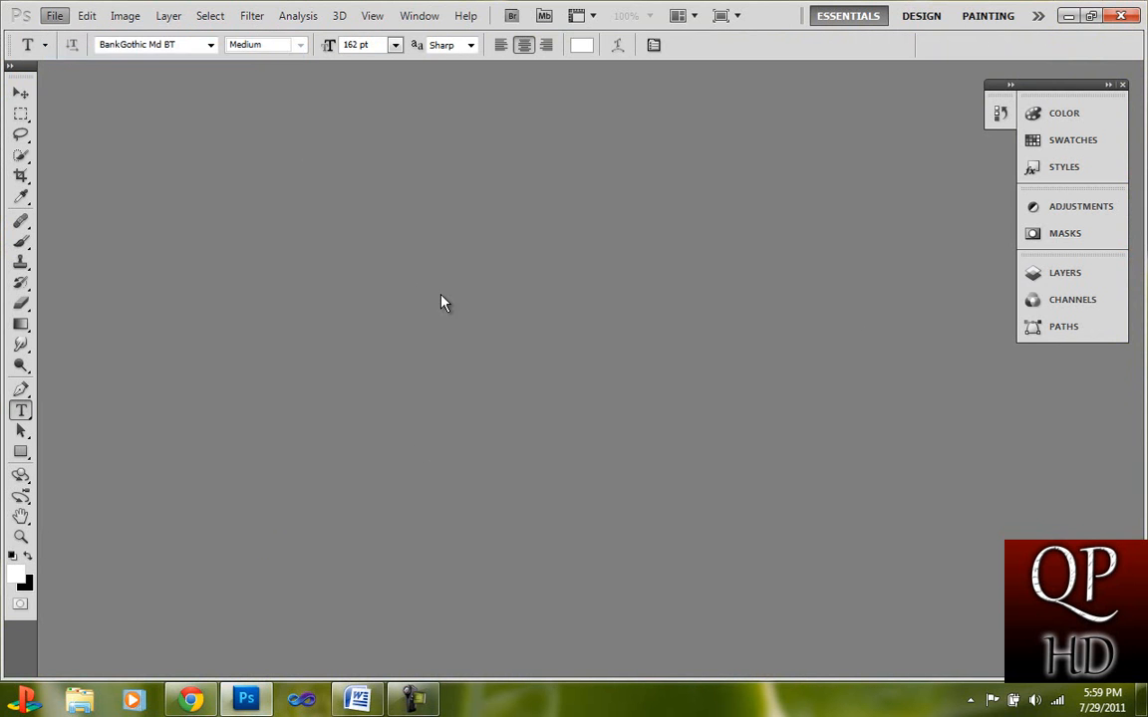
pyautogui.click(54, 15)
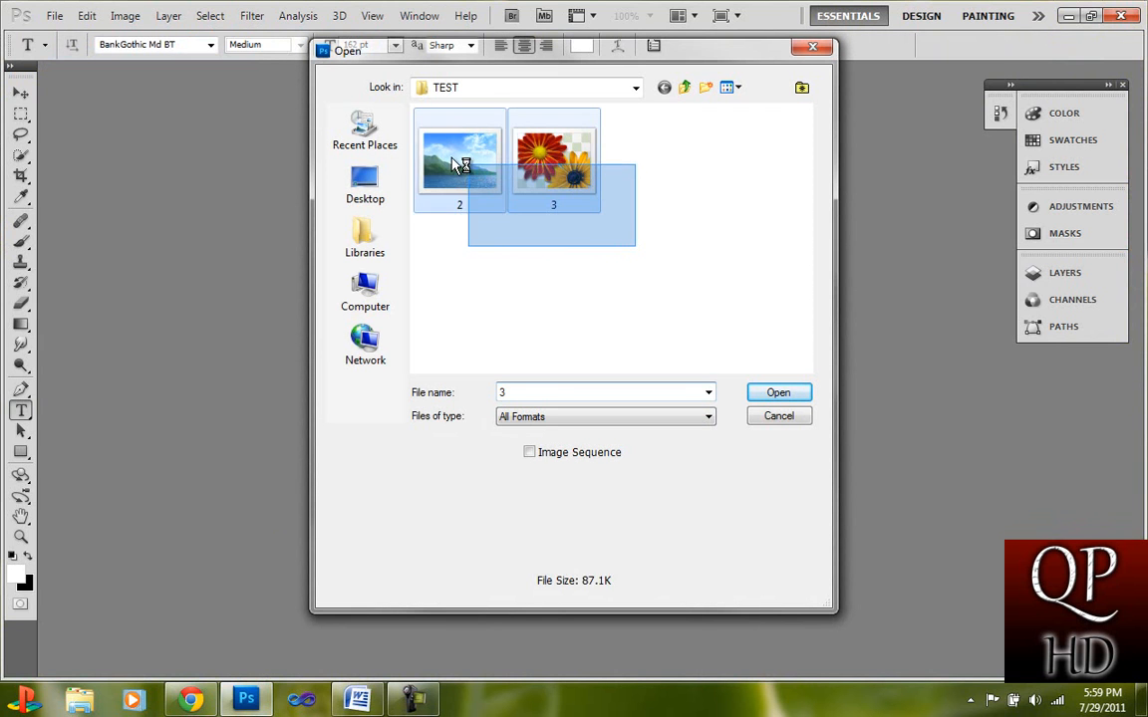
# - Open the selected images 2 and 3 from the TEST folder
pyautogui.click(778, 392)
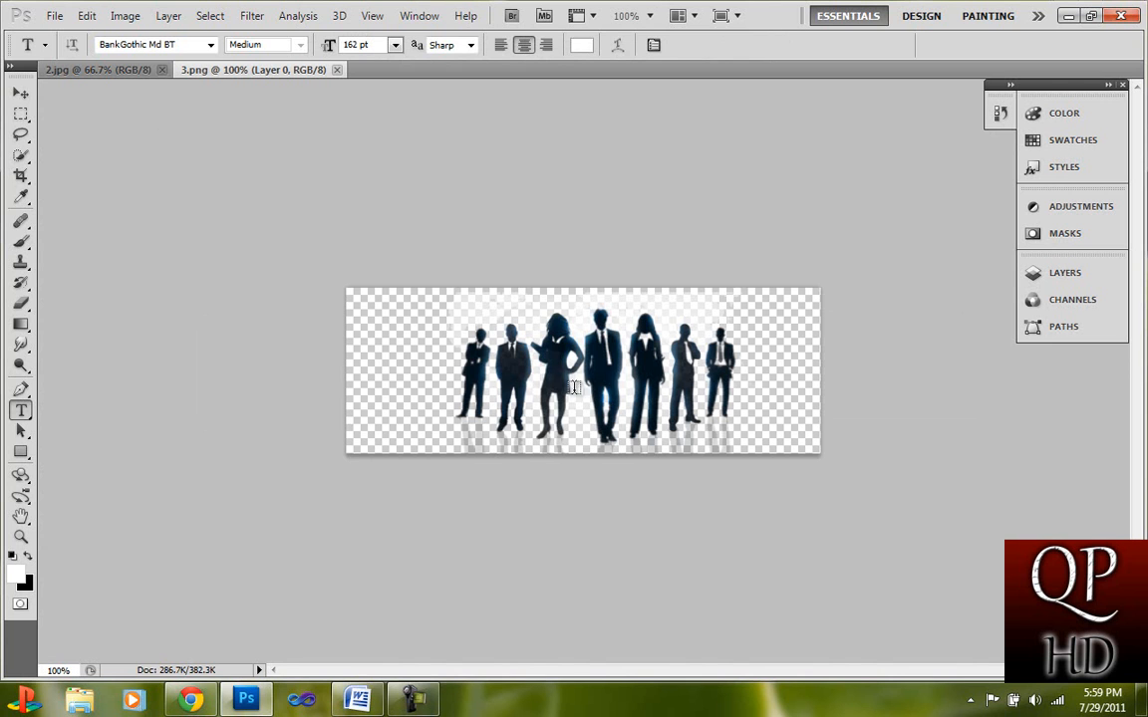
pyautogui.moveTo(231, 269)
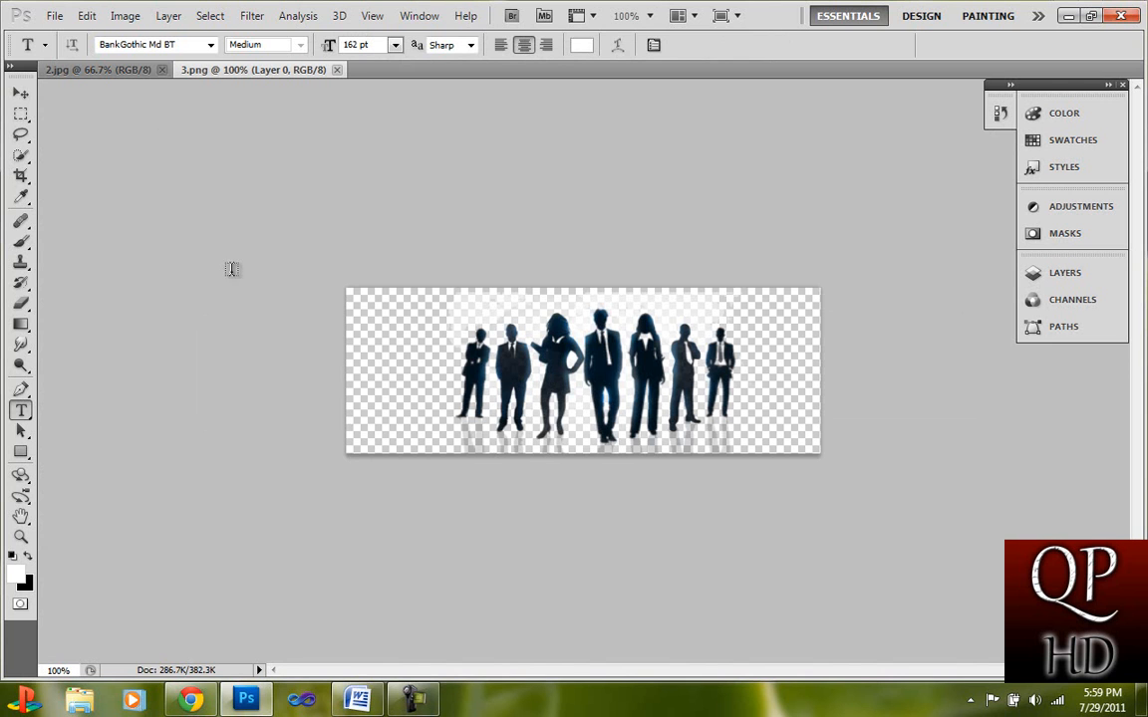
# - Erase all silhouettes from 3.png with the Eraser Tool and save the transparent file
pyautogui.click(19, 304)
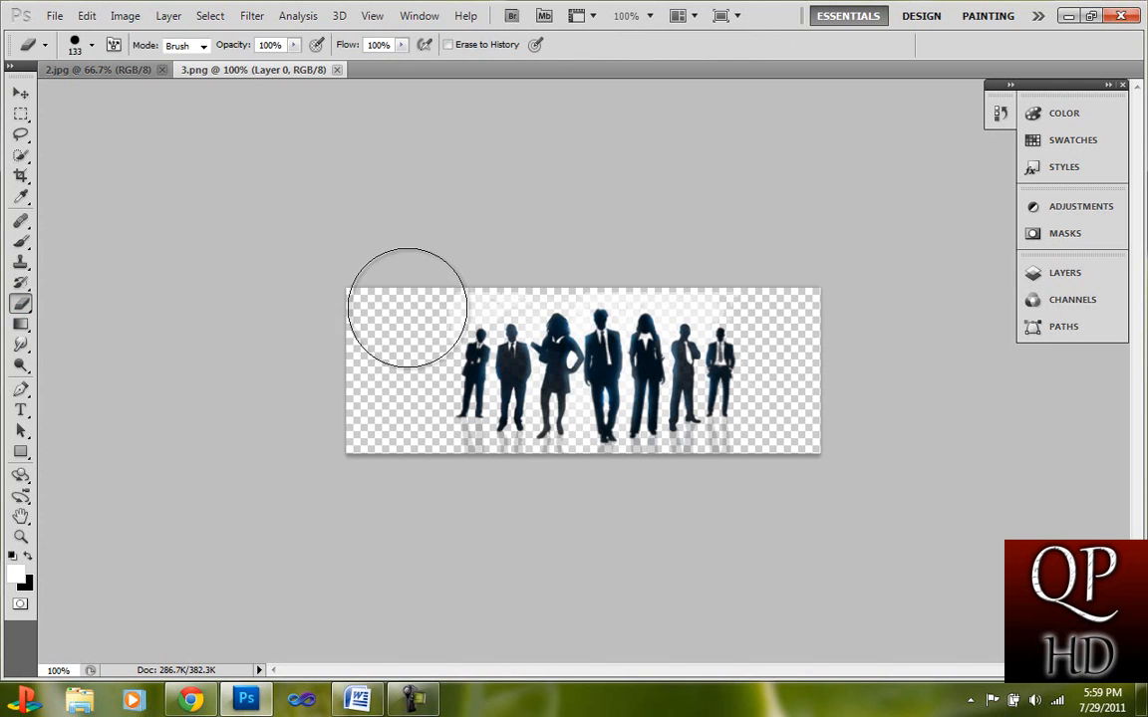
pyautogui.moveTo(406, 306); pyautogui.dragTo(844, 428)
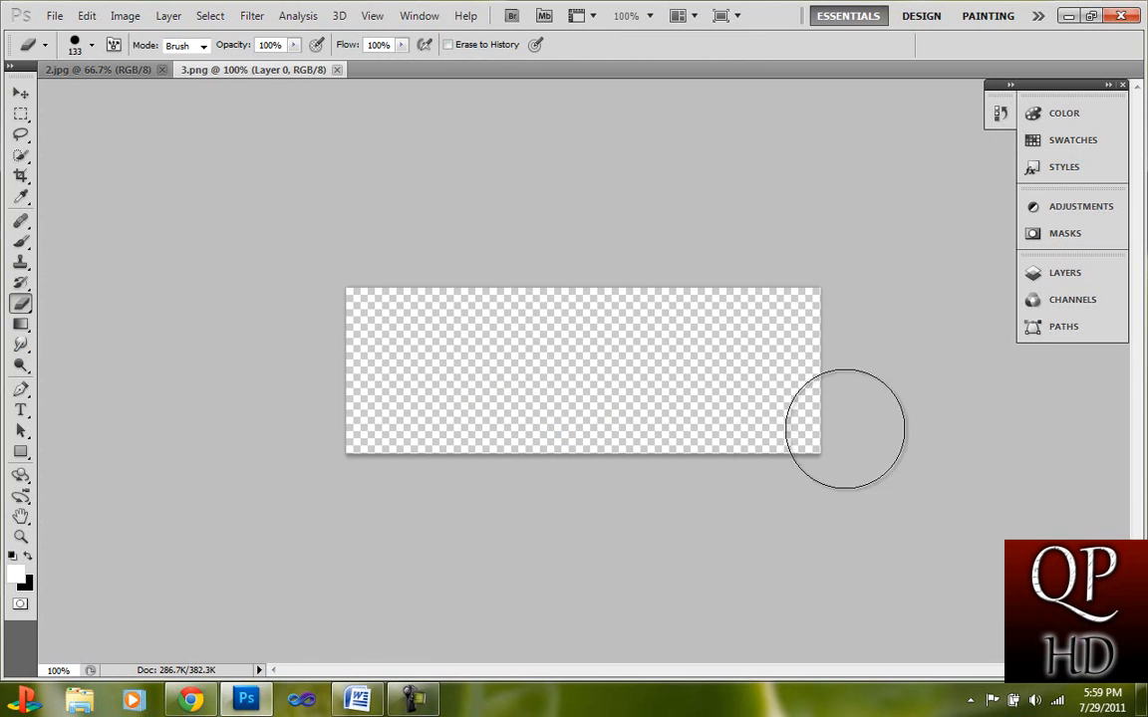
pyautogui.moveTo(757, 336)
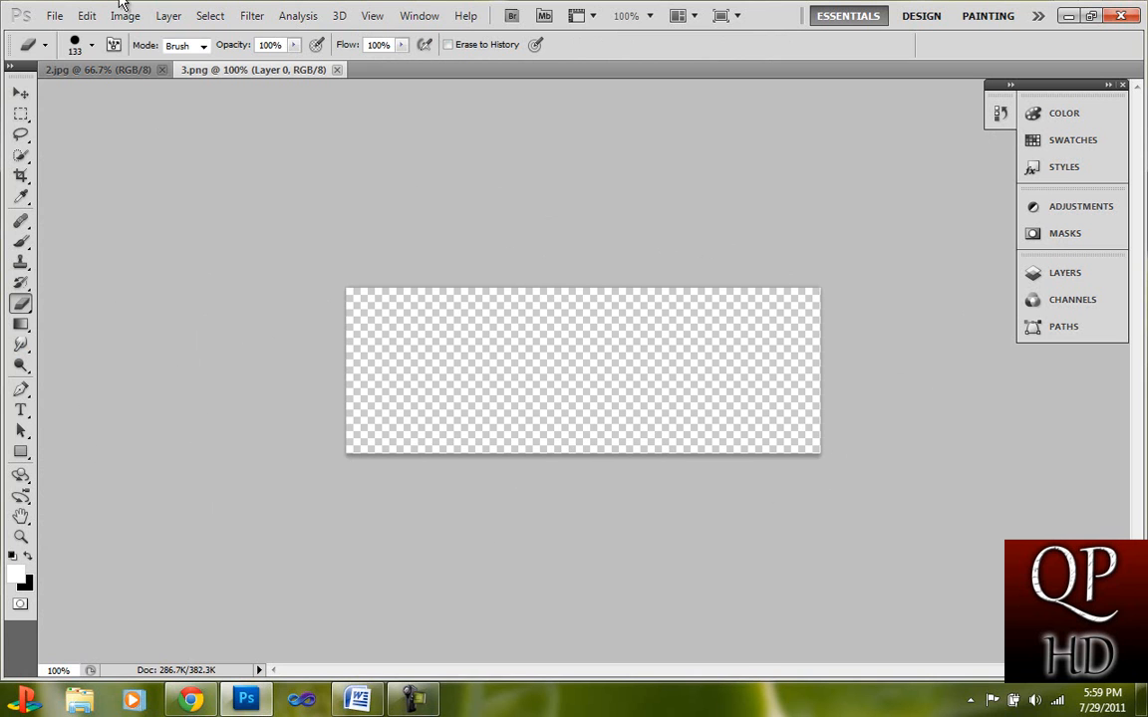
pyautogui.click(55, 15)
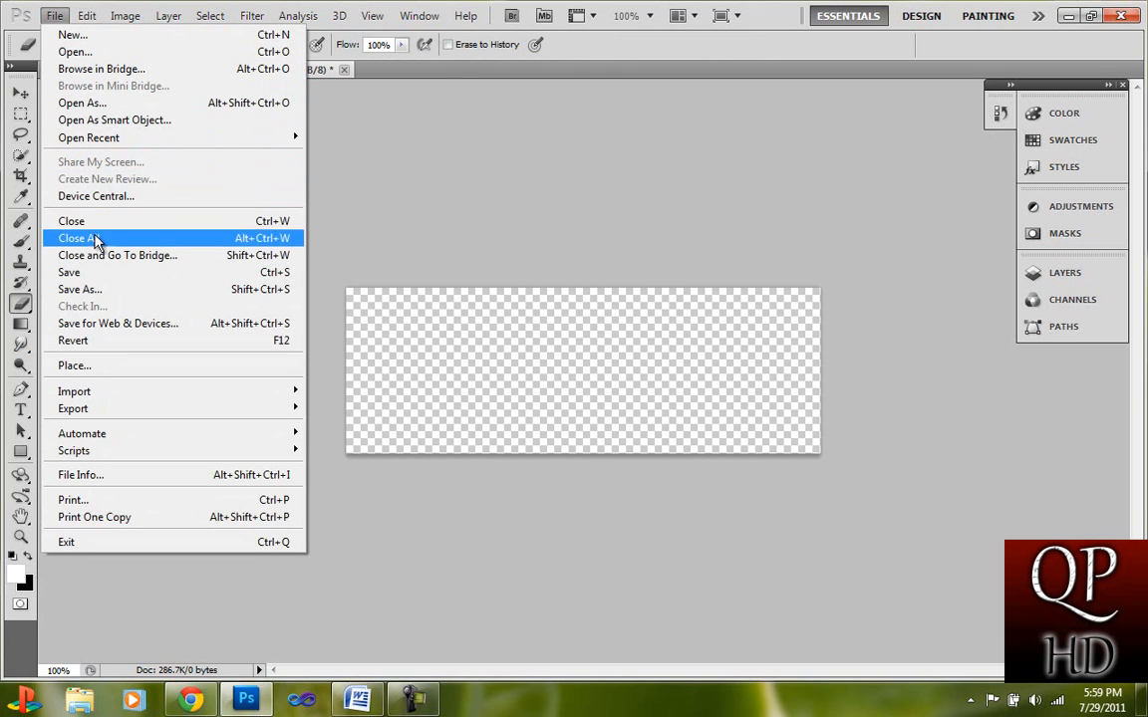
pyautogui.click(78, 237)
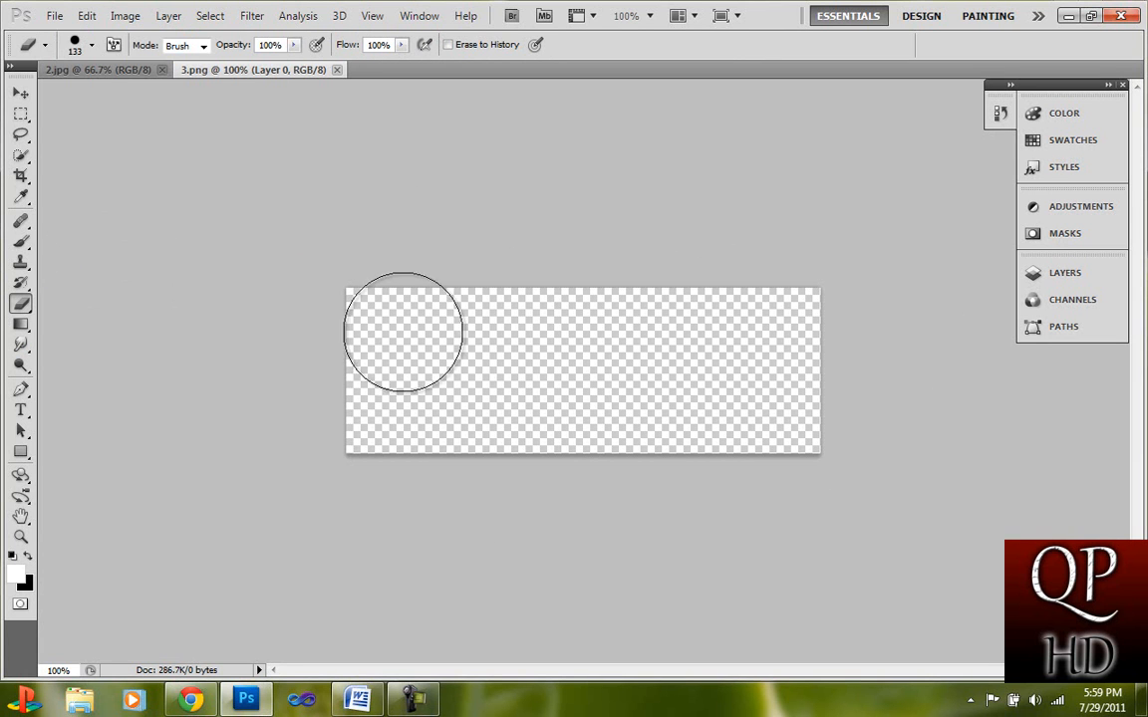
pyautogui.click(53, 15)
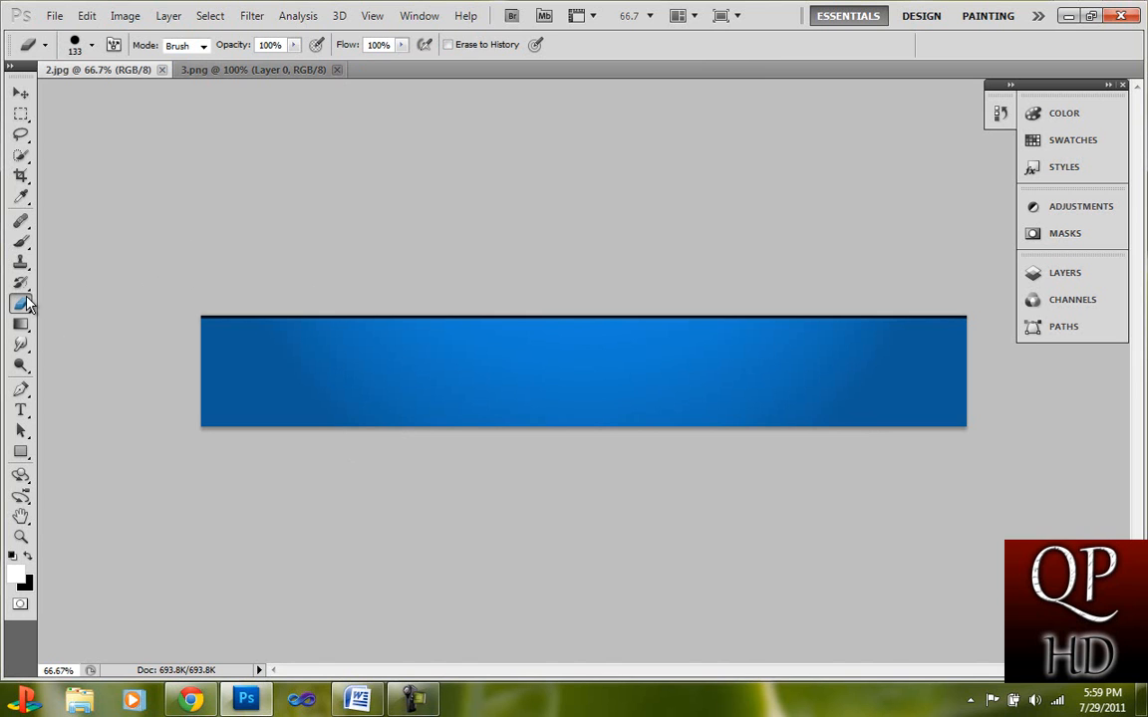
# - Type white 'TestWebPage' text across the blue banner and show the Layers panel
pyautogui.click(20, 409)
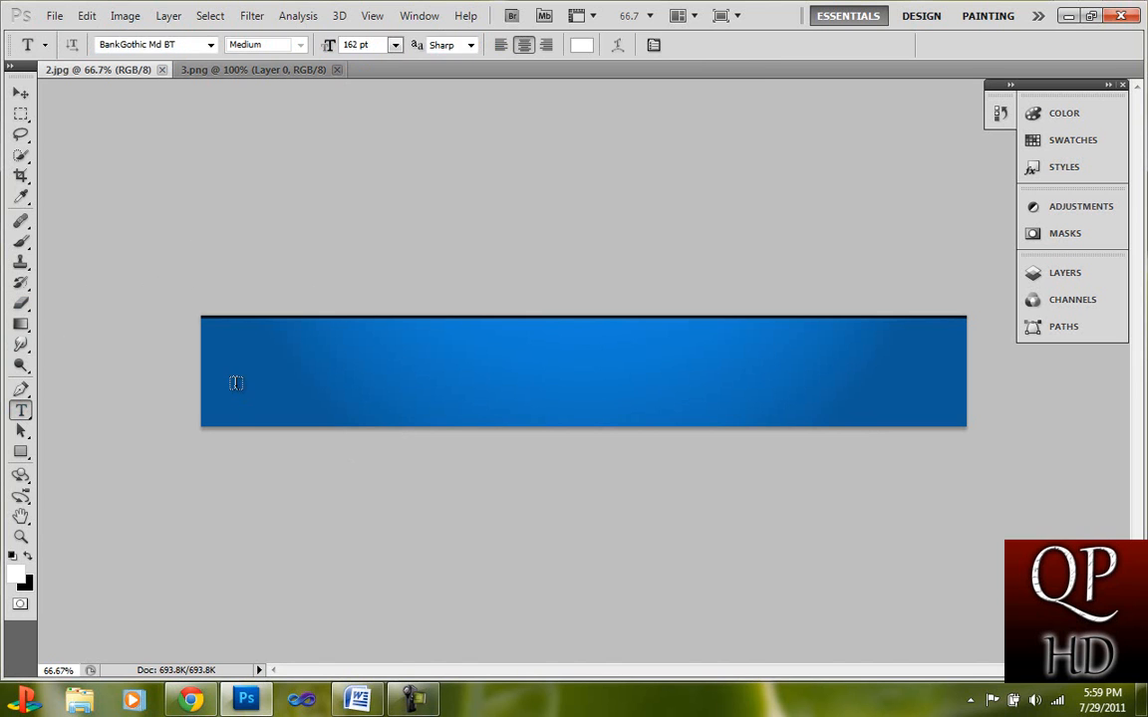
pyautogui.click(233, 382)
pyautogui.write("'STW")
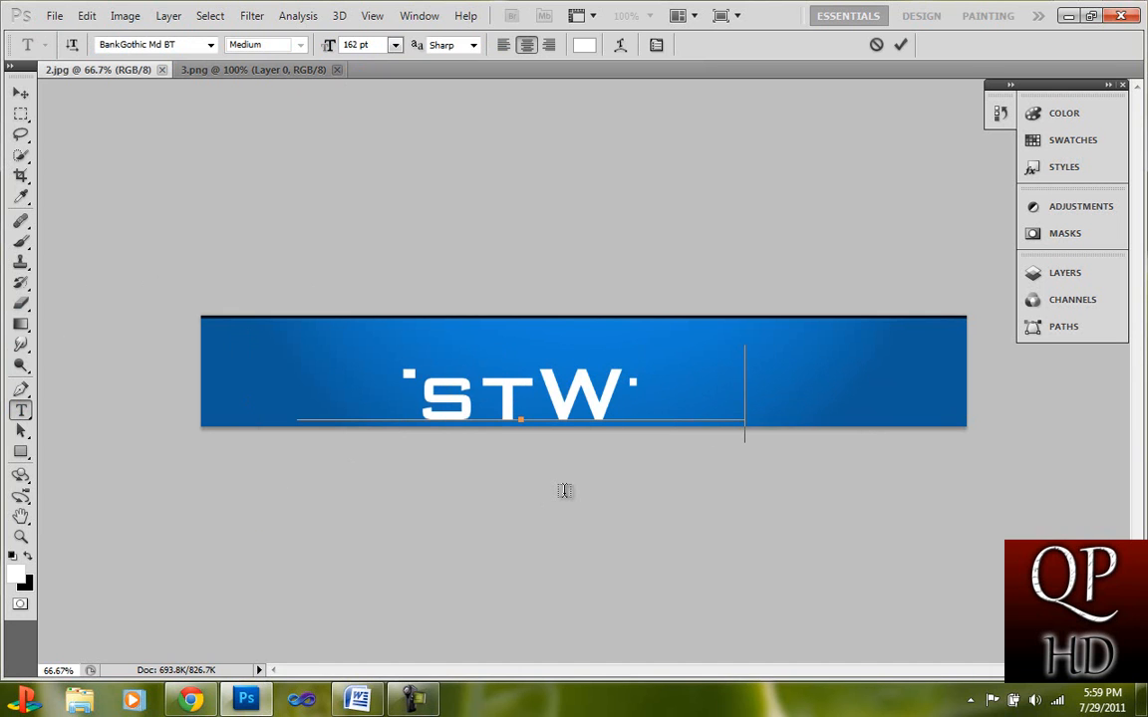
pyautogui.write('TestWebPage')
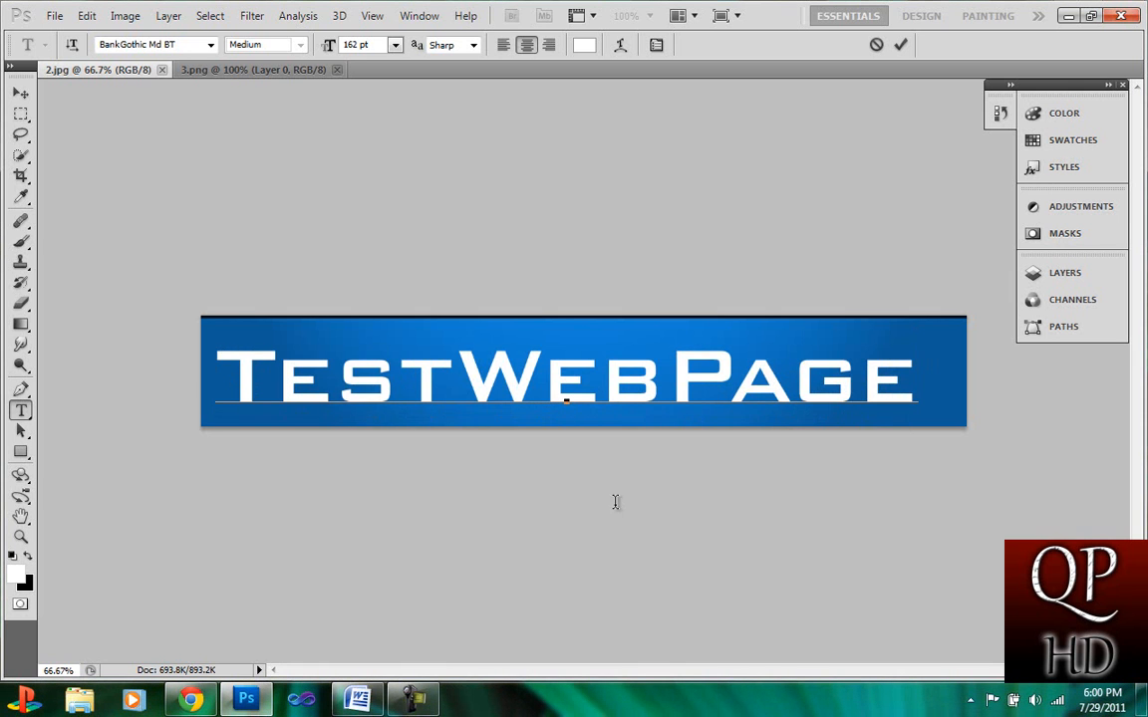
pyautogui.click(1064, 272)
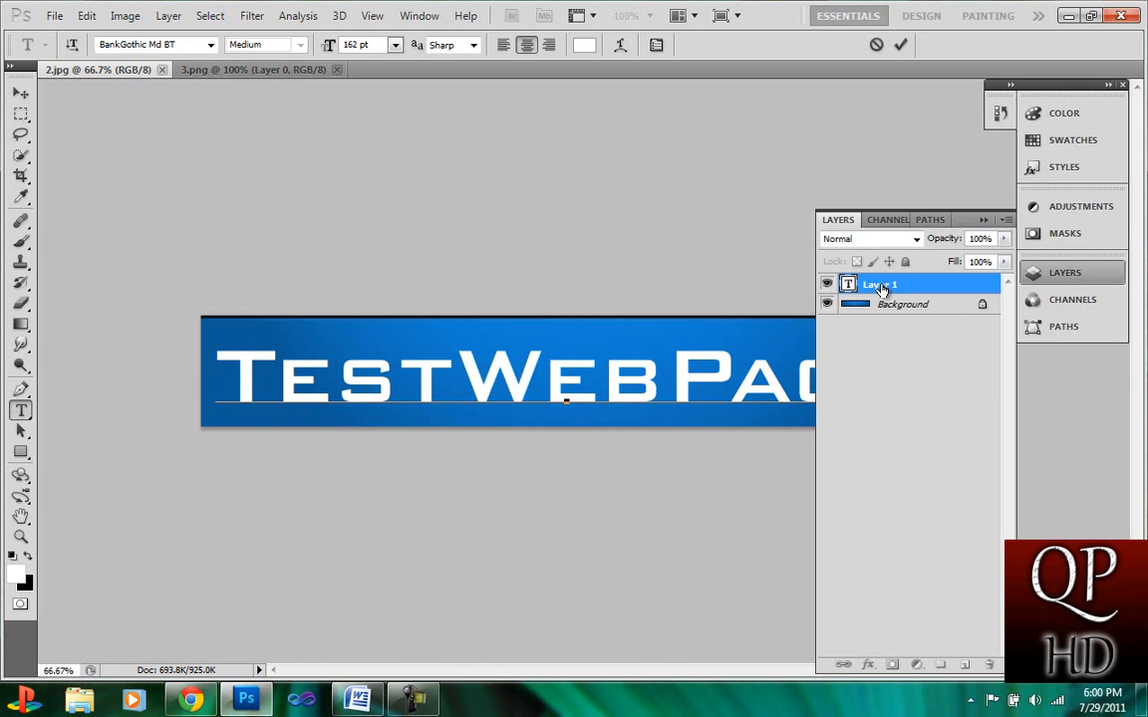
# - Add Drop Shadow and Inner Shadow styles to the TestWebPage text layer via Blending Options
pyautogui.rightClick(880, 284)
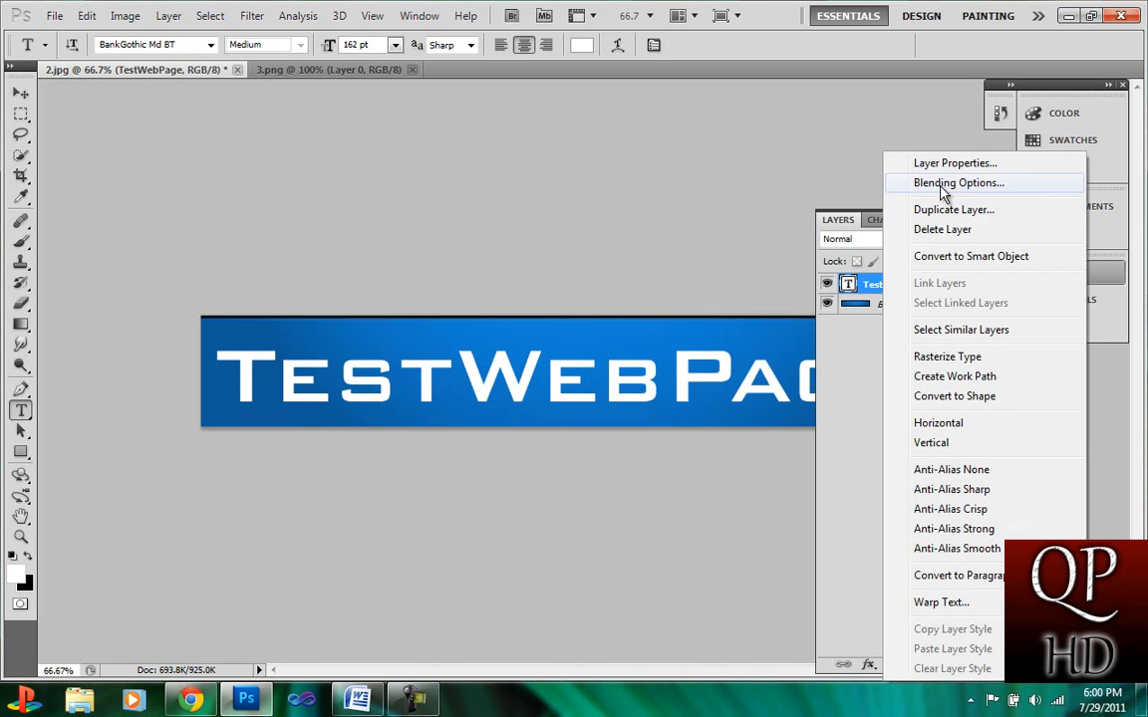
pyautogui.click(959, 182)
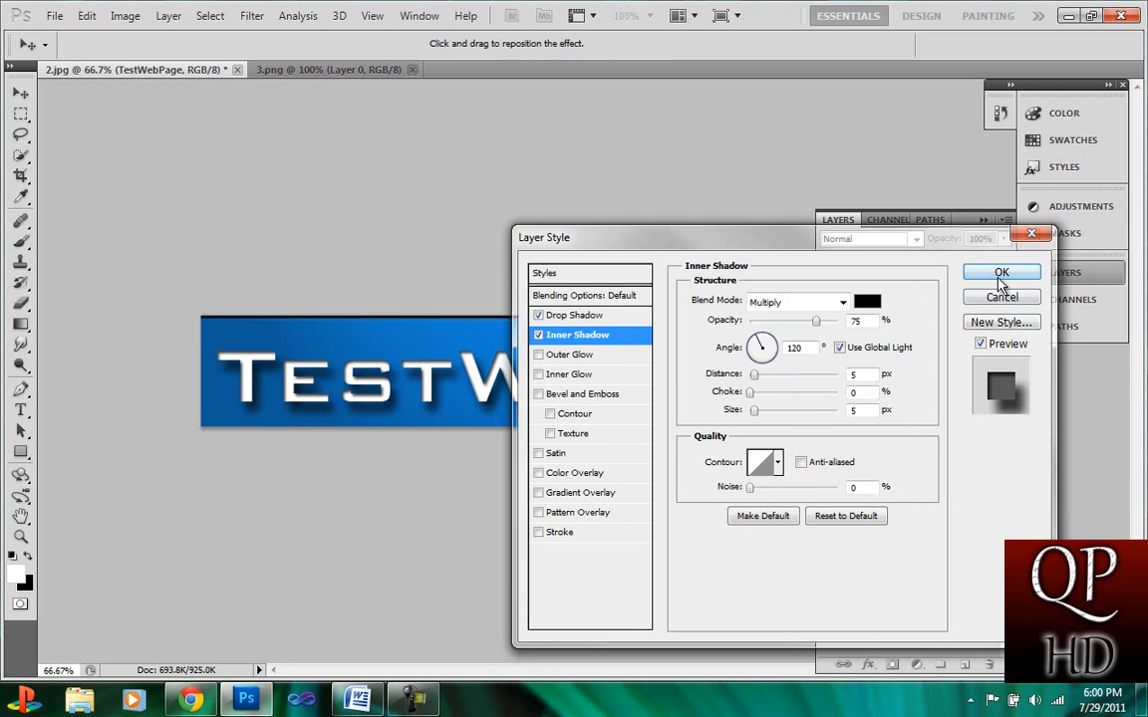
pyautogui.click(1001, 273)
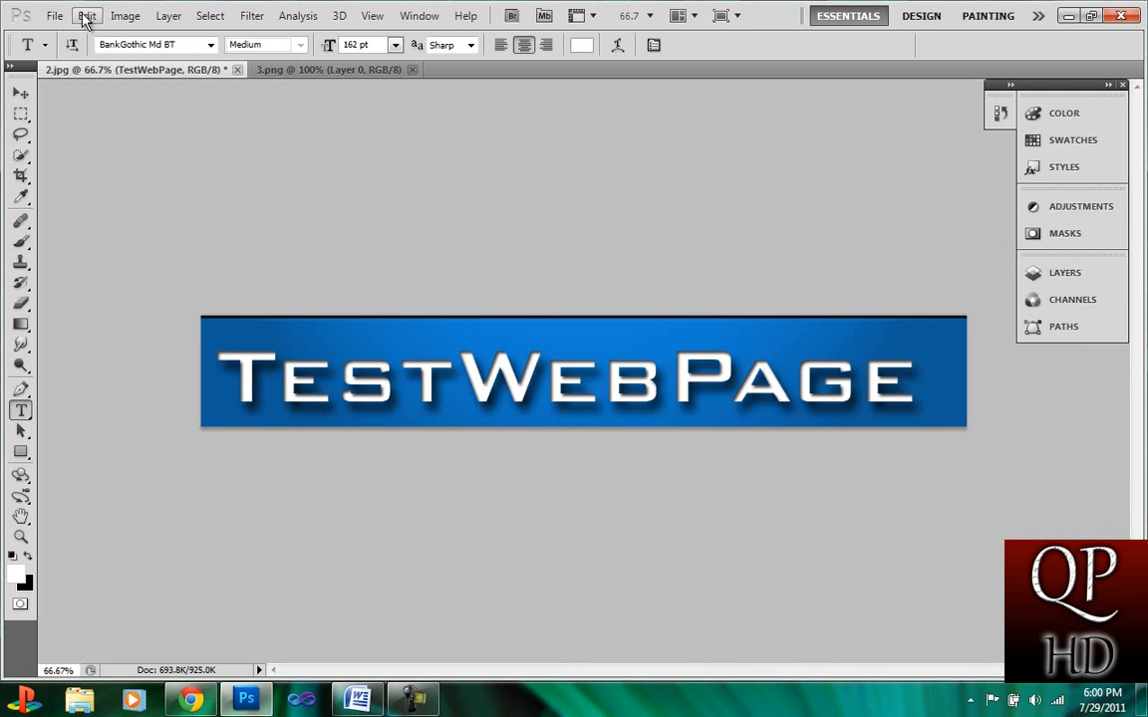
# - Save the banner in JPEG format over 2.jpg, accepting the JPEG Options
pyautogui.click(54, 15)
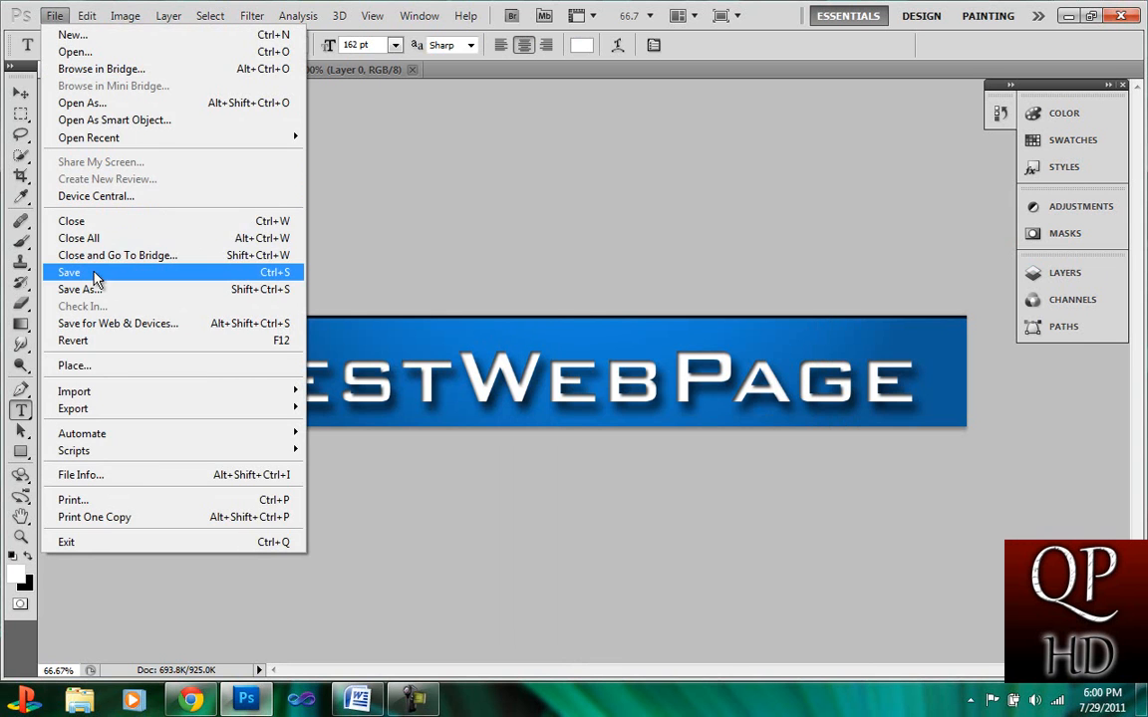
pyautogui.click(78, 289)
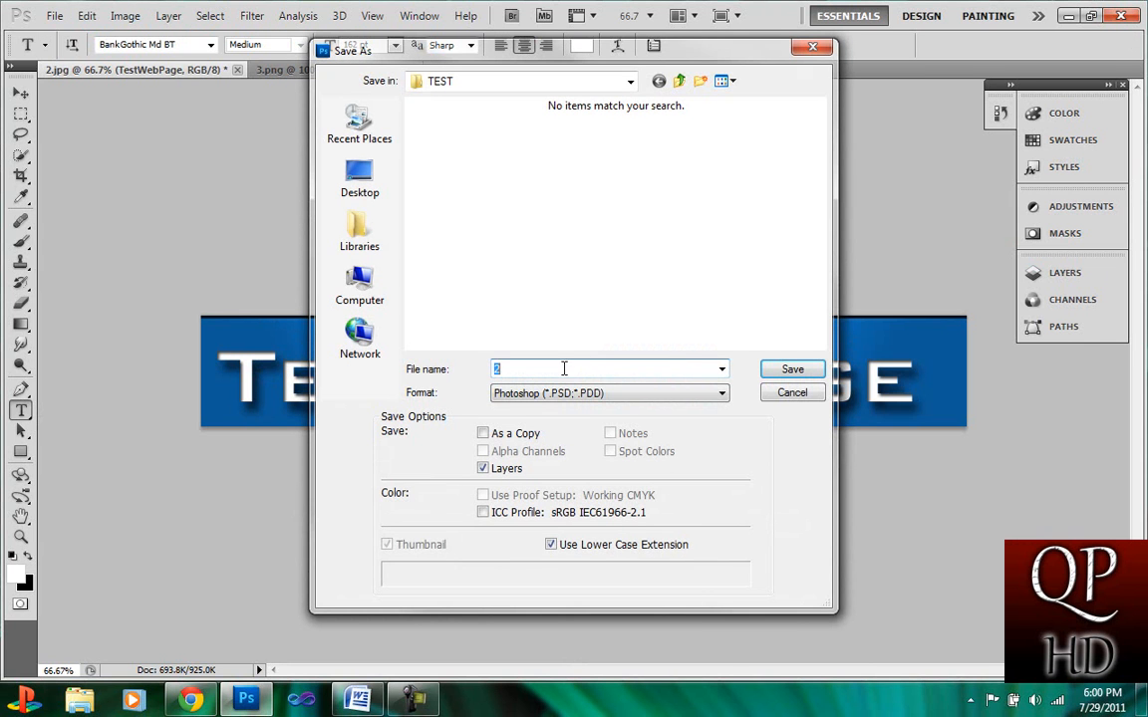
pyautogui.click(720, 393)
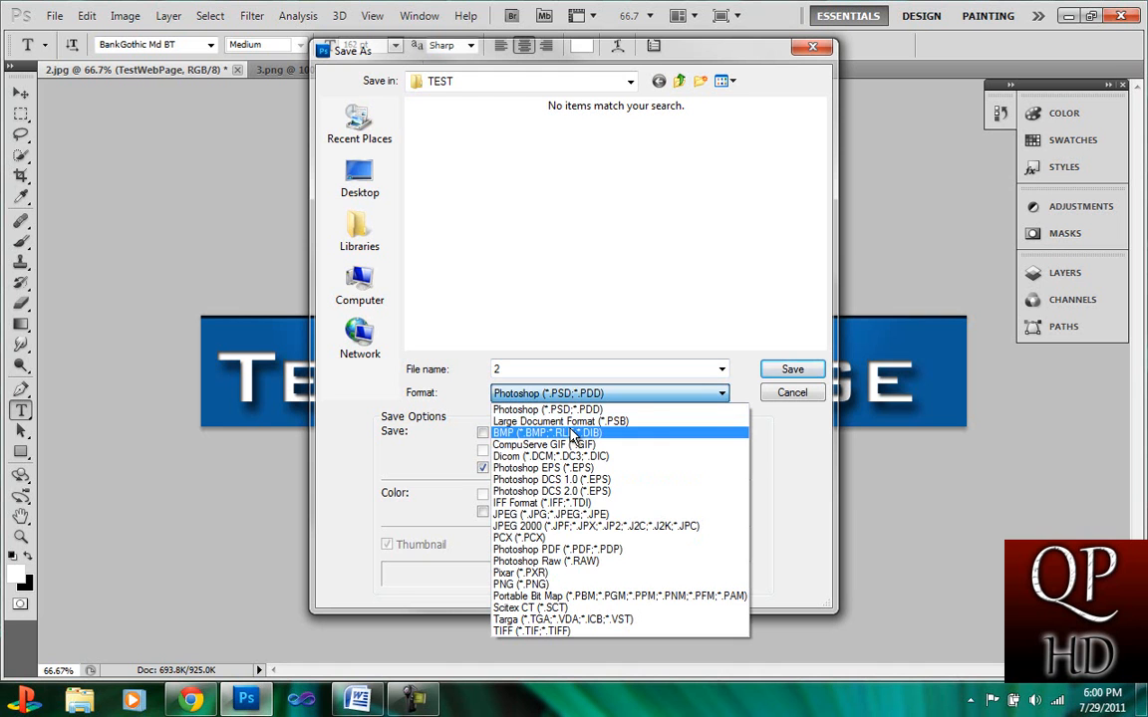
pyautogui.click(524, 502)
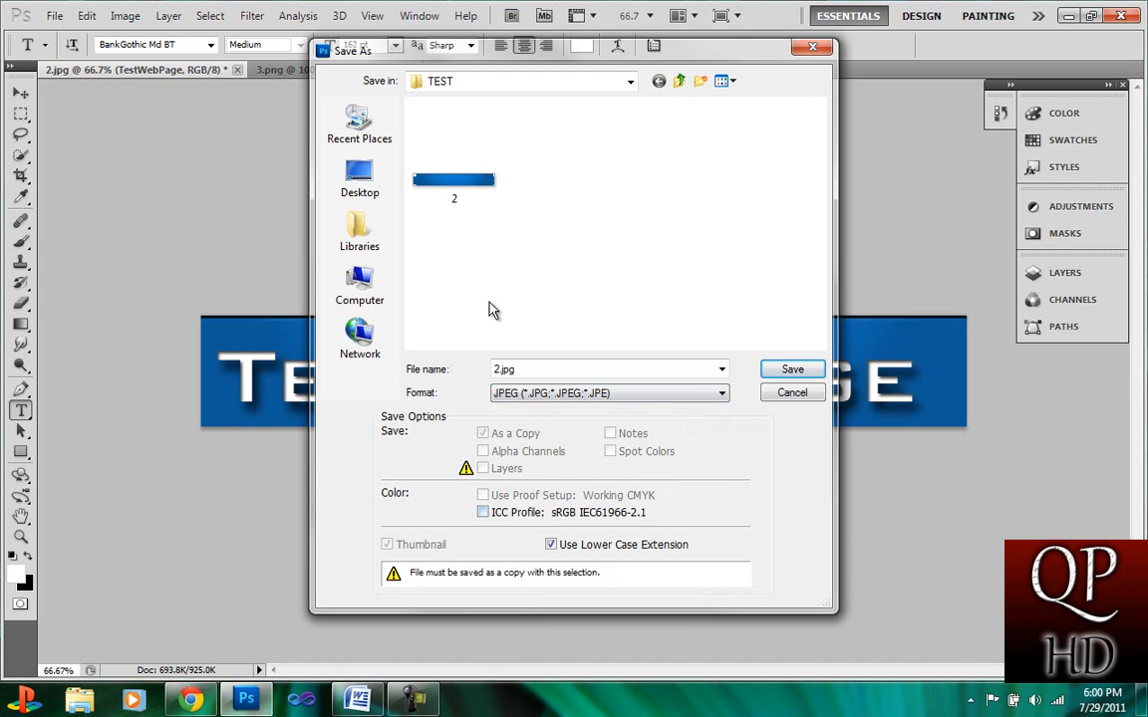
pyautogui.click(792, 369)
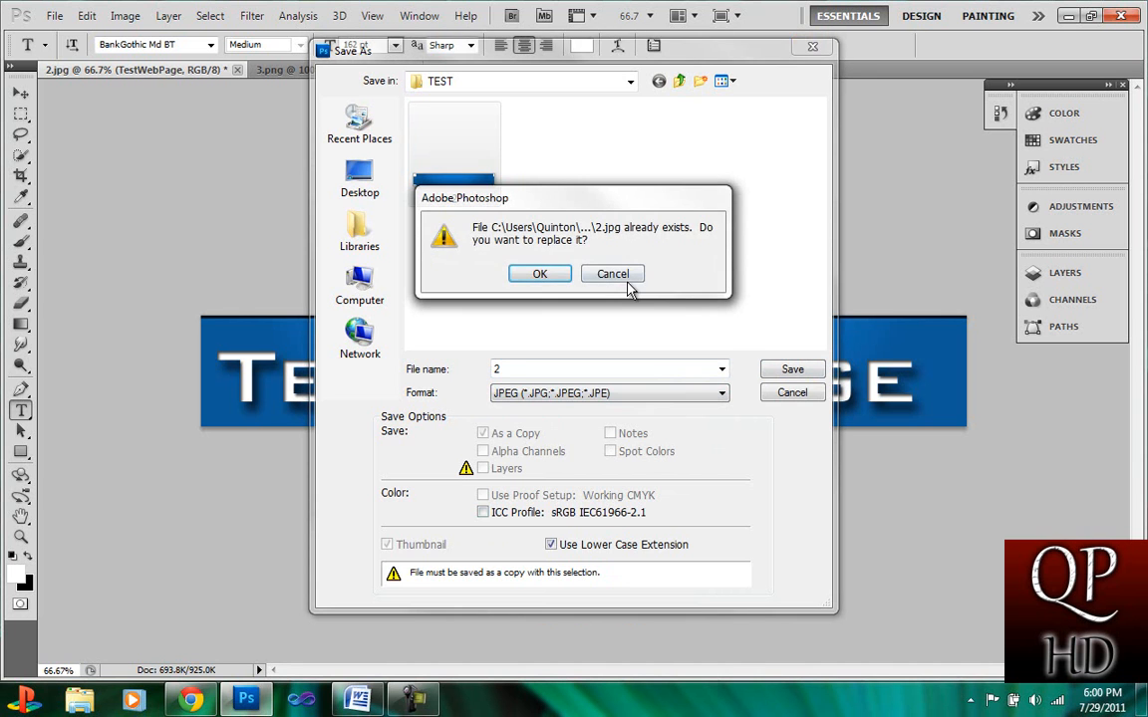
pyautogui.click(539, 274)
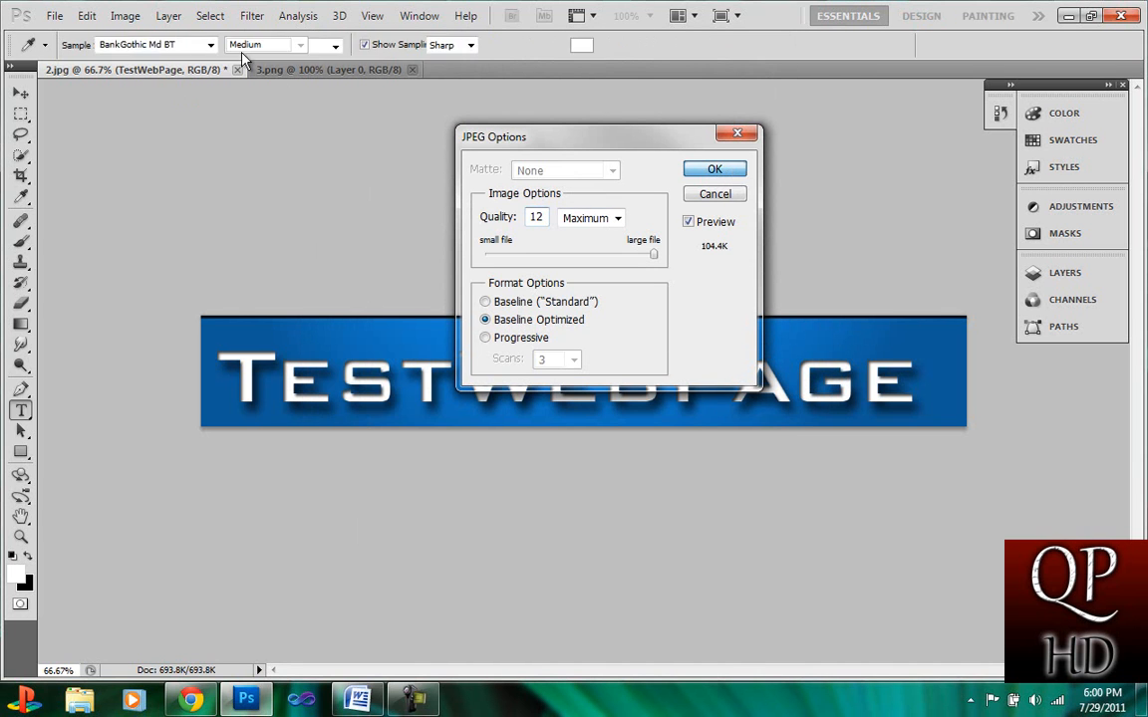
pyautogui.click(714, 168)
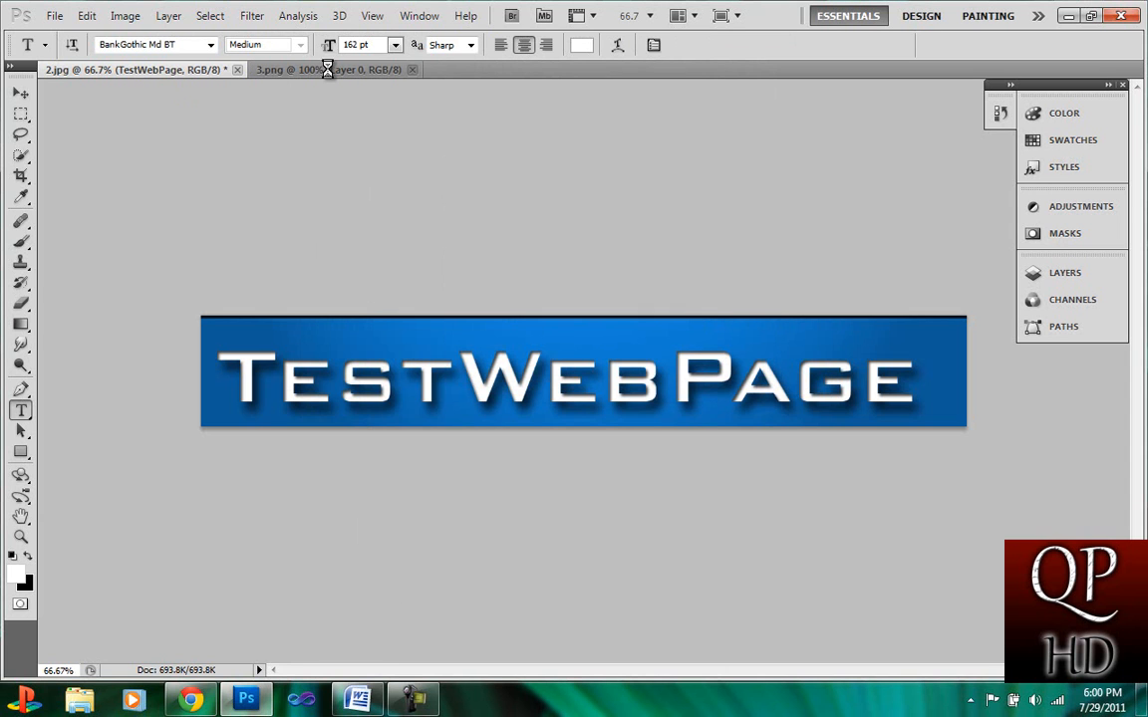
# - Switch to the transparent 3.png document and select the Brush tool
pyautogui.click(329, 69)
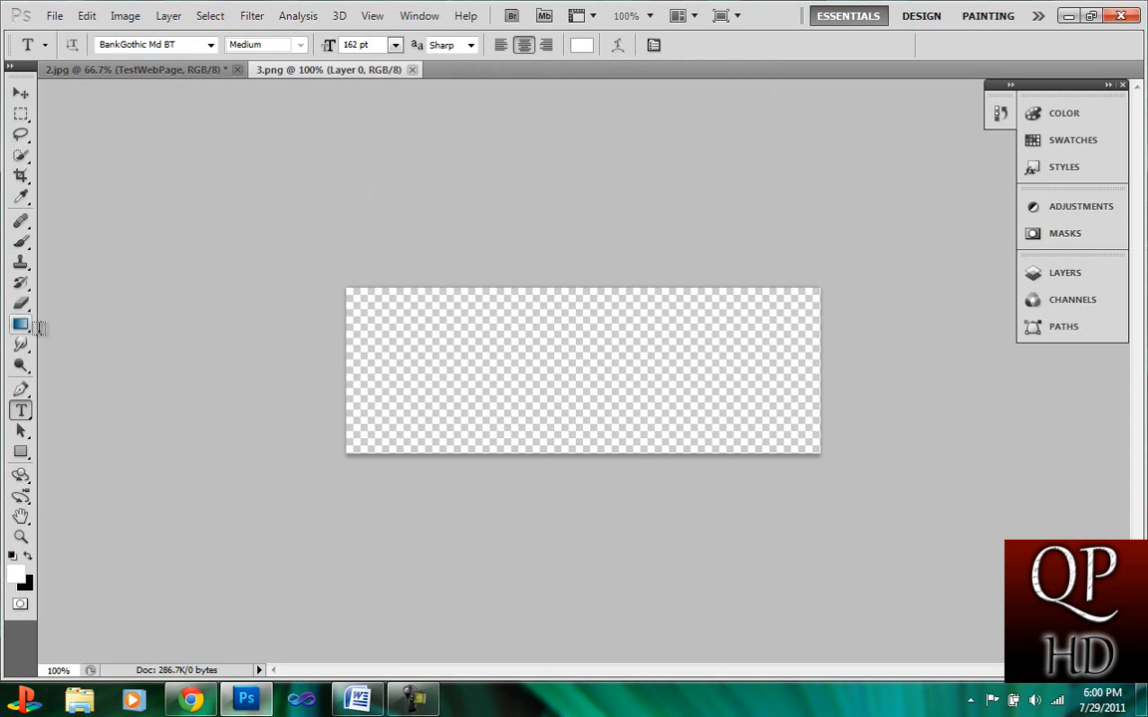
pyautogui.click(20, 245)
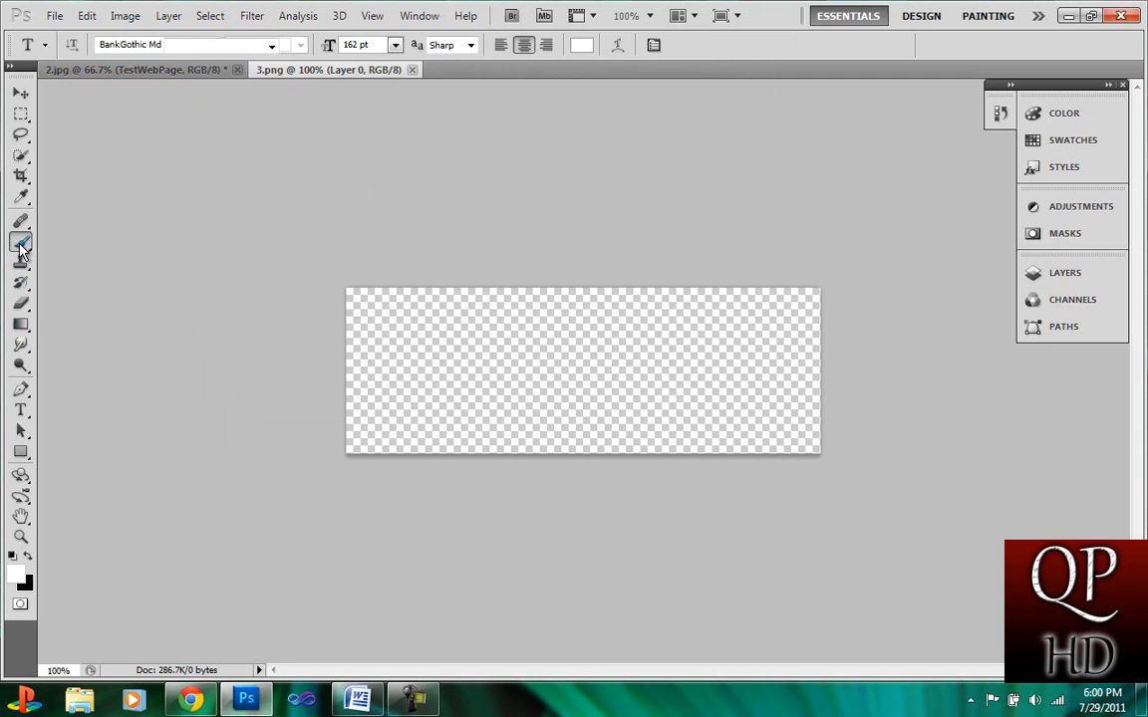
pyautogui.click(21, 241)
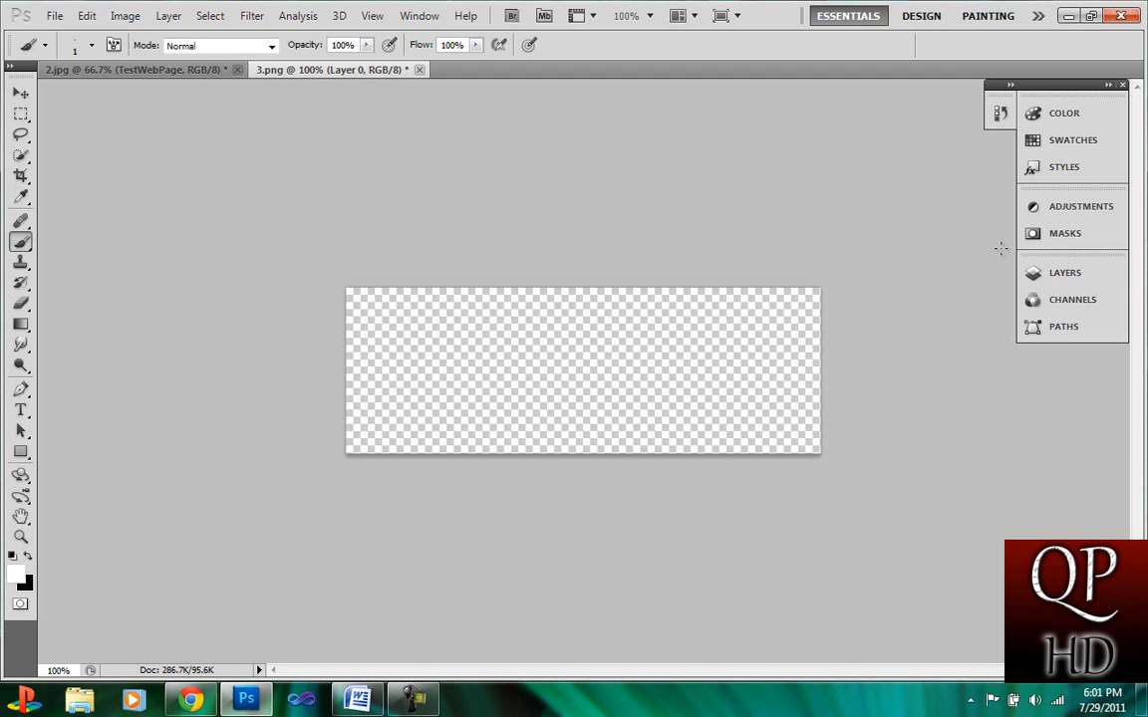
pyautogui.click(1064, 272)
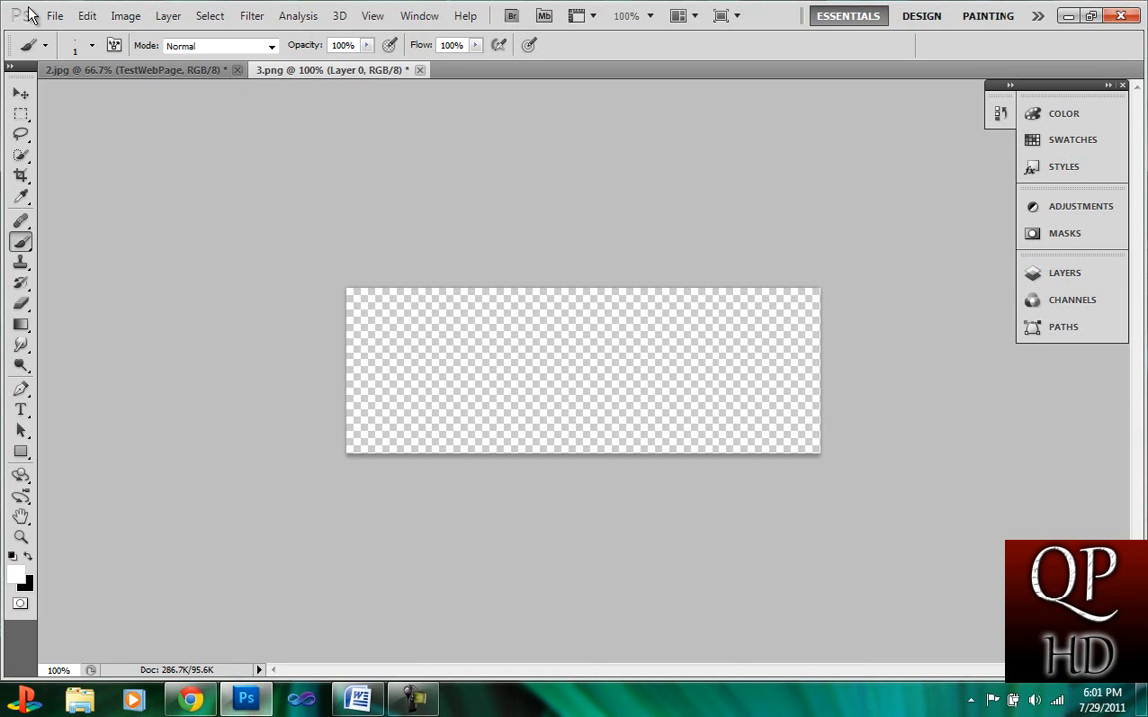
# - Save the canvas in PNG format, confirming replacement of 3.png
pyautogui.click(53, 15)
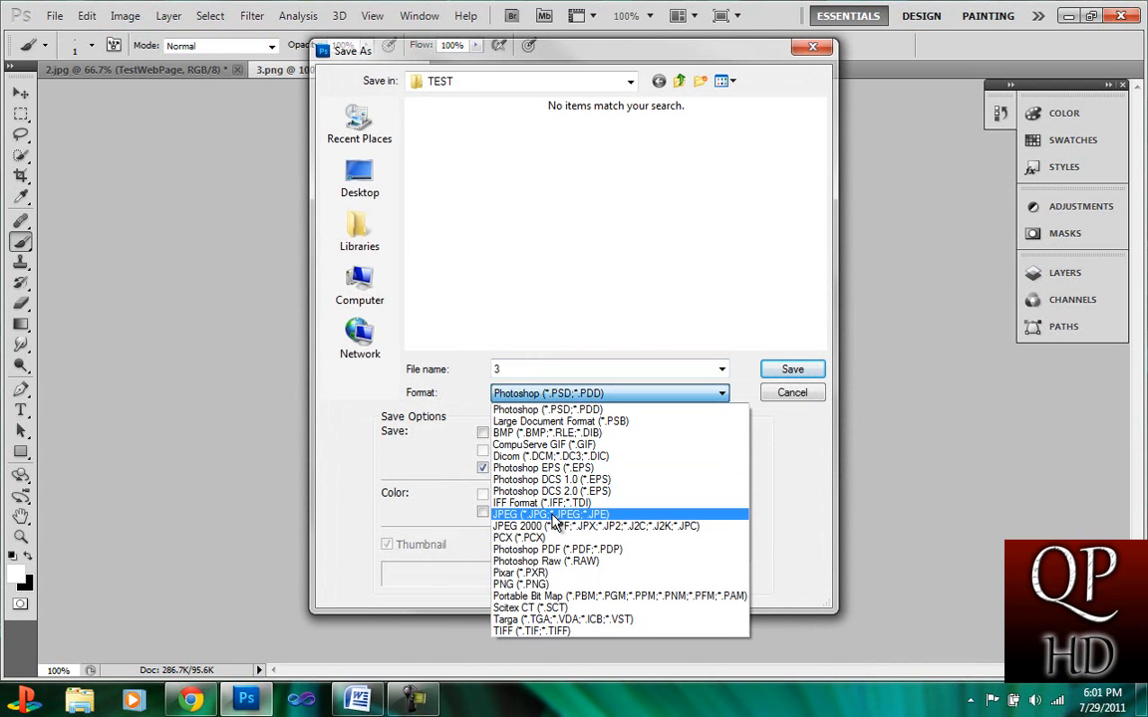
pyautogui.click(519, 583)
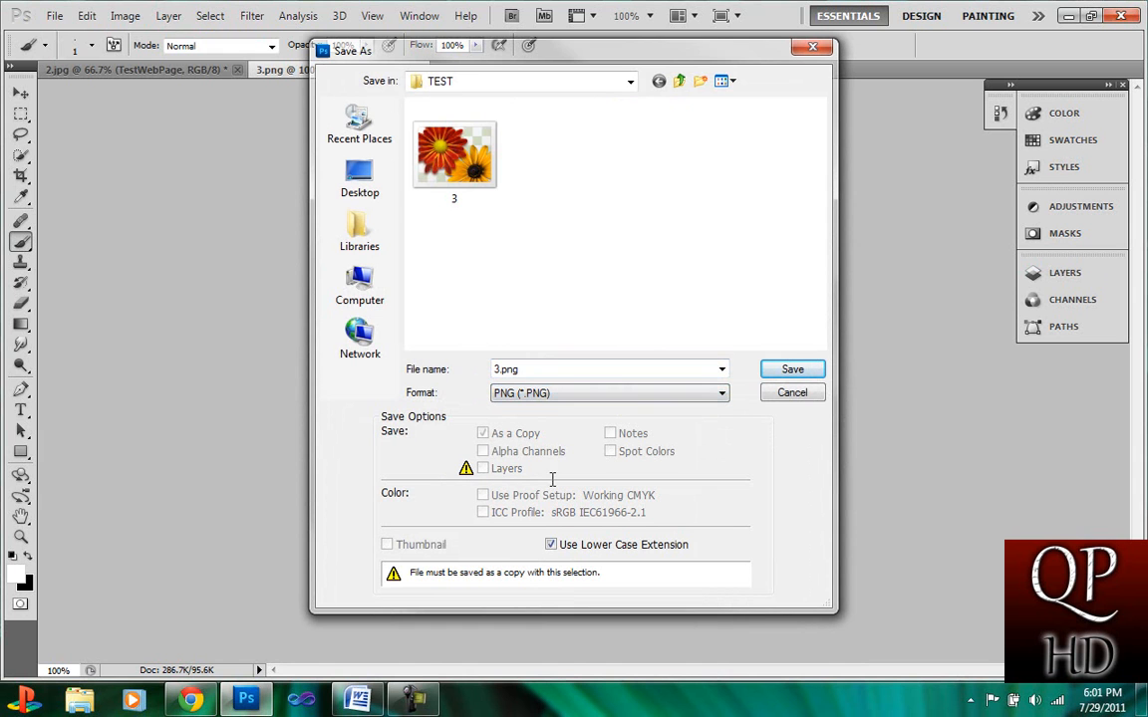
pyautogui.click(792, 368)
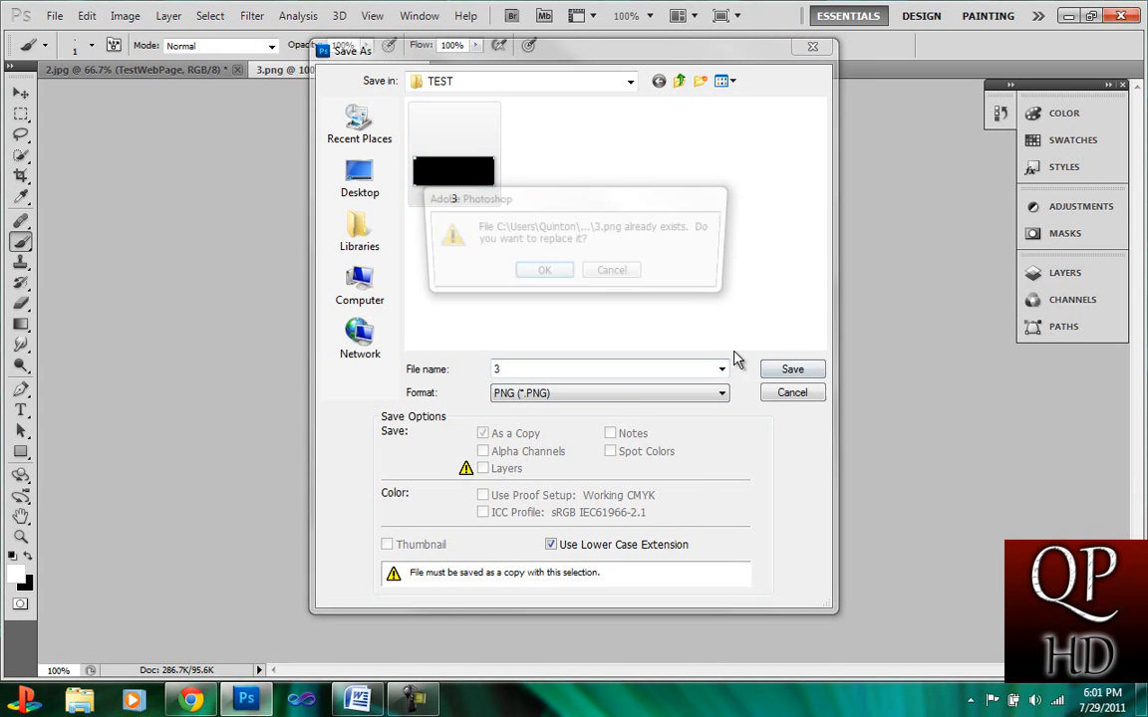
pyautogui.click(544, 270)
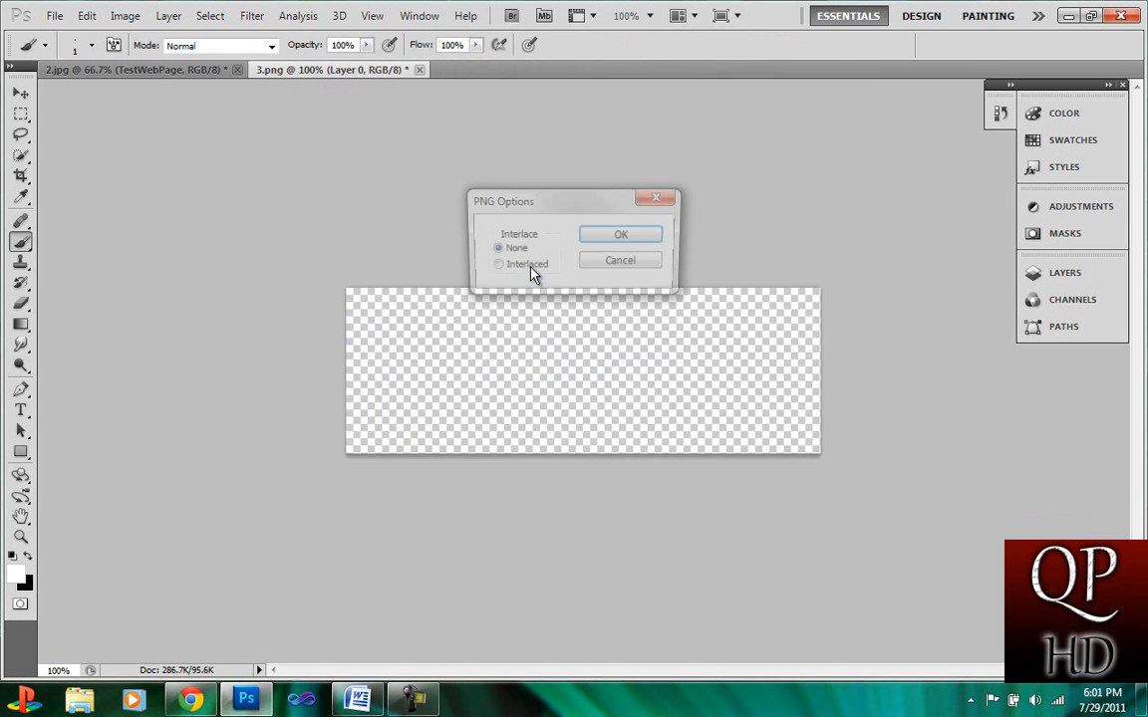
# - Accept the PNG Options, then quit Photoshop without saving 3.png or 2.jpg
pyautogui.click(620, 234)
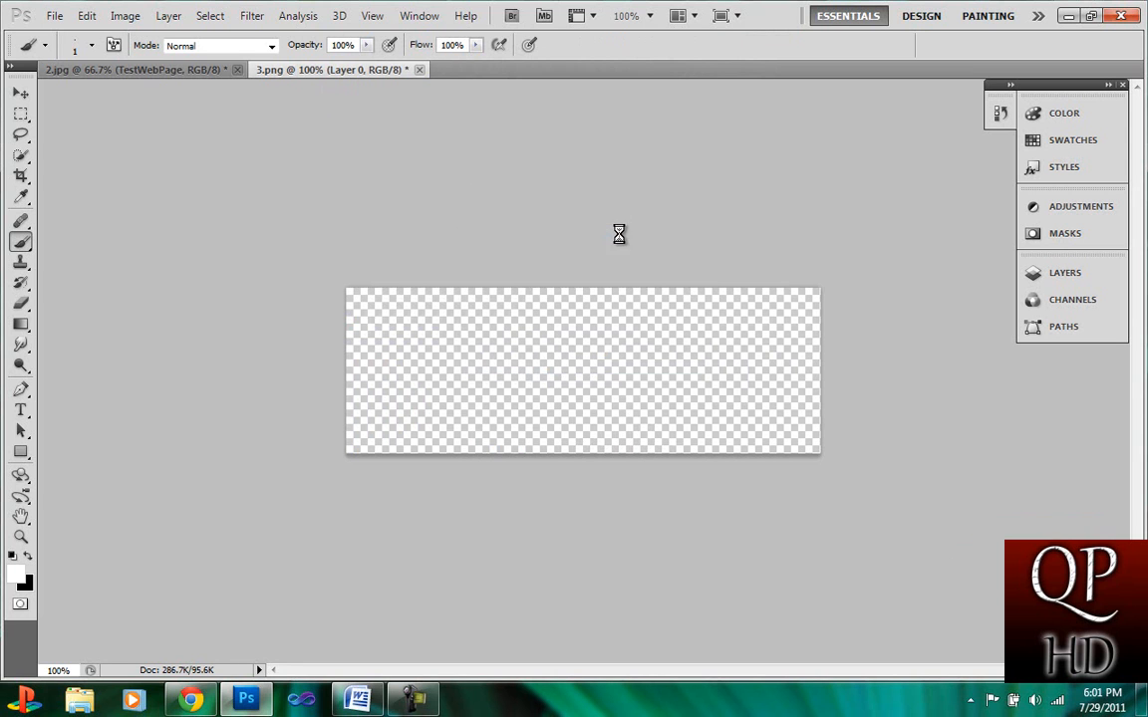
pyautogui.moveTo(961, 10)
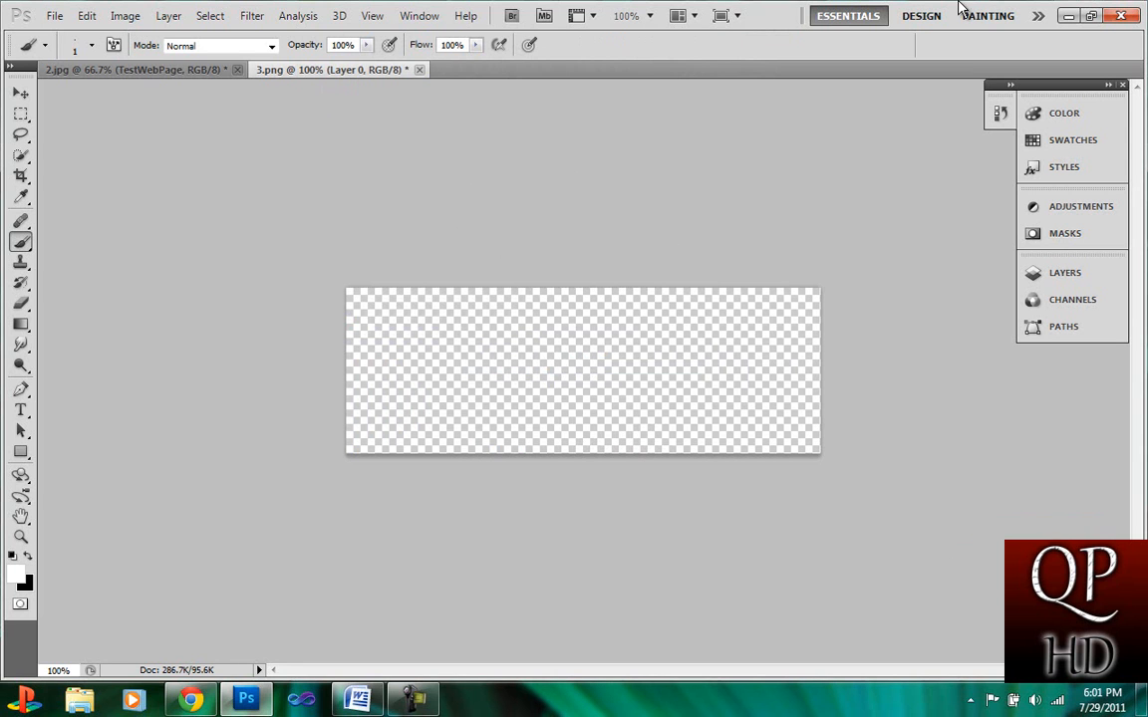
pyautogui.moveTo(1127, 15)
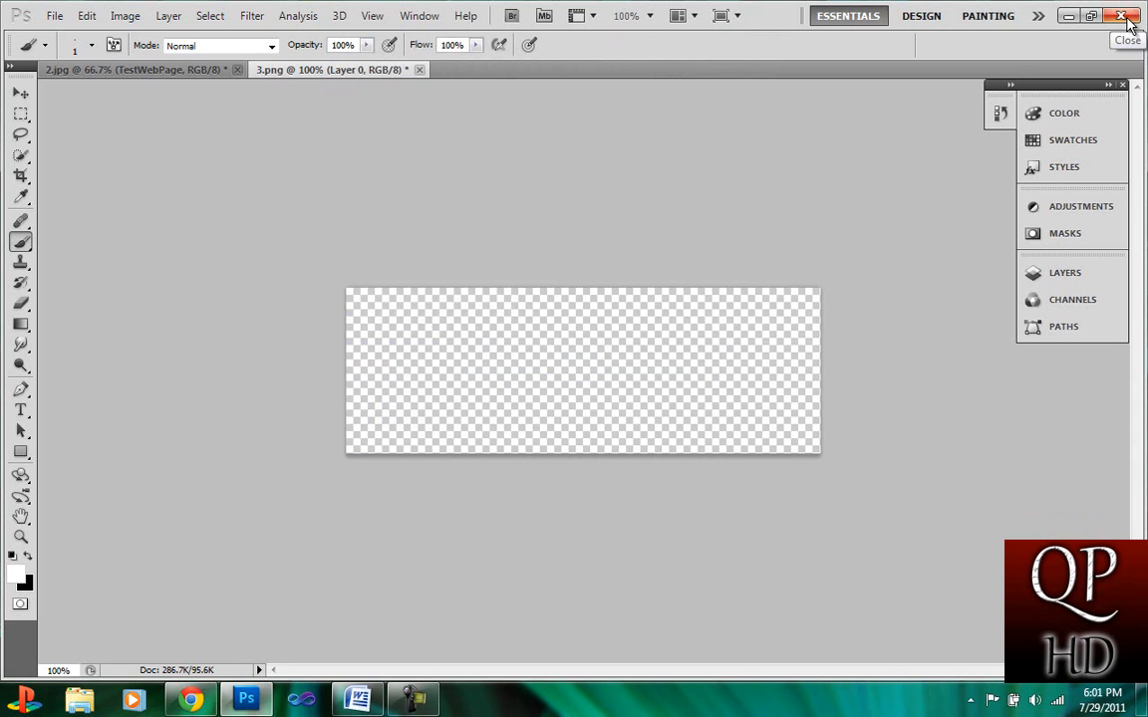
pyautogui.click(1125, 17)
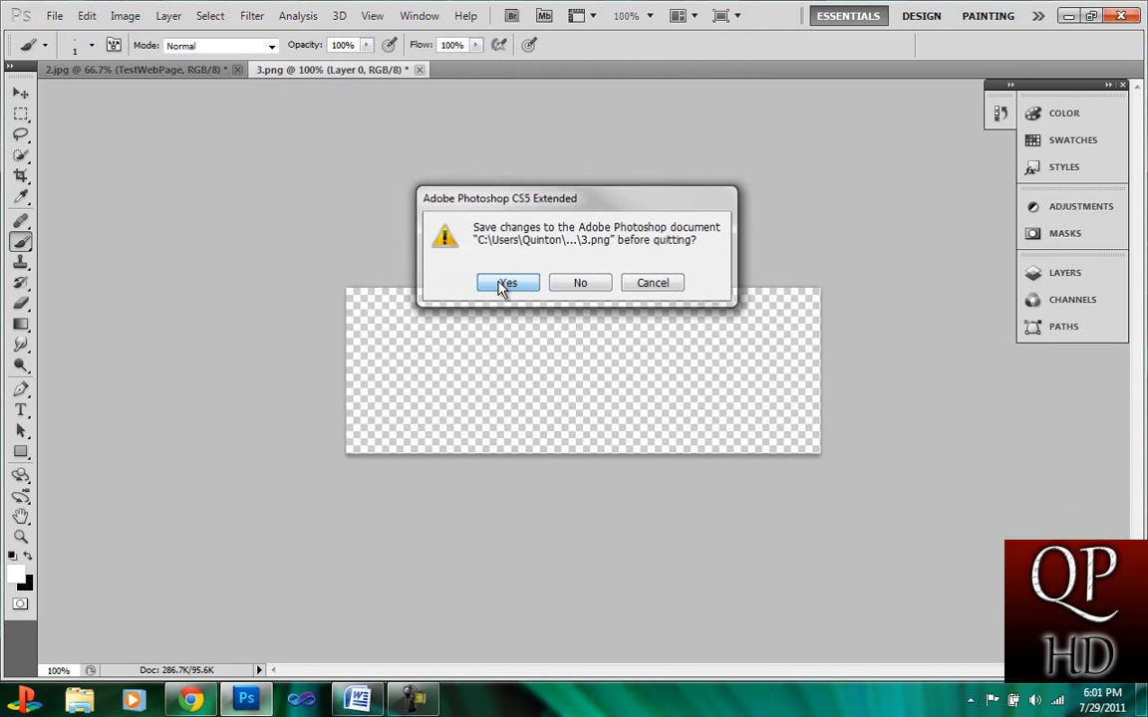
pyautogui.click(507, 282)
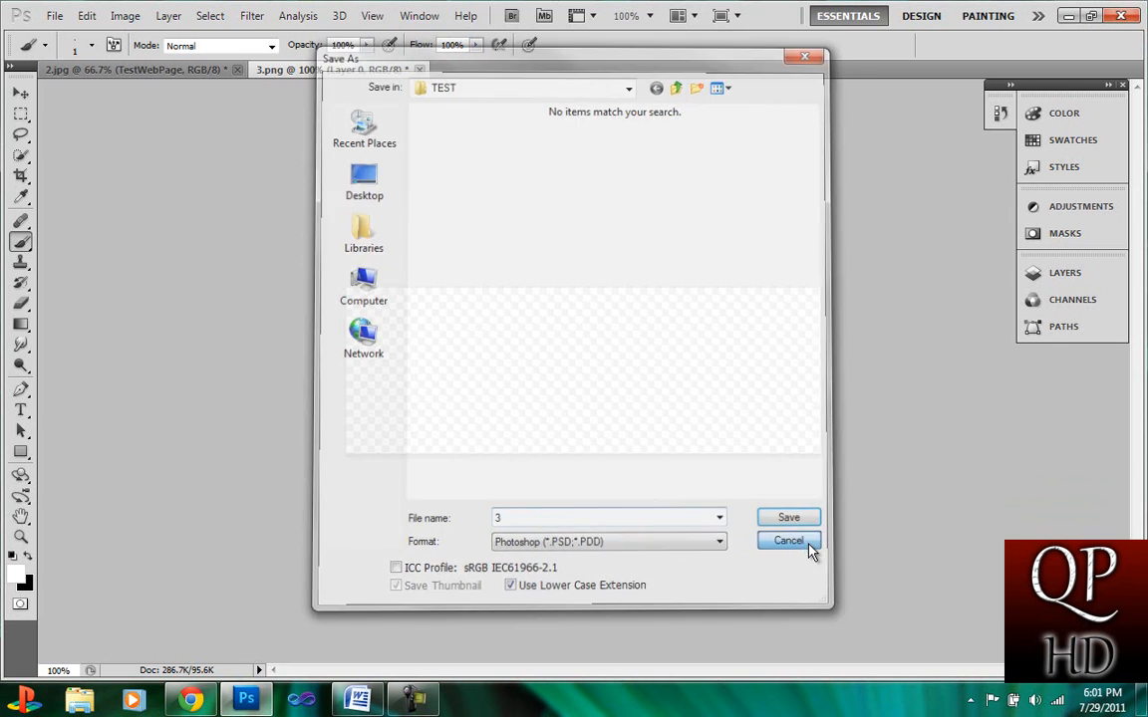
pyautogui.click(788, 539)
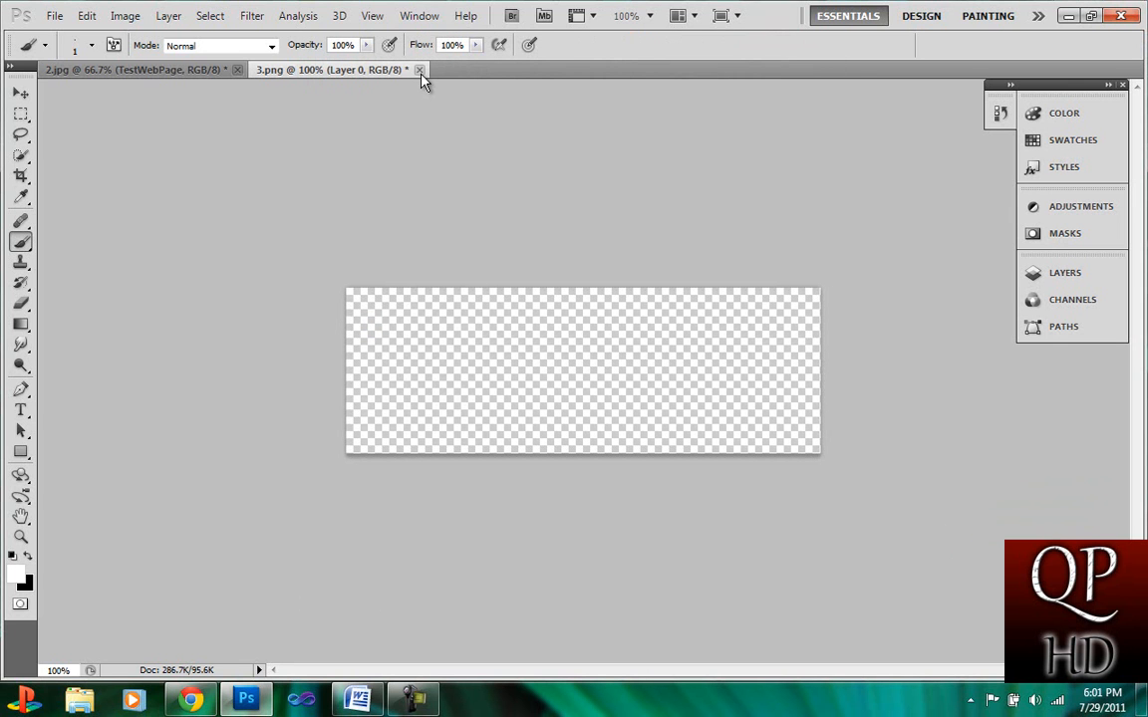
pyautogui.click(418, 69)
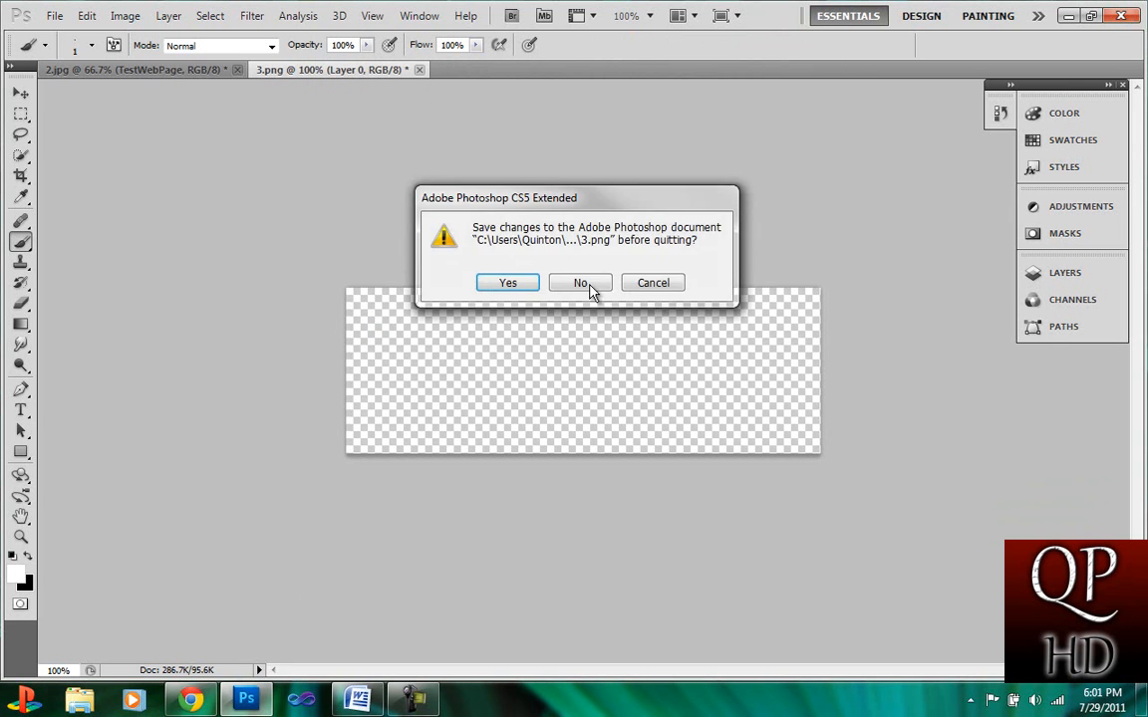
pyautogui.click(580, 281)
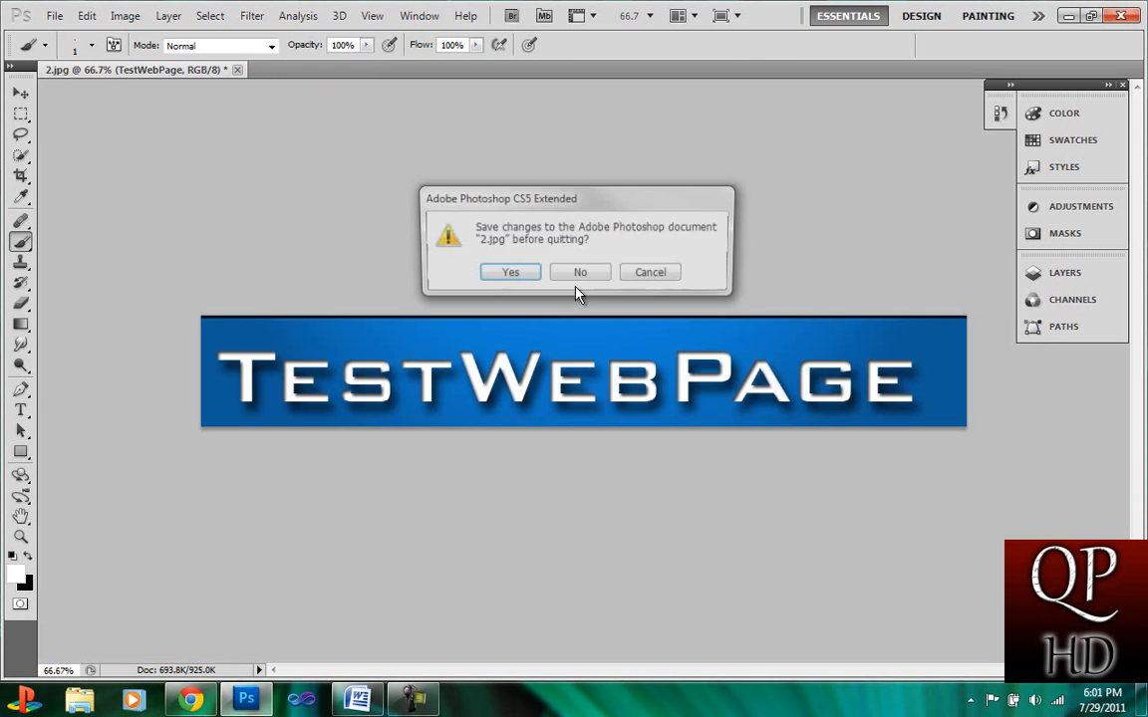
pyautogui.click(579, 271)
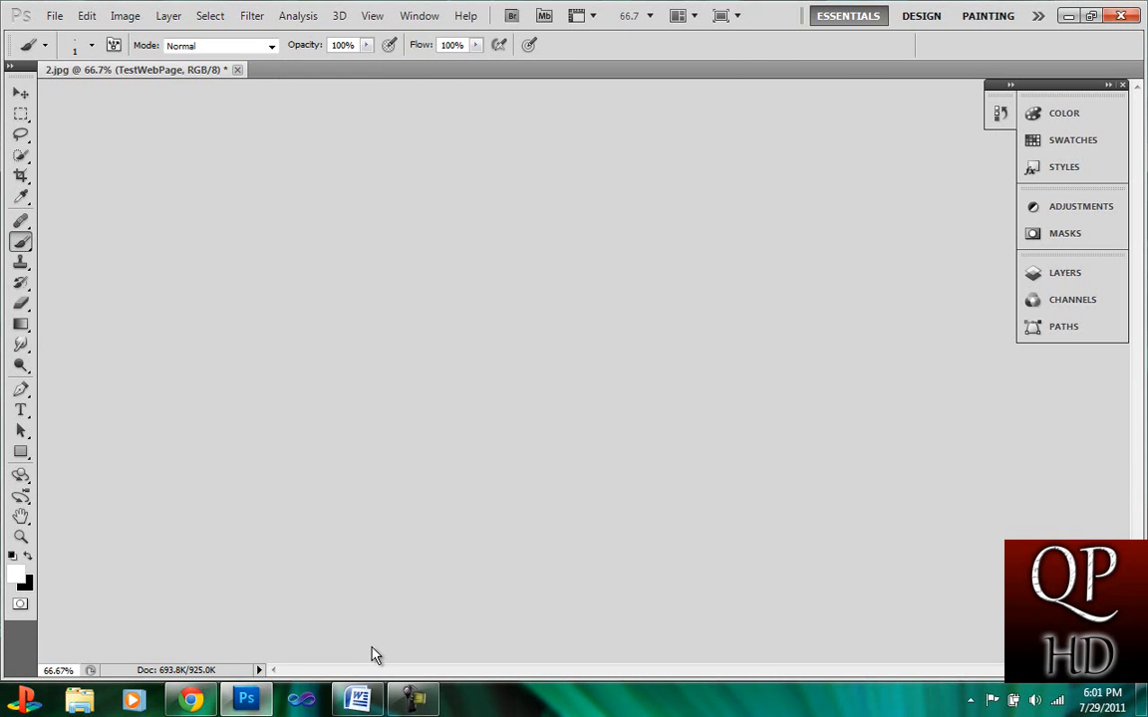
pyautogui.click(189, 698)
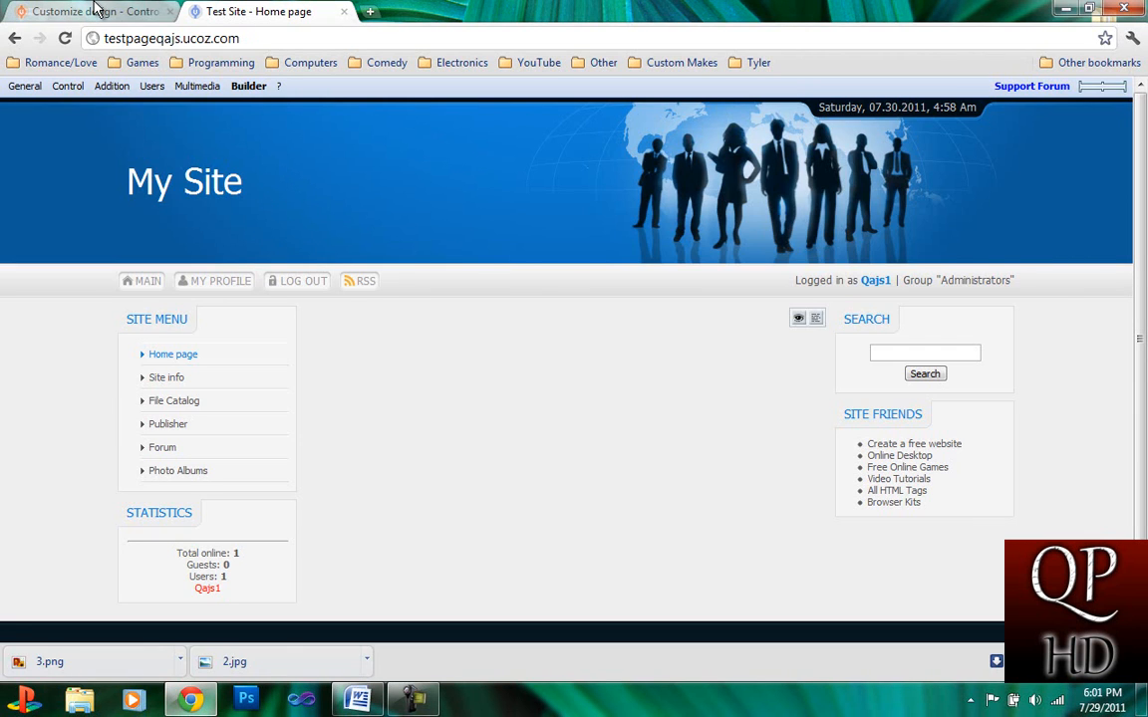
# - Switch back to the uCoz Control Panel tab
pyautogui.click(89, 11)
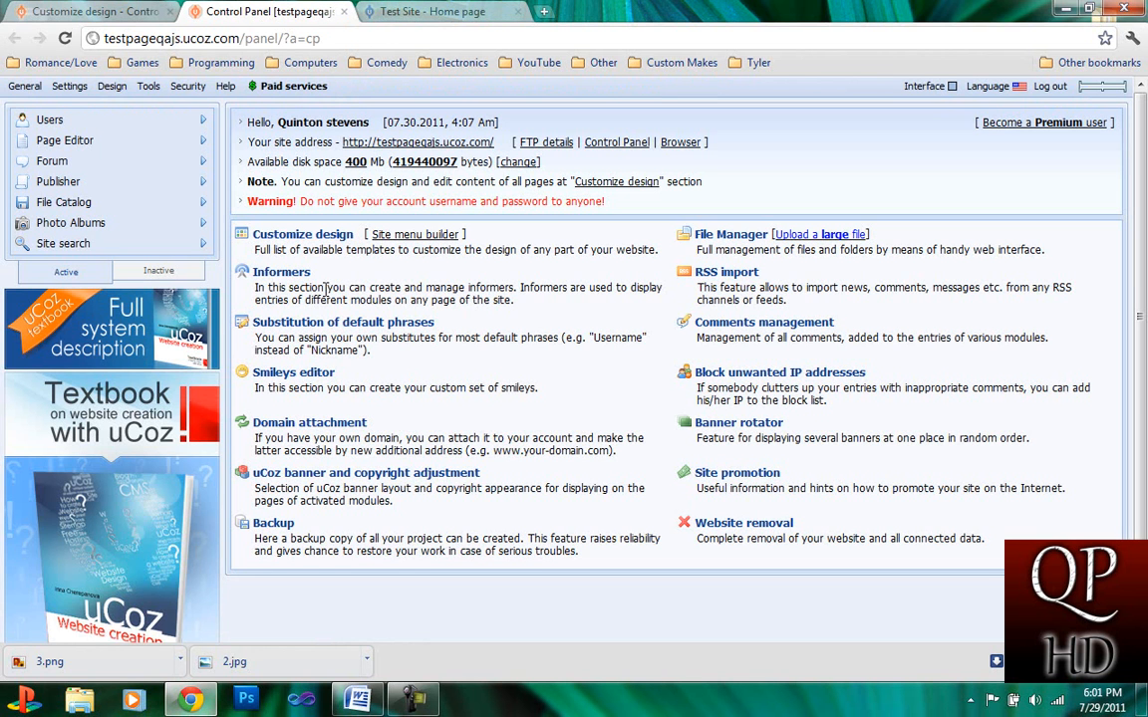
# - Upload 2.jpg and 3.png from the TEST folder through File Manager
pyautogui.click(730, 234)
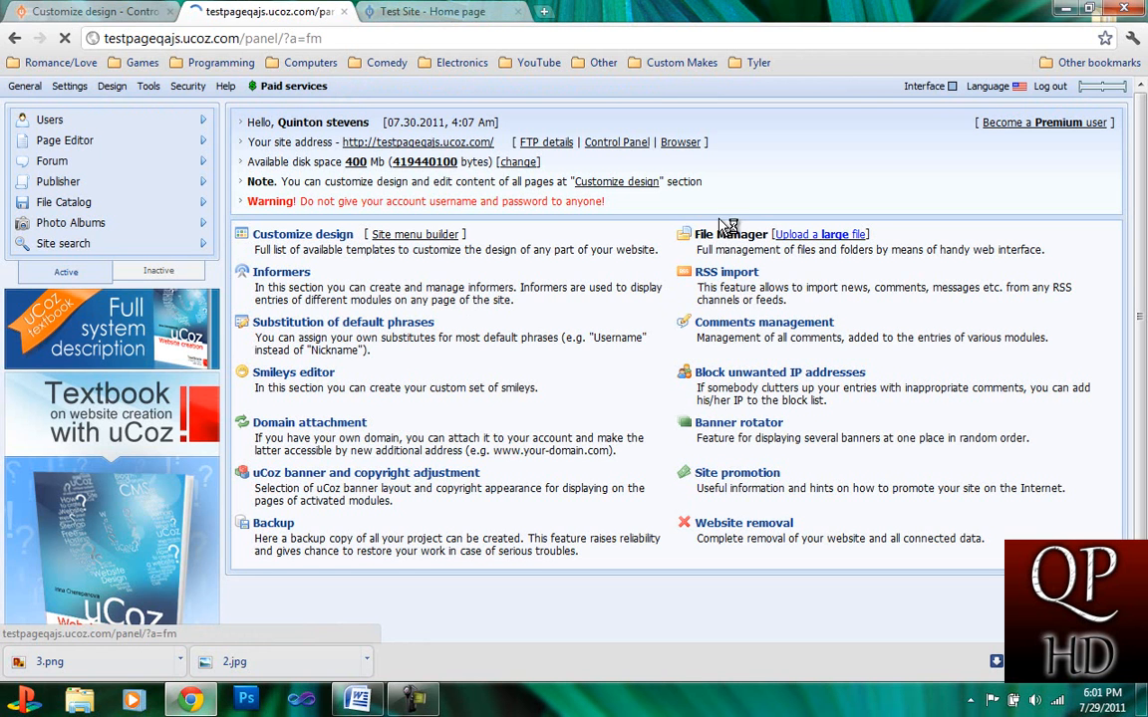
pyautogui.click(732, 234)
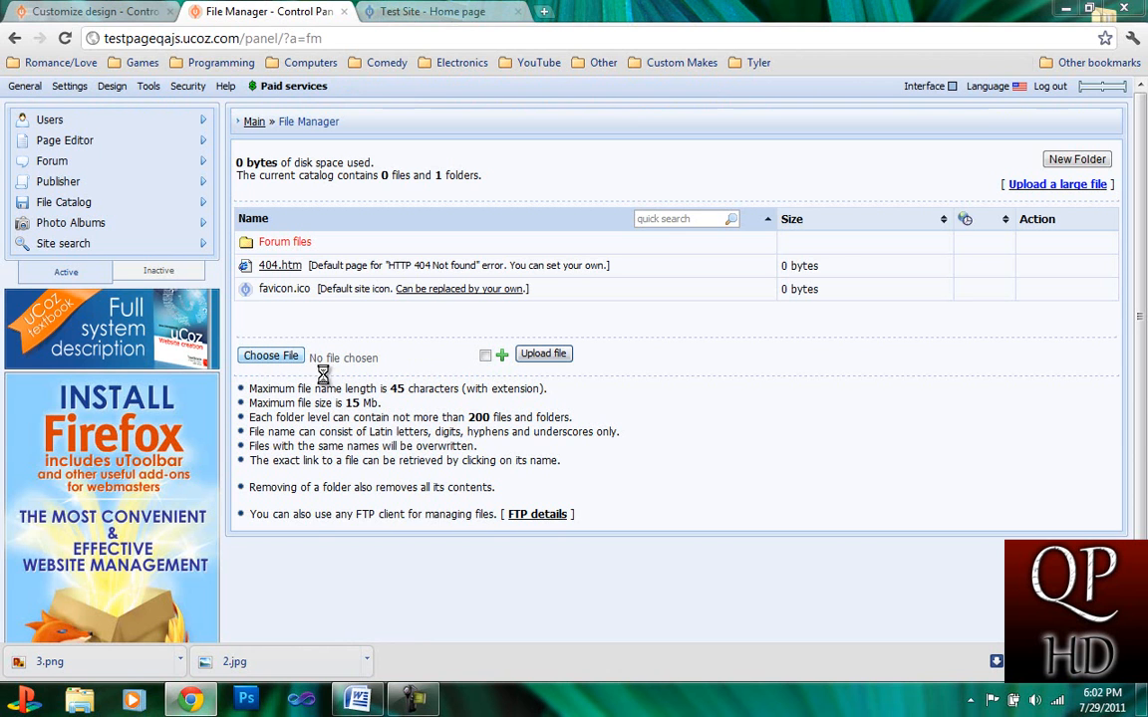
pyautogui.click(269, 354)
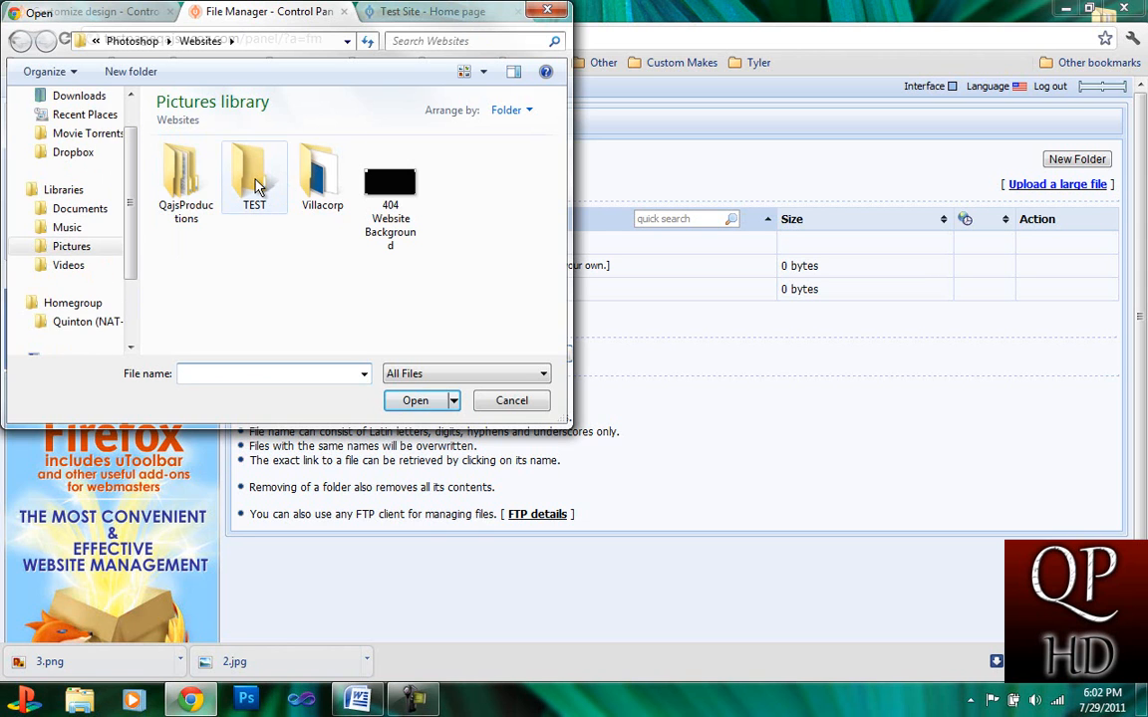
pyautogui.doubleClick(254, 178)
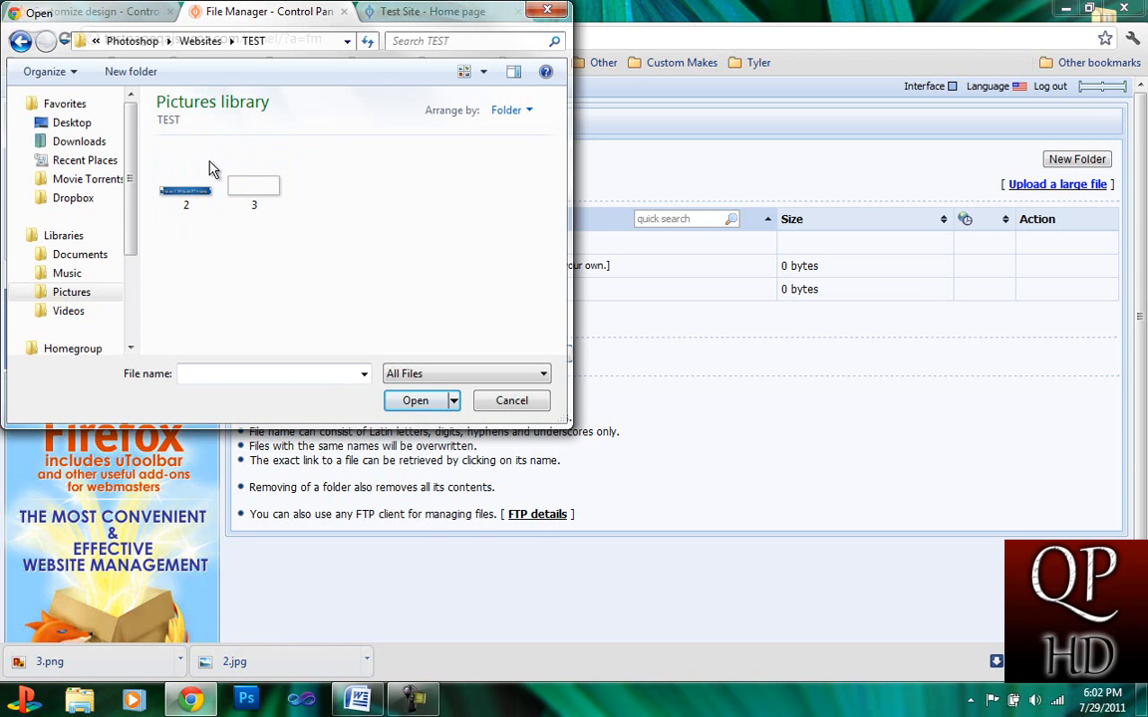
pyautogui.moveTo(167, 163)
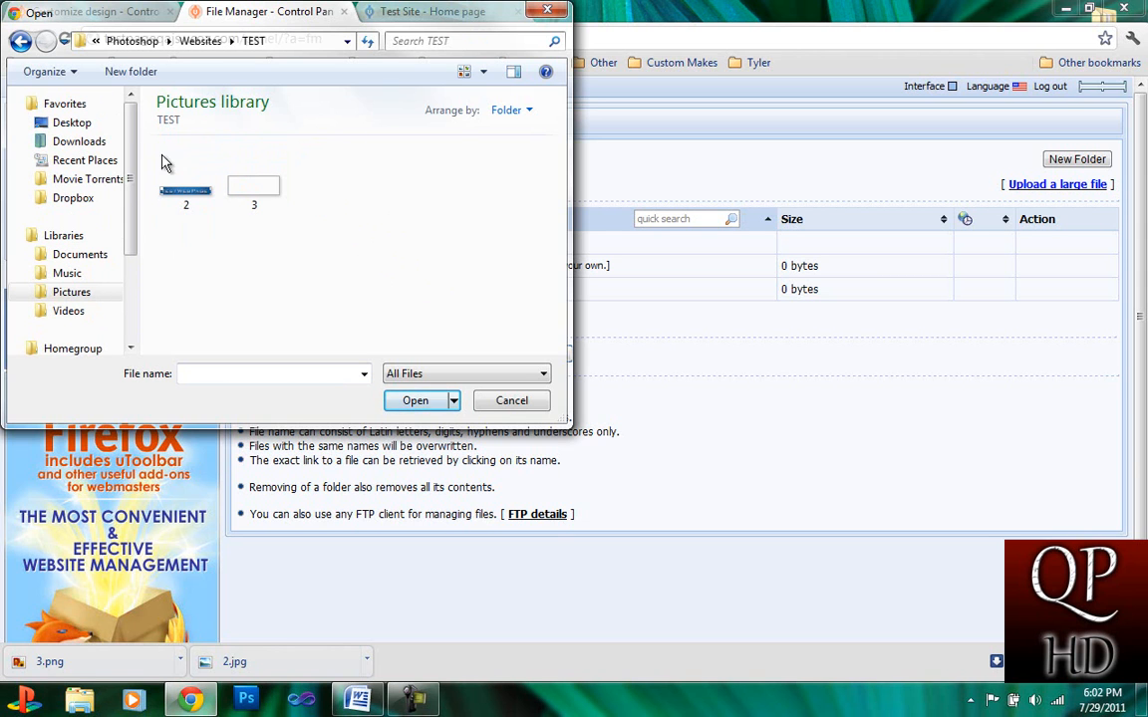
pyautogui.click(511, 400)
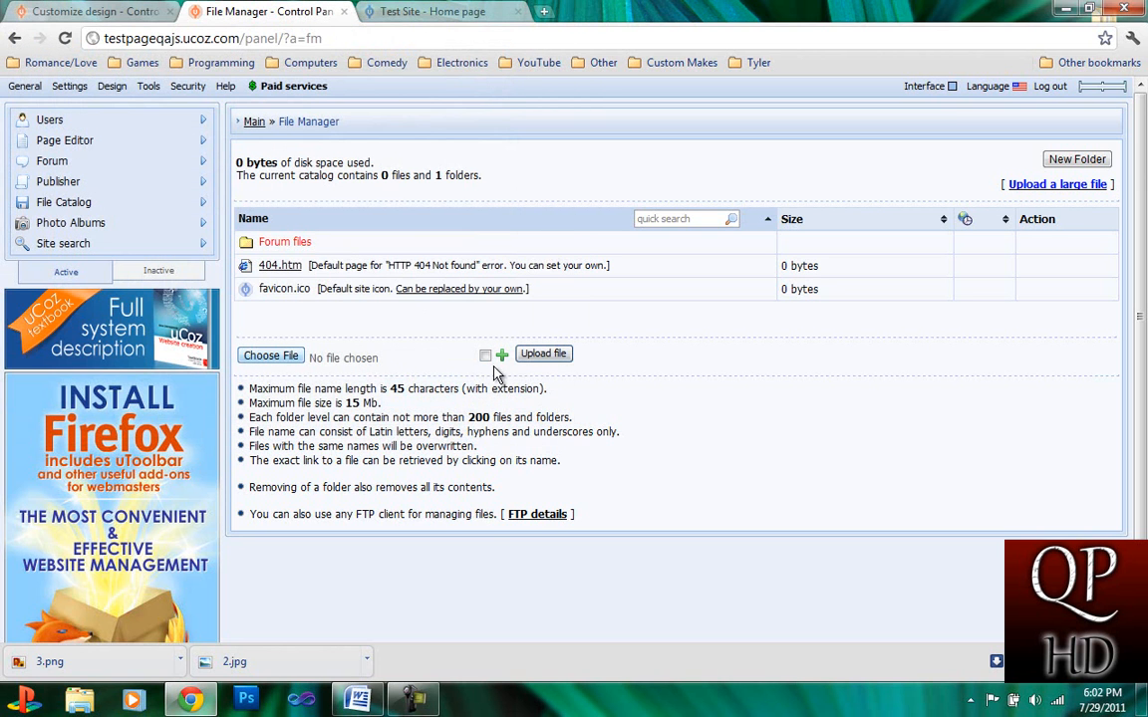
pyautogui.click(501, 355)
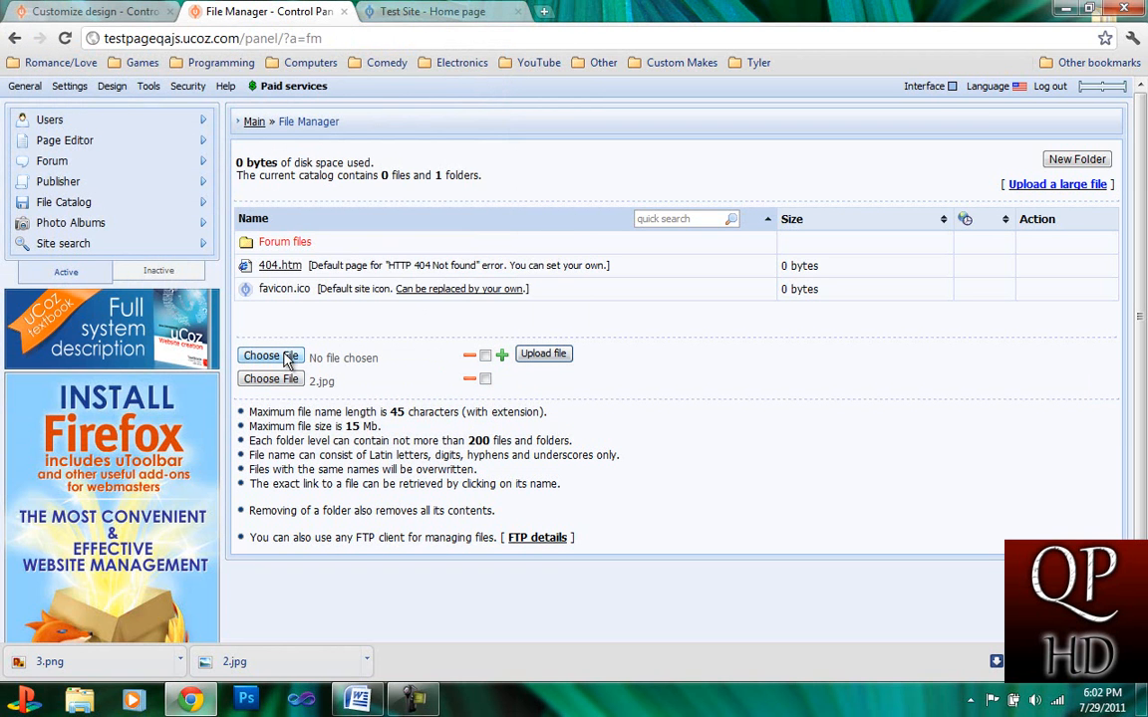
pyautogui.moveTo(255, 194)
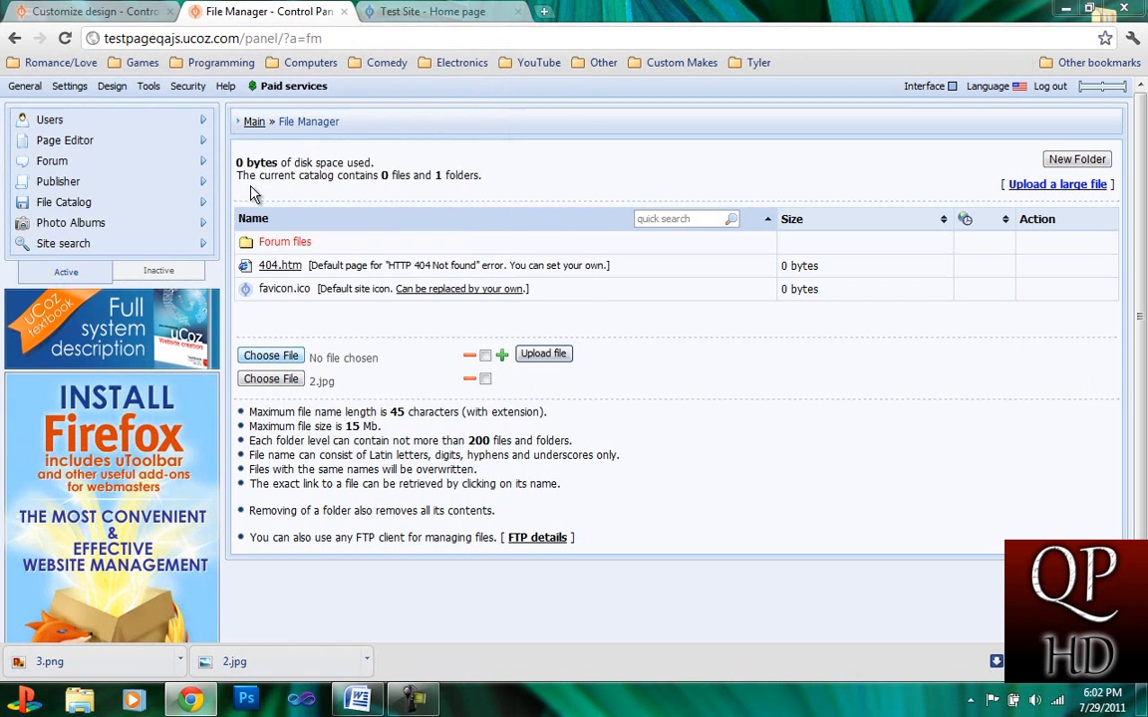
pyautogui.moveTo(267, 179)
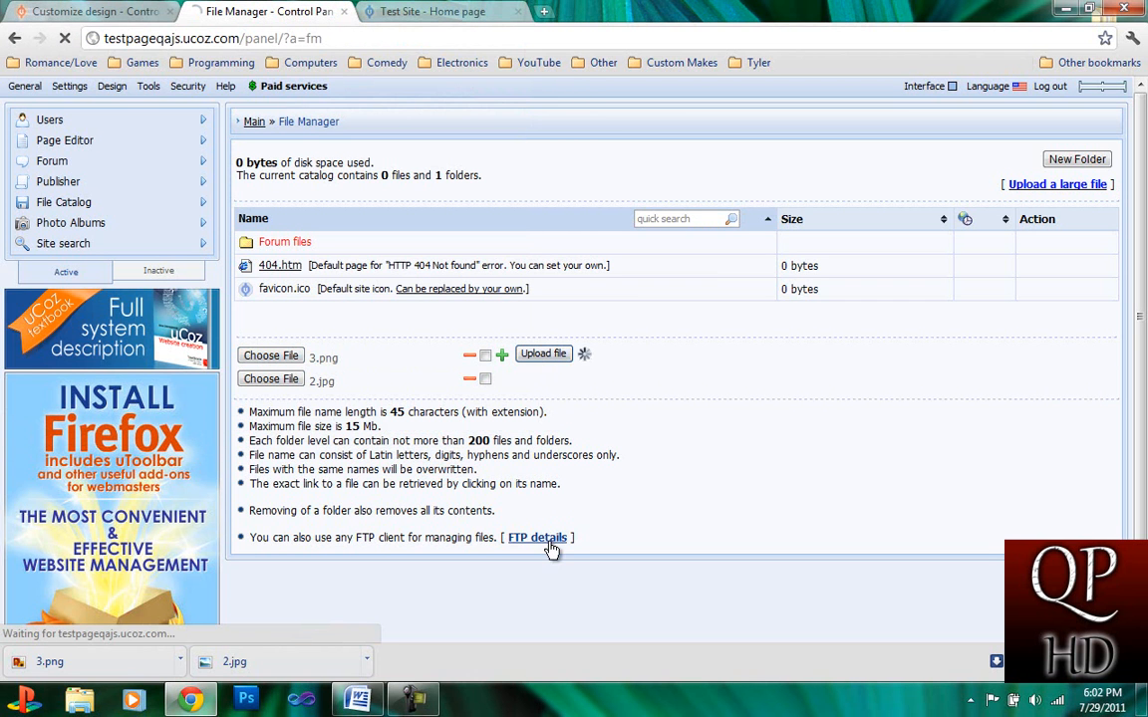
pyautogui.click(543, 353)
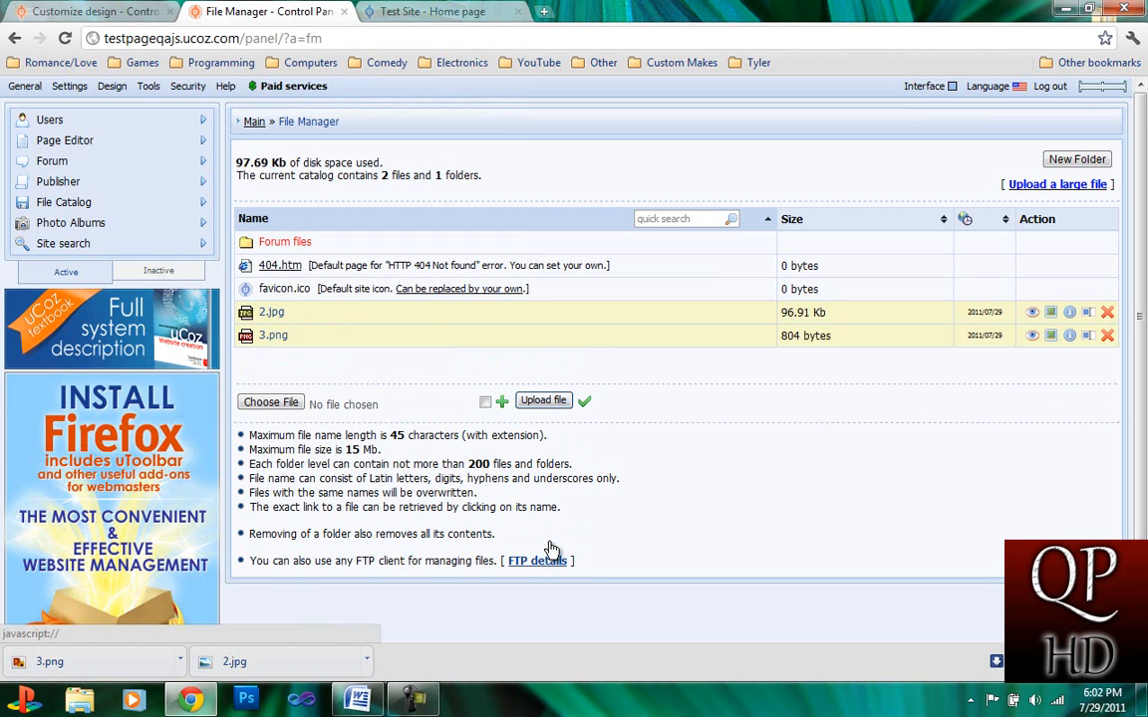
pyautogui.moveTo(271, 312)
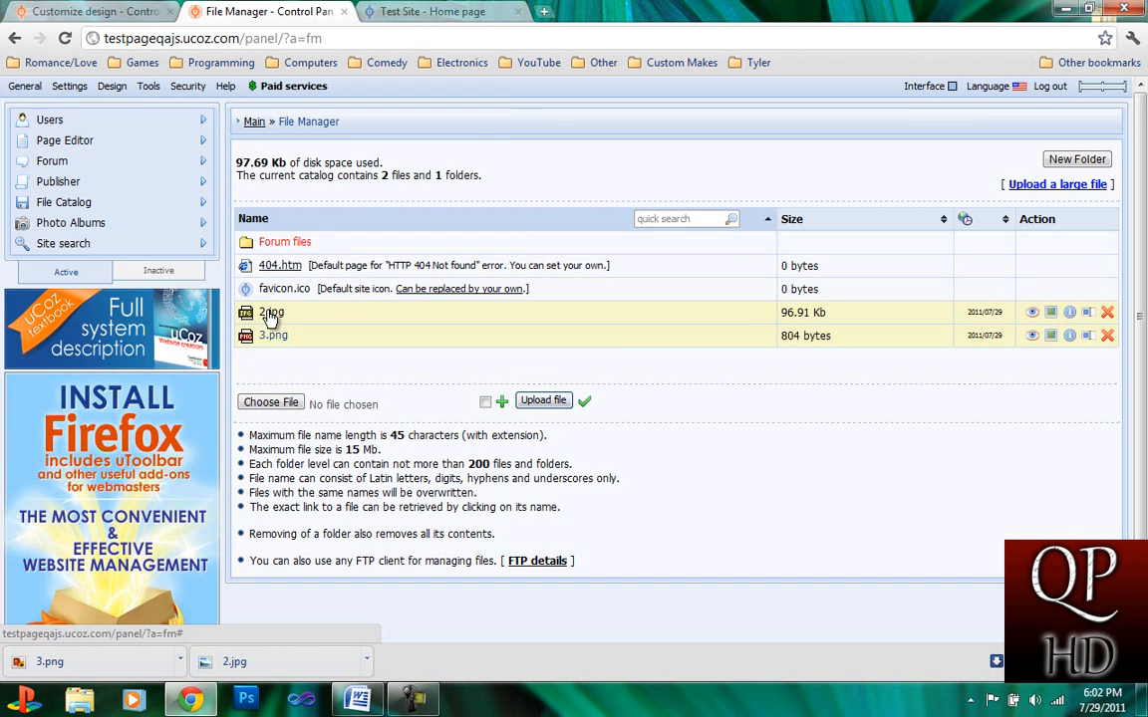
# - Copy the uploaded 3.png link and set it as the .globe background url
pyautogui.click(271, 312)
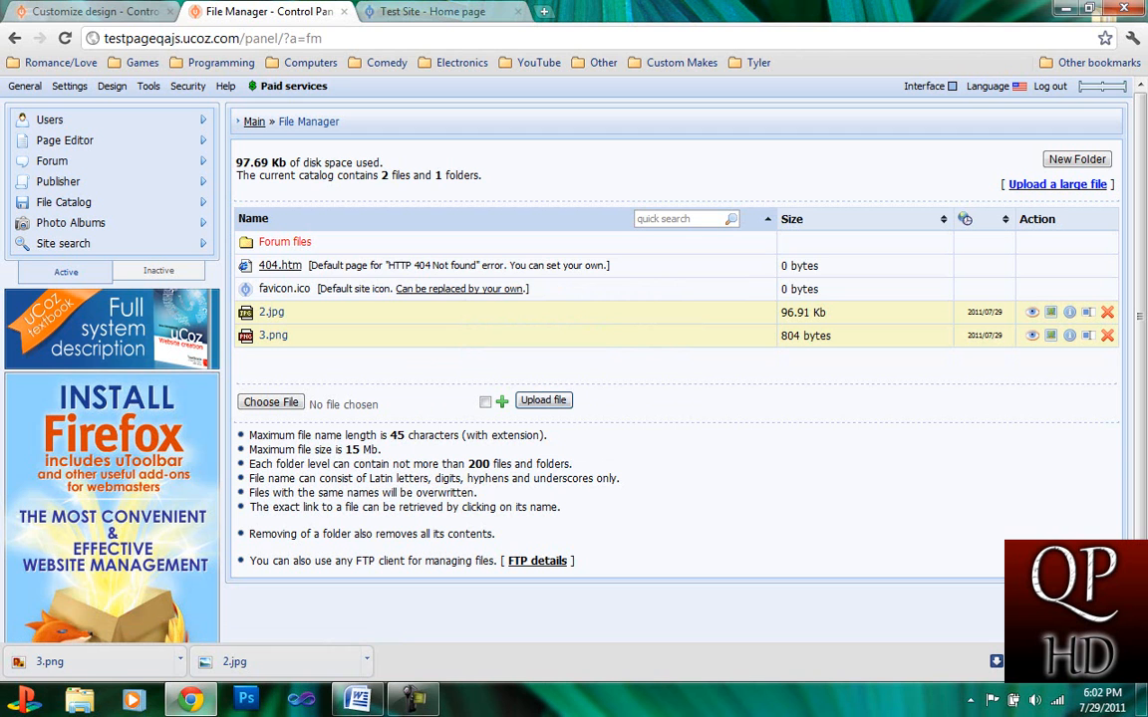
pyautogui.click(89, 11)
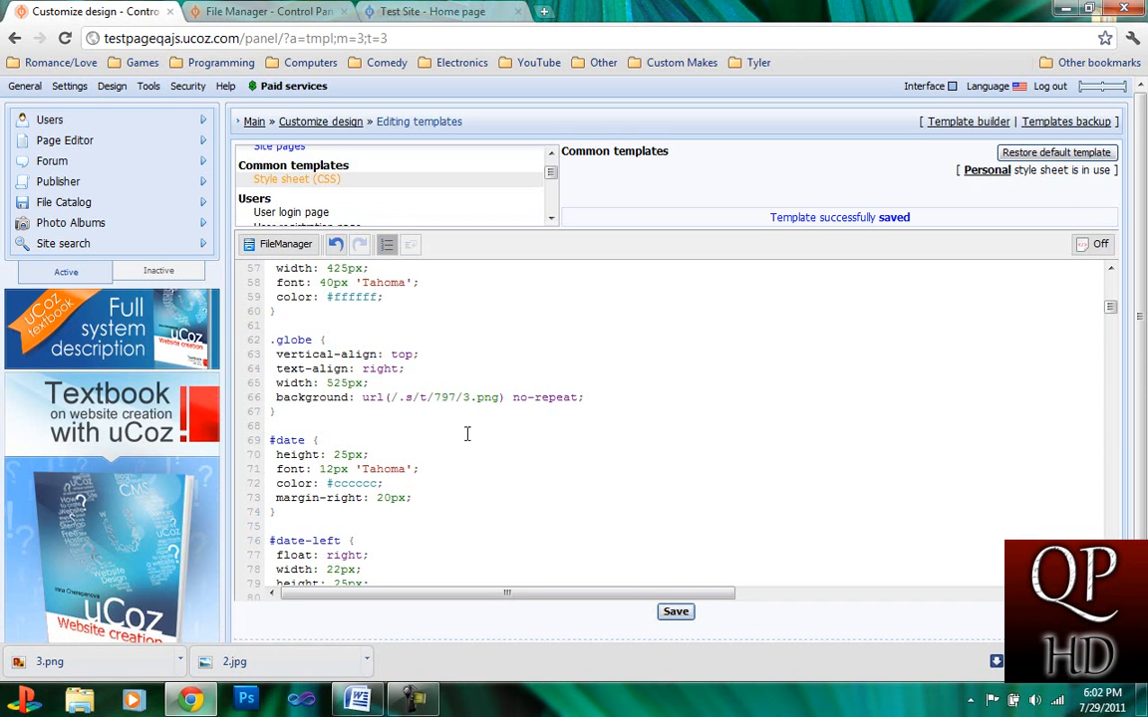
pyautogui.scroll(3)
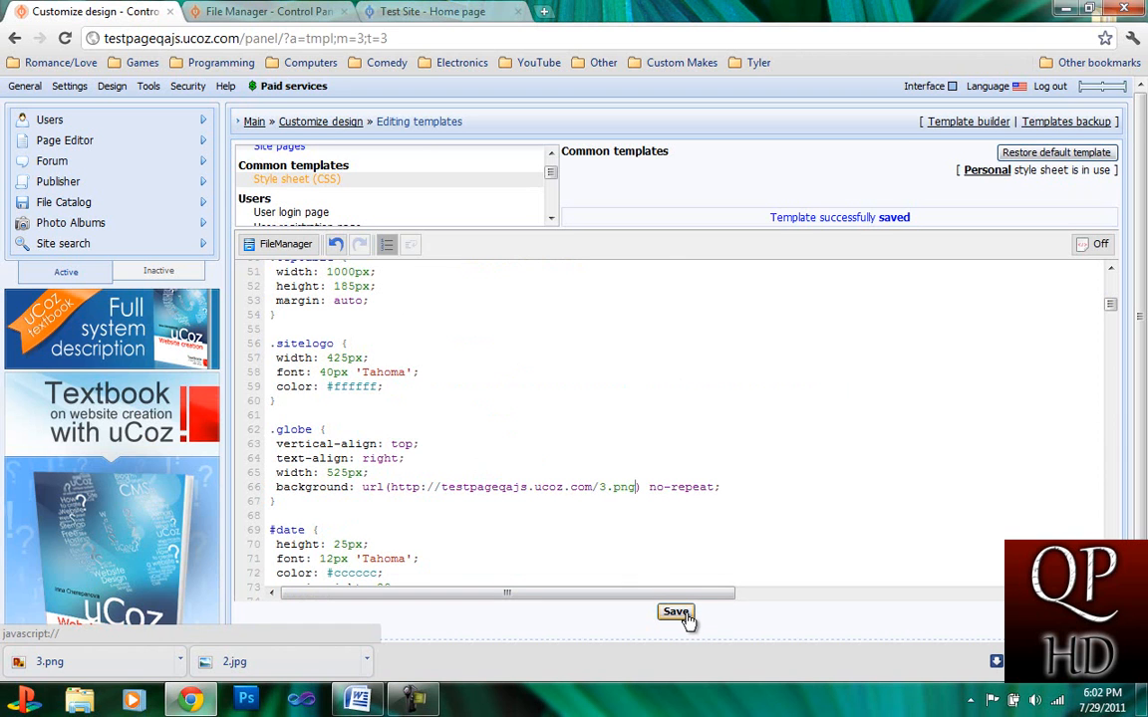
pyautogui.moveTo(525, 192)
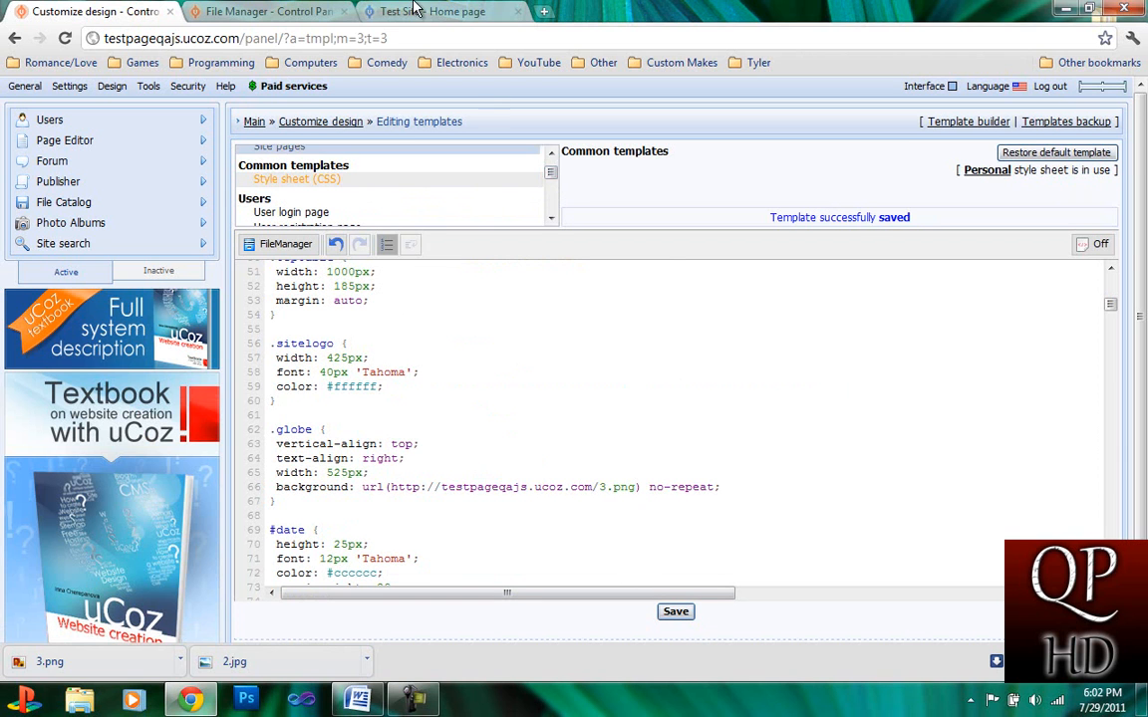
# - Reload the Test Site tab to display the new TestWebPage banner
pyautogui.click(428, 11)
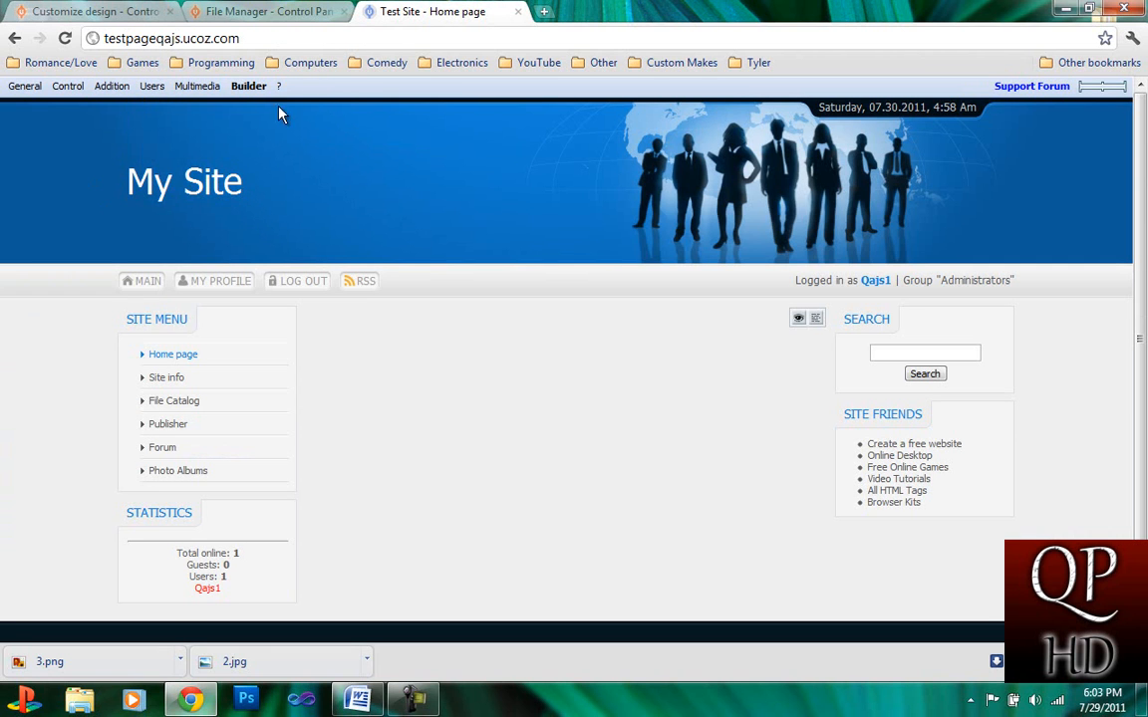
pyautogui.moveTo(65, 38)
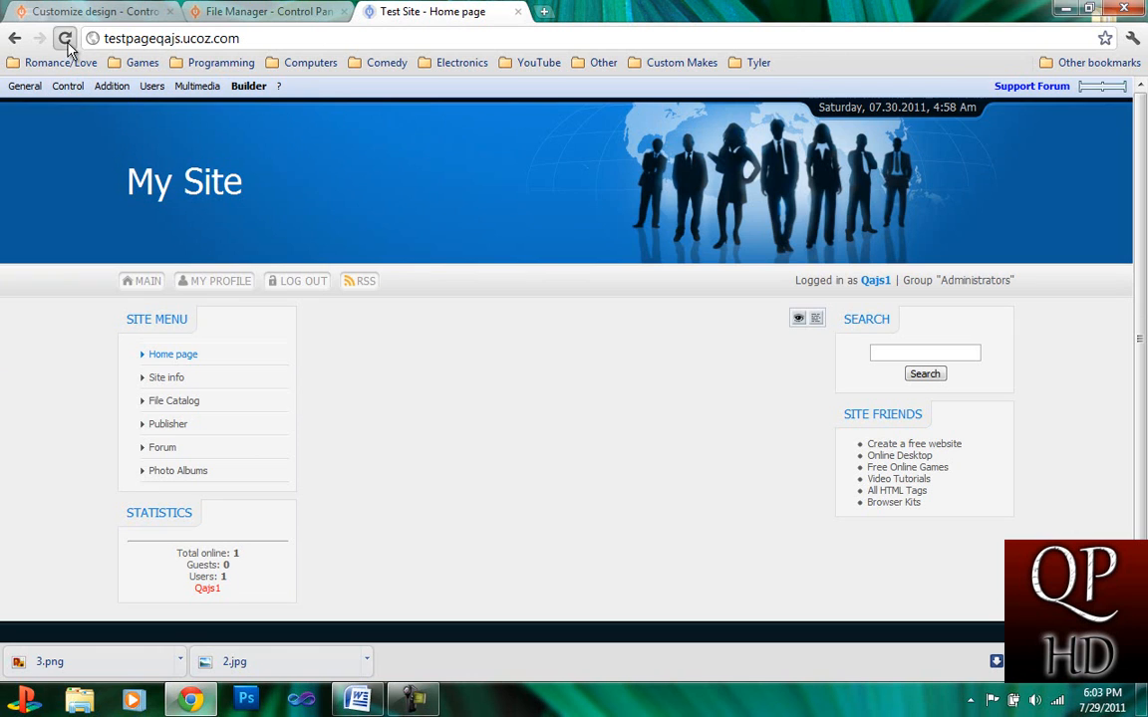
pyautogui.click(65, 38)
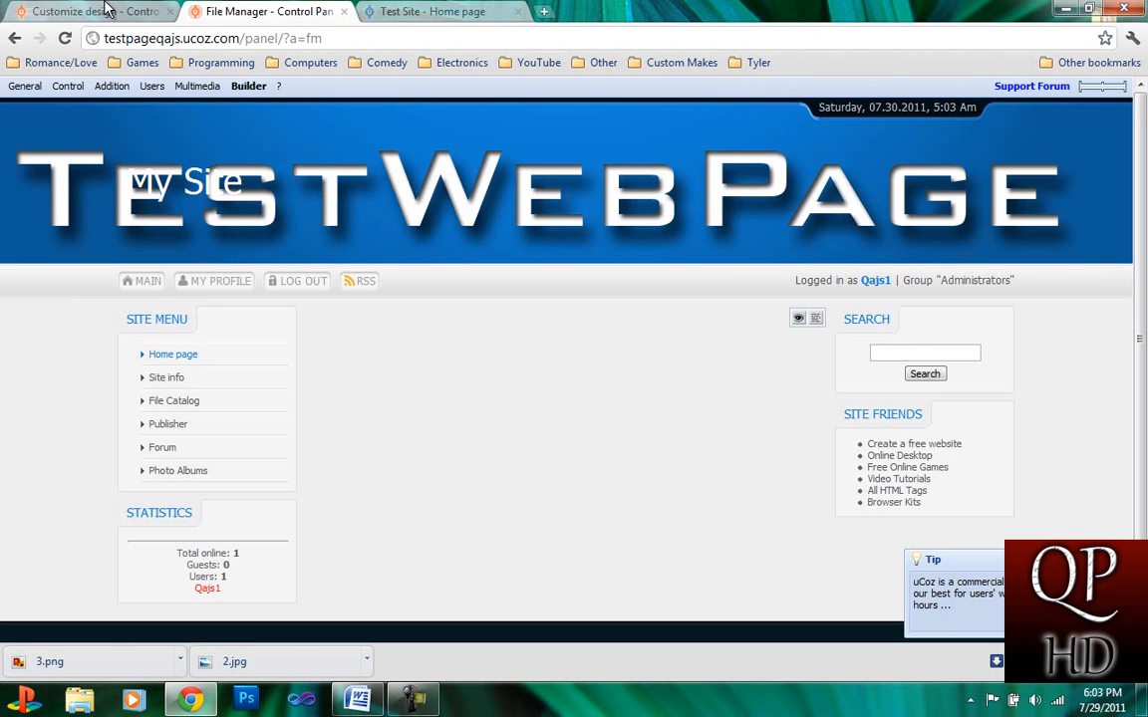
# - Delete the 'My Site' logo text from the Top part of the website template and save
pyautogui.click(90, 11)
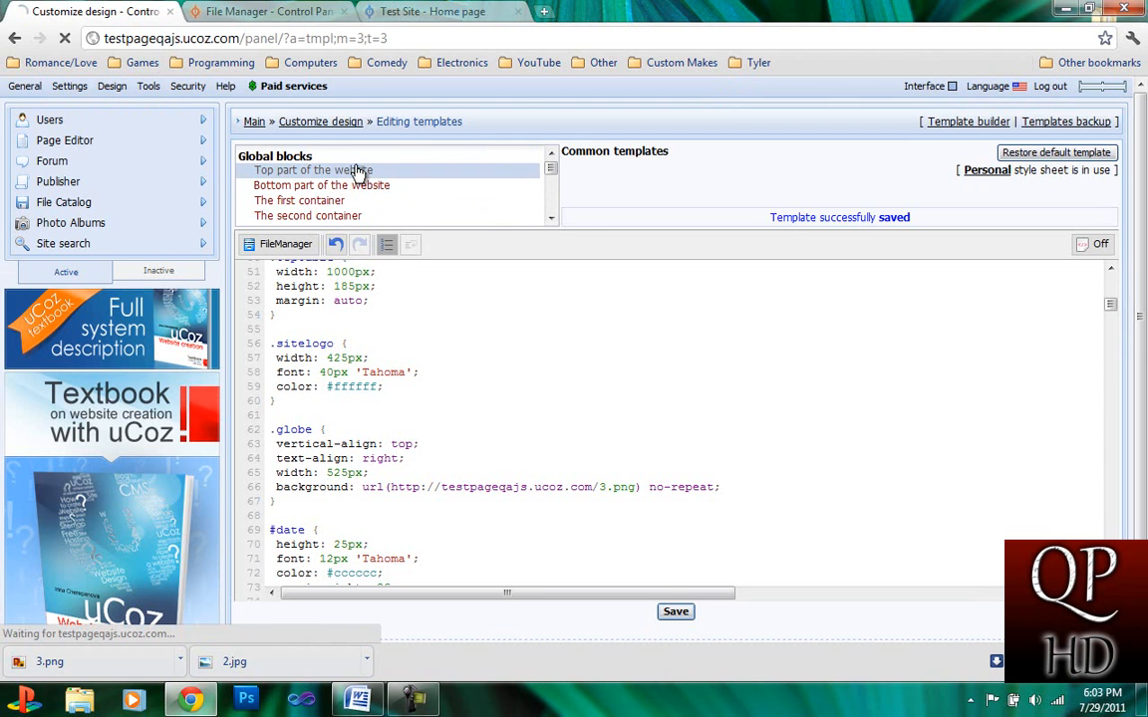
pyautogui.click(313, 169)
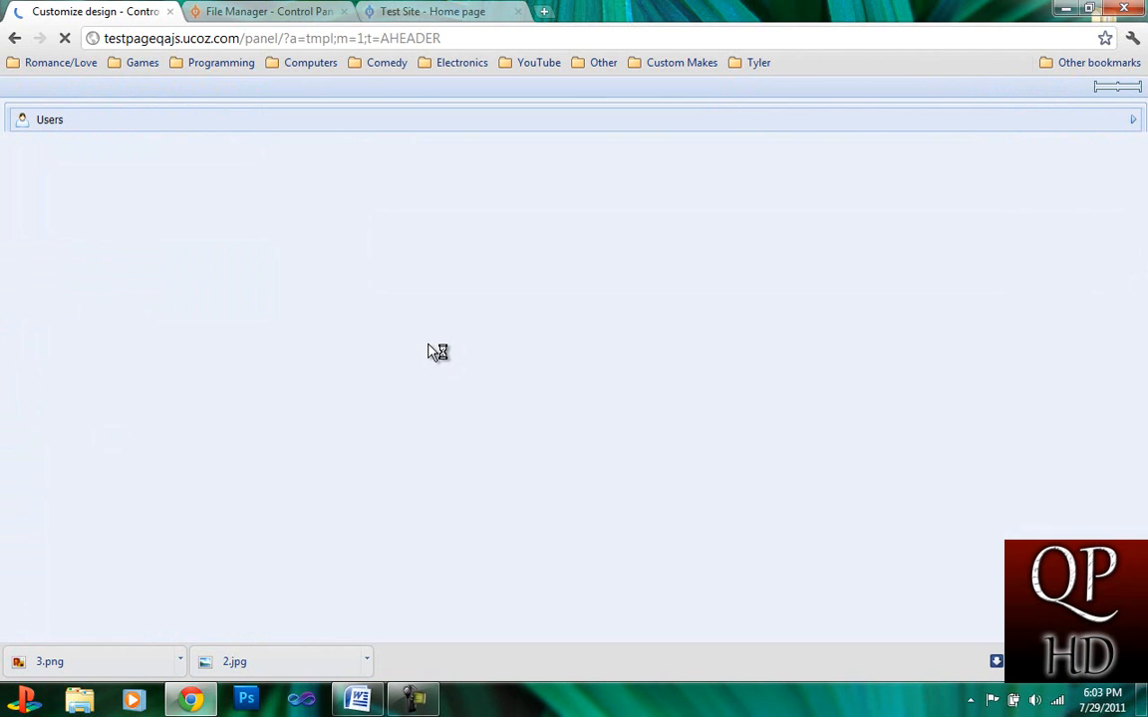
pyautogui.moveTo(217, 296)
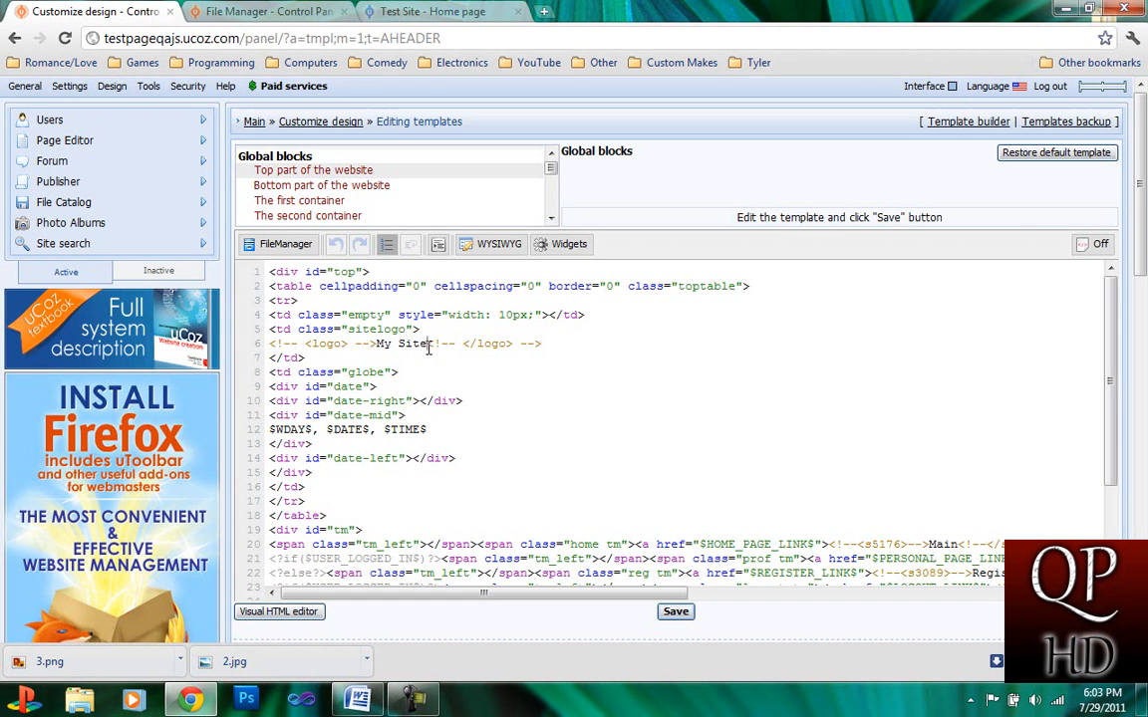
pyautogui.press('BackSpace')
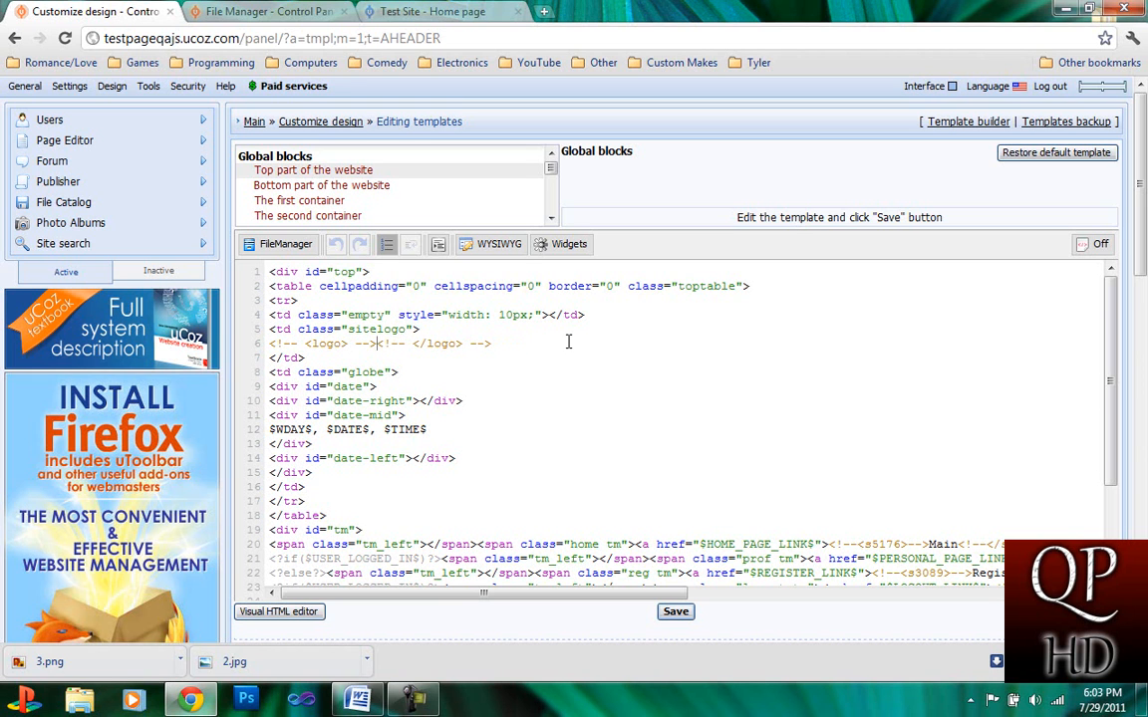
pyautogui.click(675, 610)
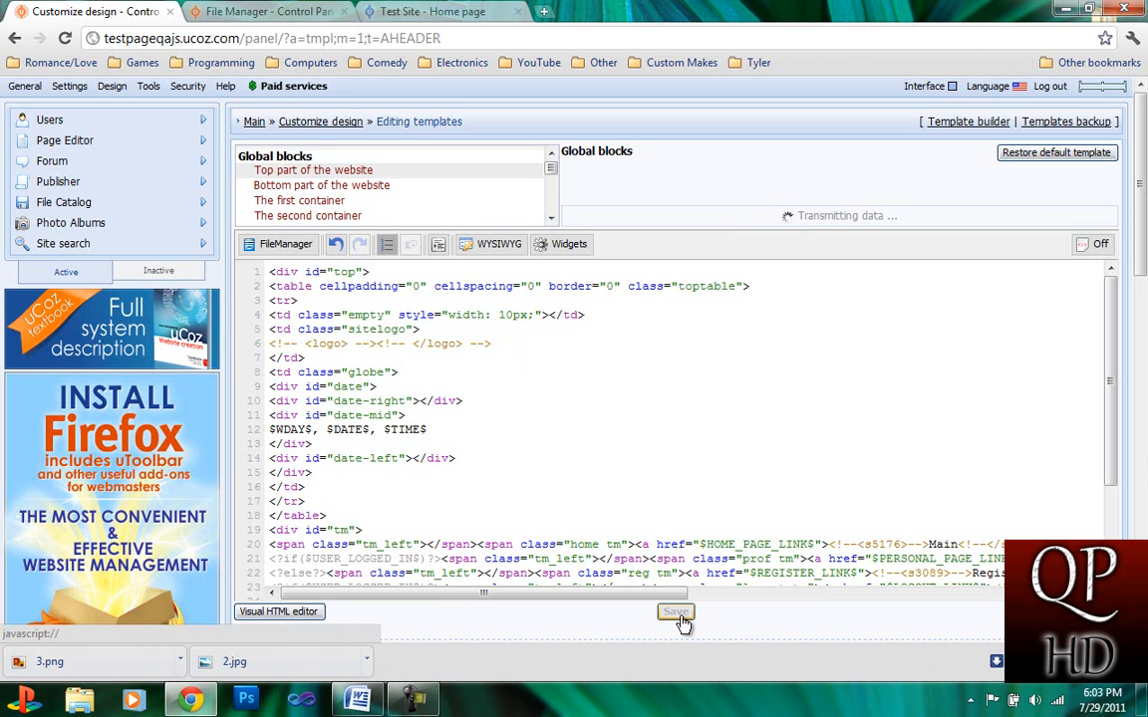
pyautogui.click(675, 611)
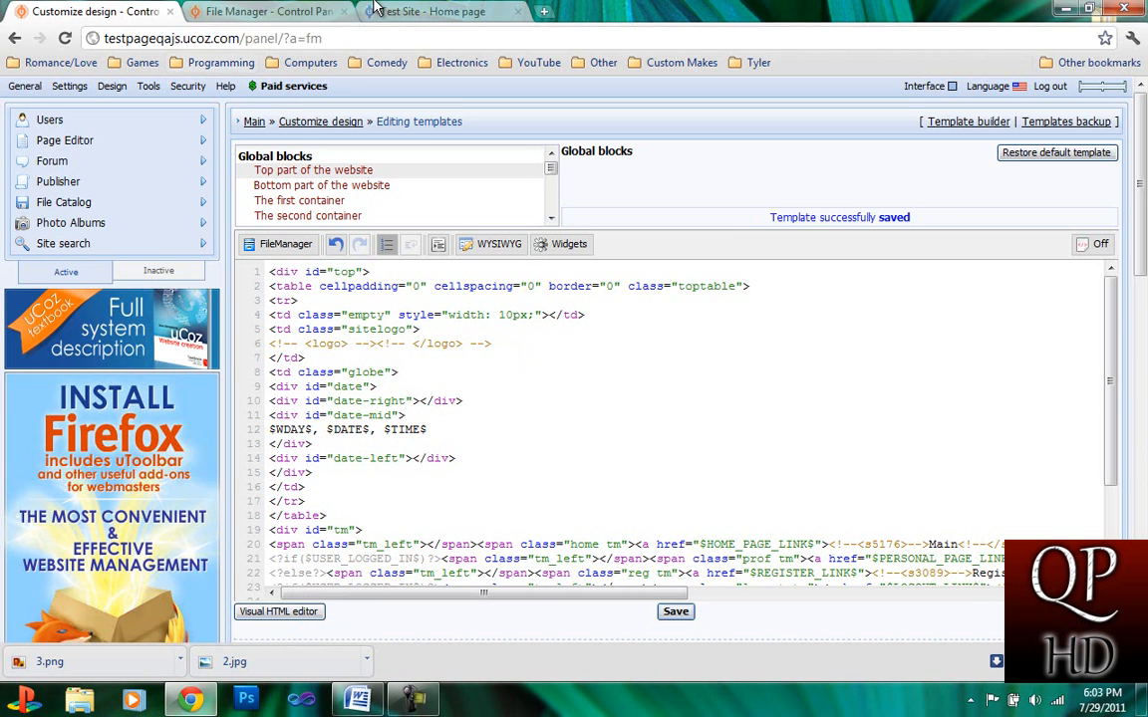
# - Reload the Test Site tab to confirm the header shows only the TestWebPage banner
pyautogui.click(431, 11)
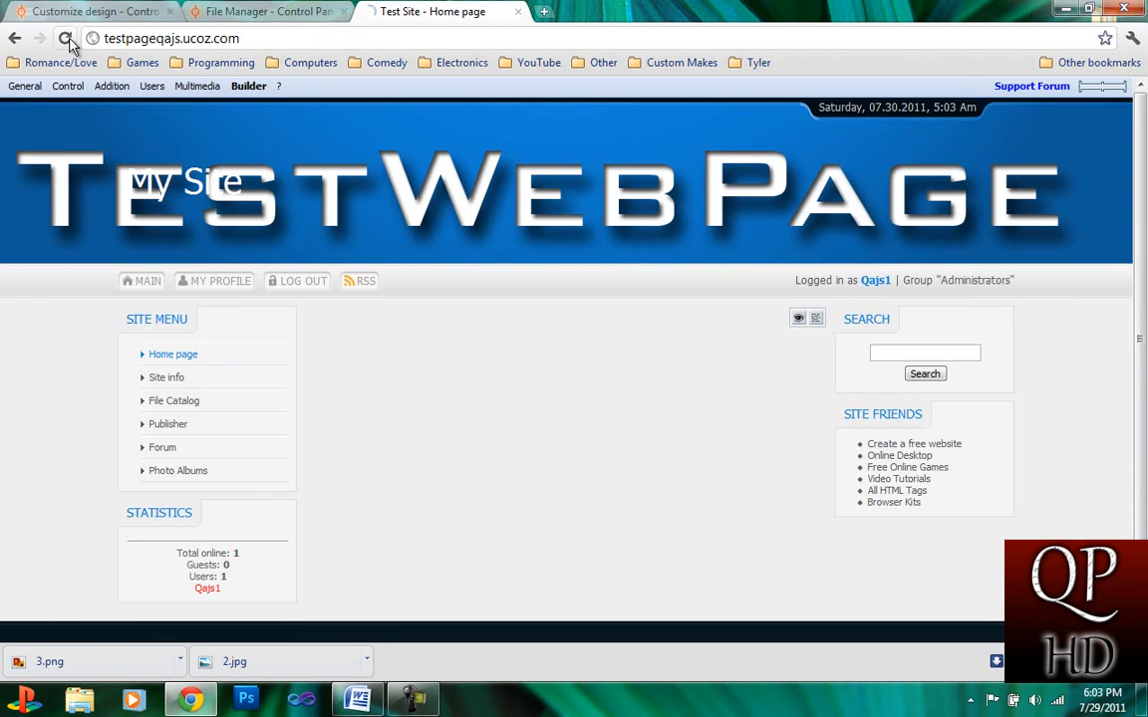
pyautogui.click(66, 37)
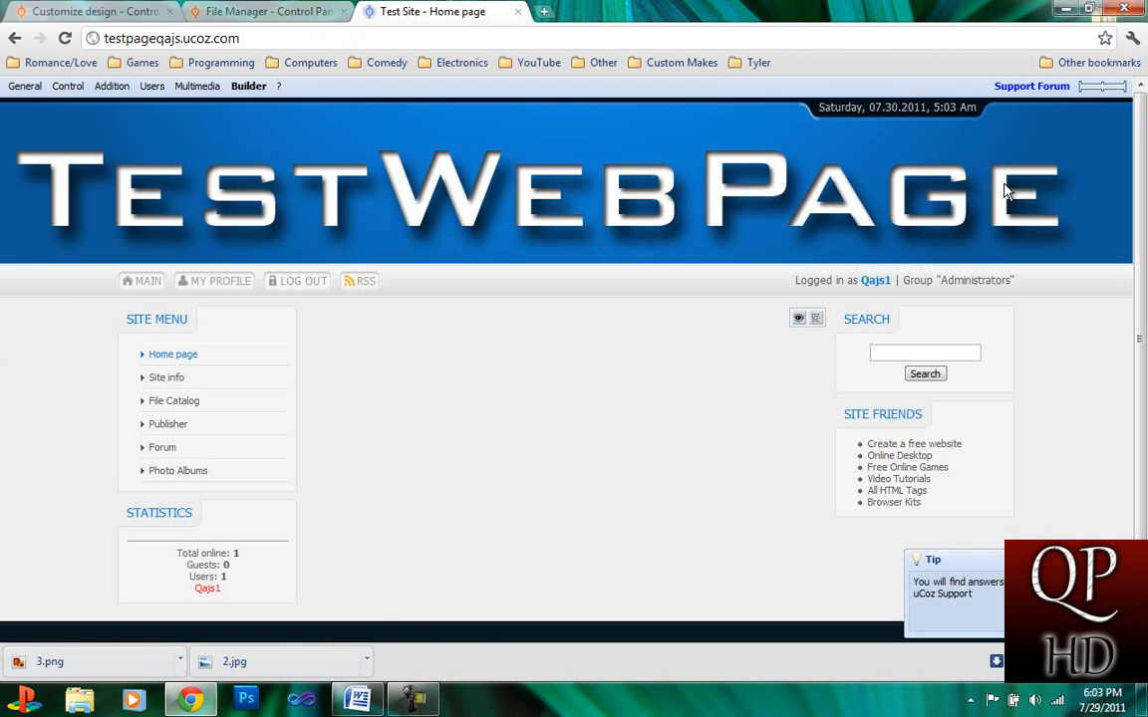
pyautogui.moveTo(917, 234)
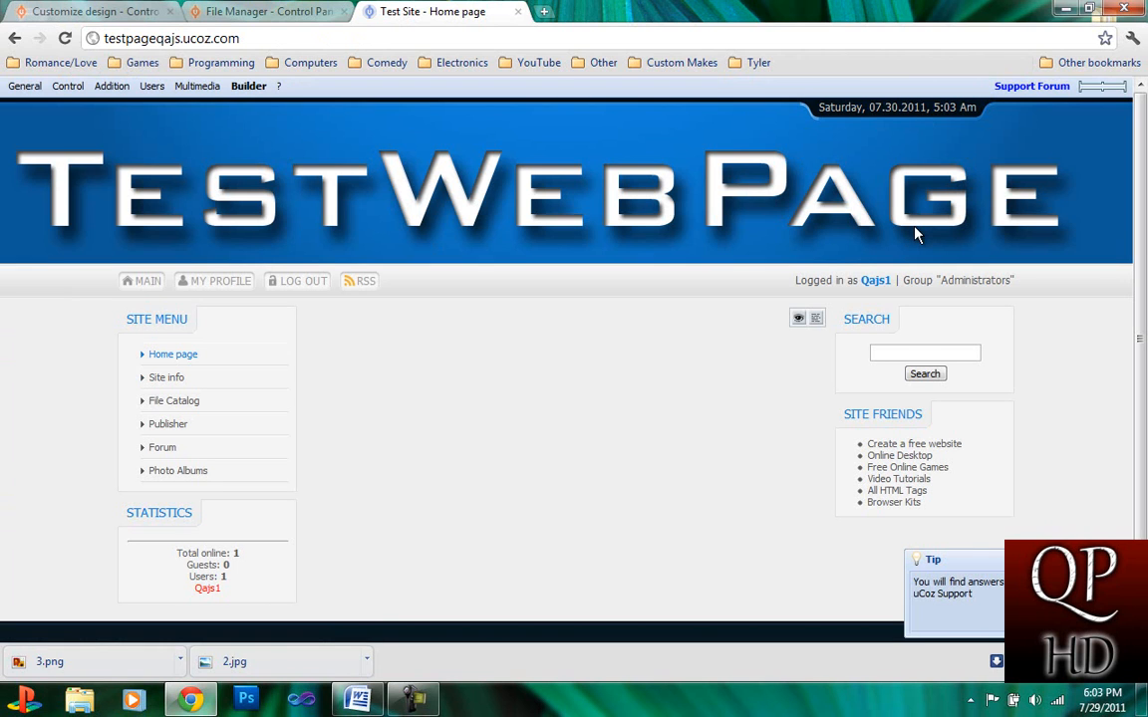